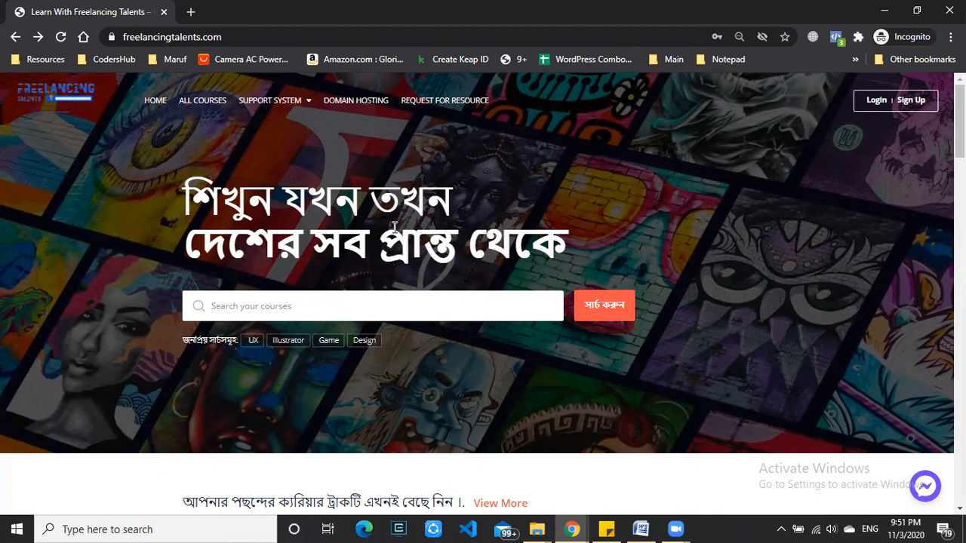
pyautogui.moveTo(136, 77)
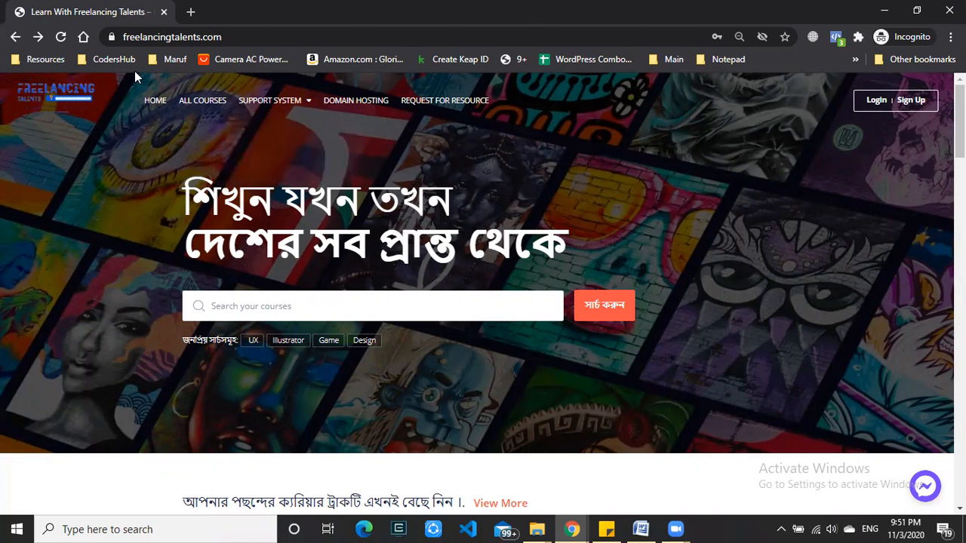
# Scroll the home page down to Advanced WordPress Development under Most Trending Courses.
pyautogui.click(204, 36)
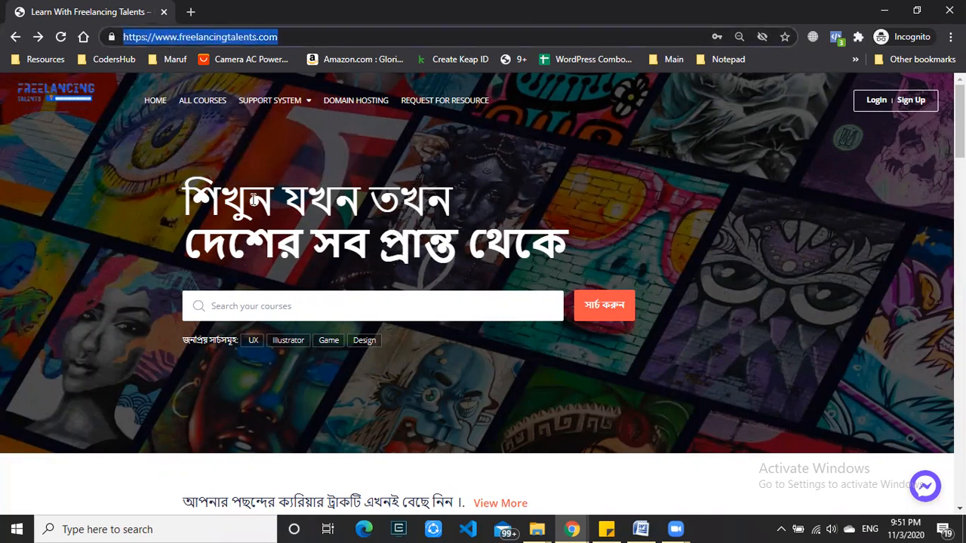
pyautogui.scroll(-3)
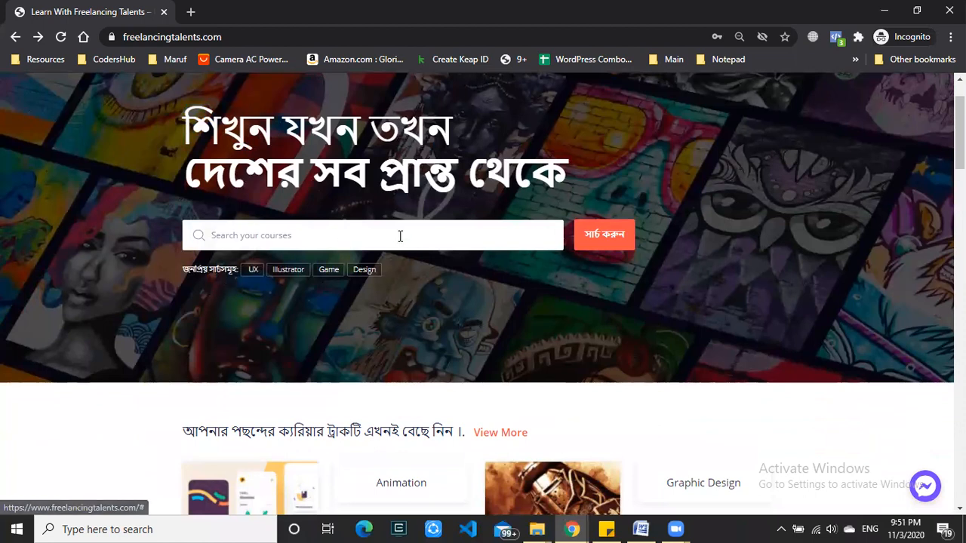
pyautogui.scroll(-3)
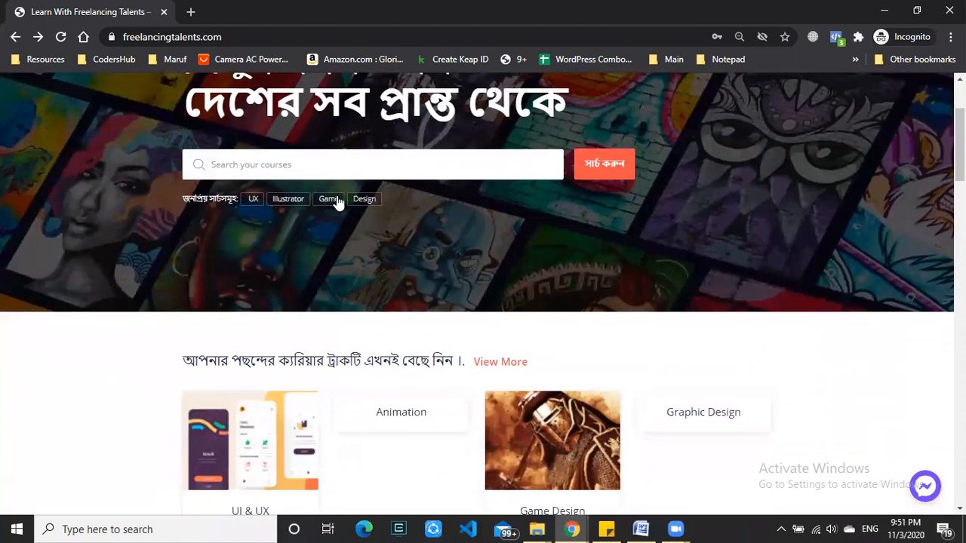
pyautogui.moveTo(436, 196)
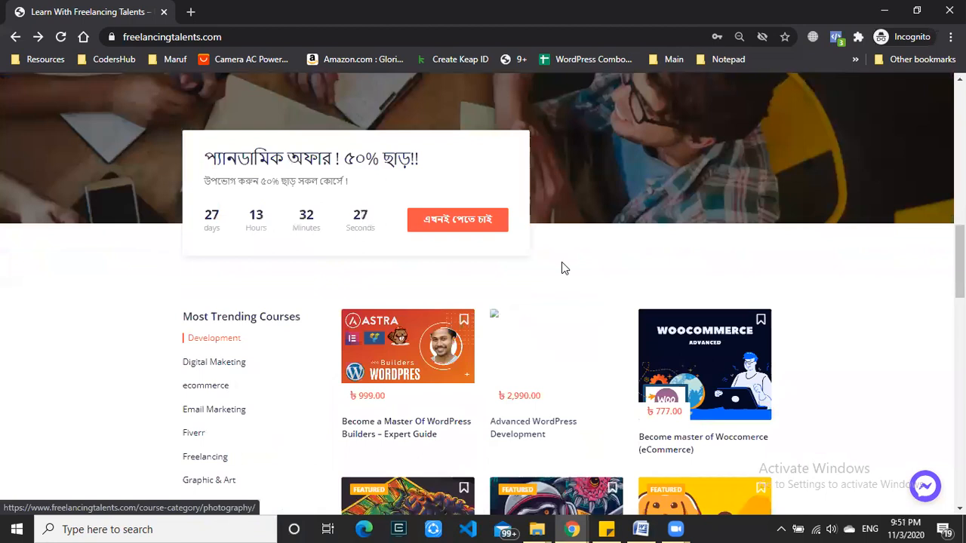
pyautogui.scroll(-3)
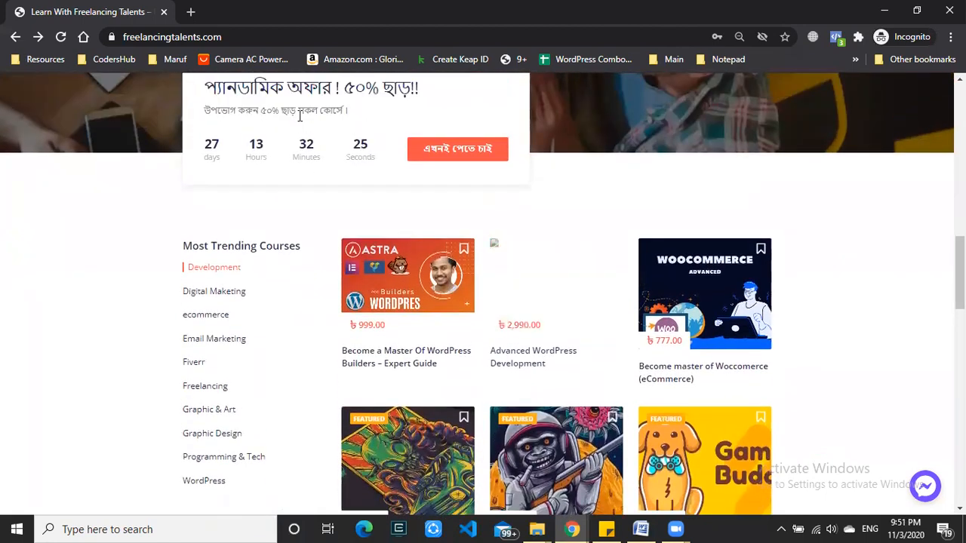
pyautogui.scroll(-3)
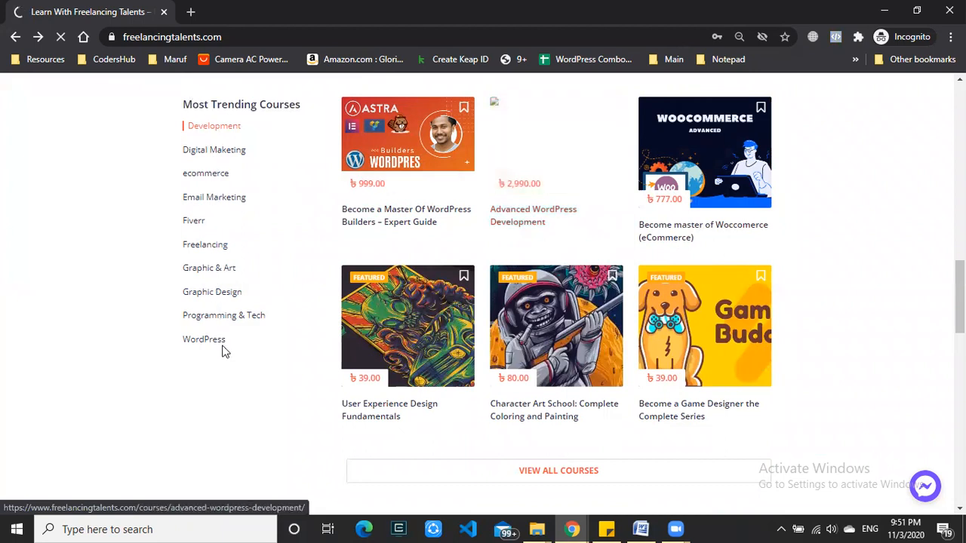
pyautogui.moveTo(652, 259)
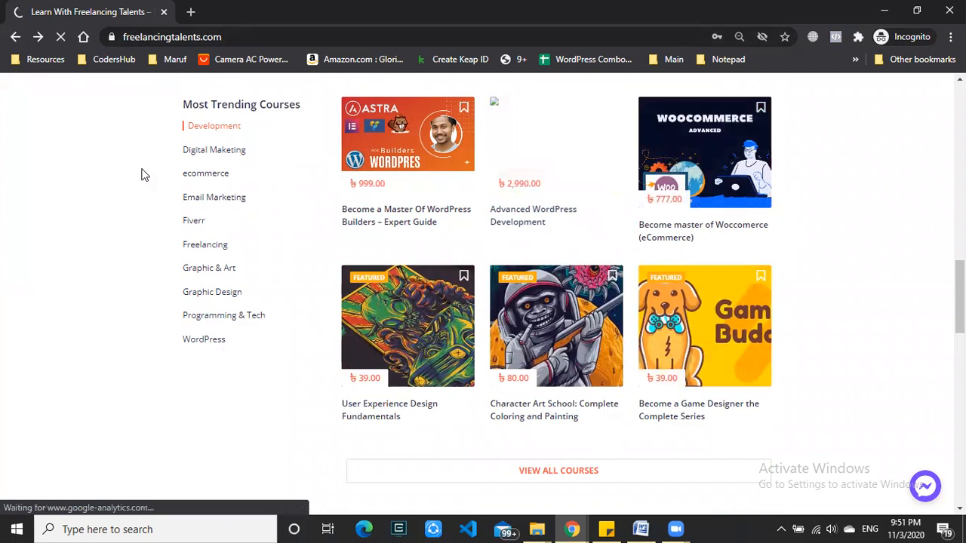
pyautogui.scroll(-3)
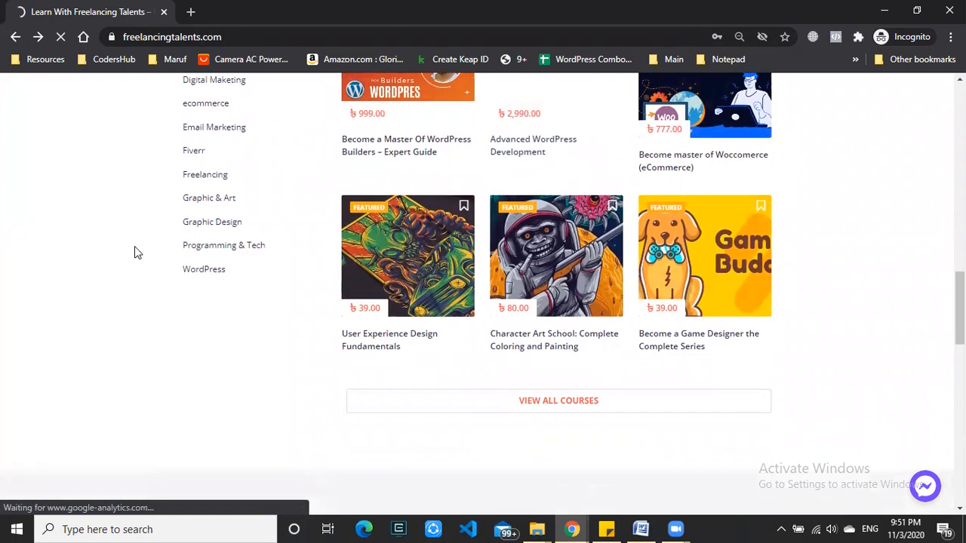
pyautogui.scroll(-3)
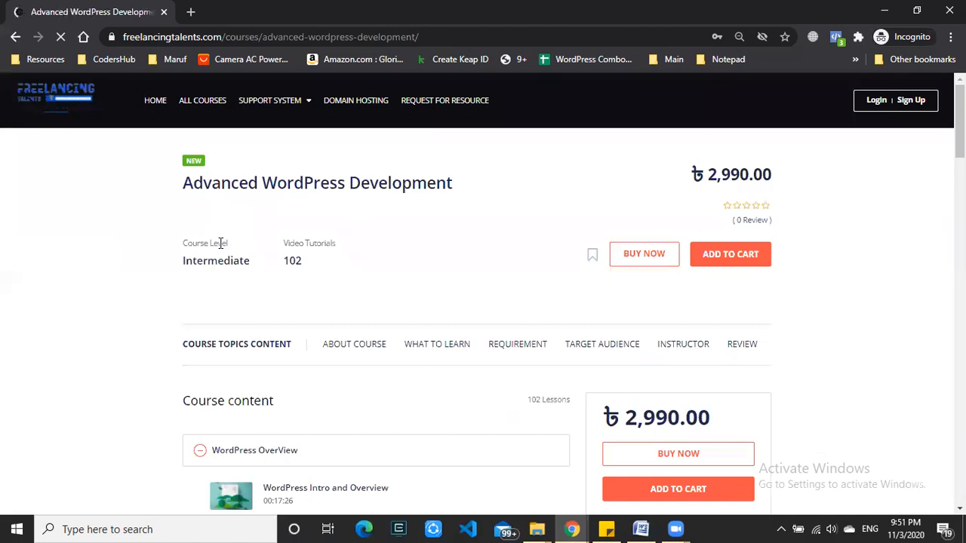
# Review the Advanced WordPress Development course's 102-lesson content, then buy it.
pyautogui.scroll(-3)
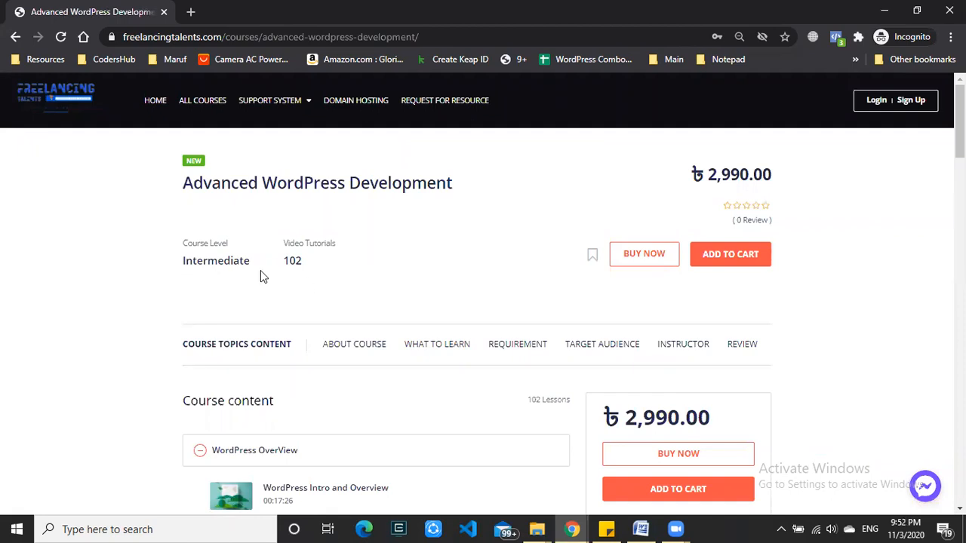
pyautogui.scroll(-3)
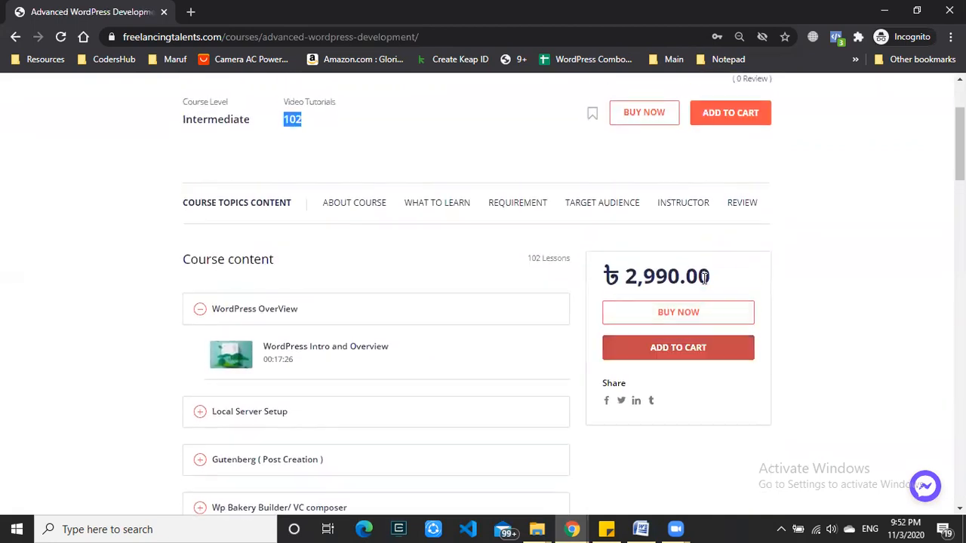
pyautogui.scroll(-3)
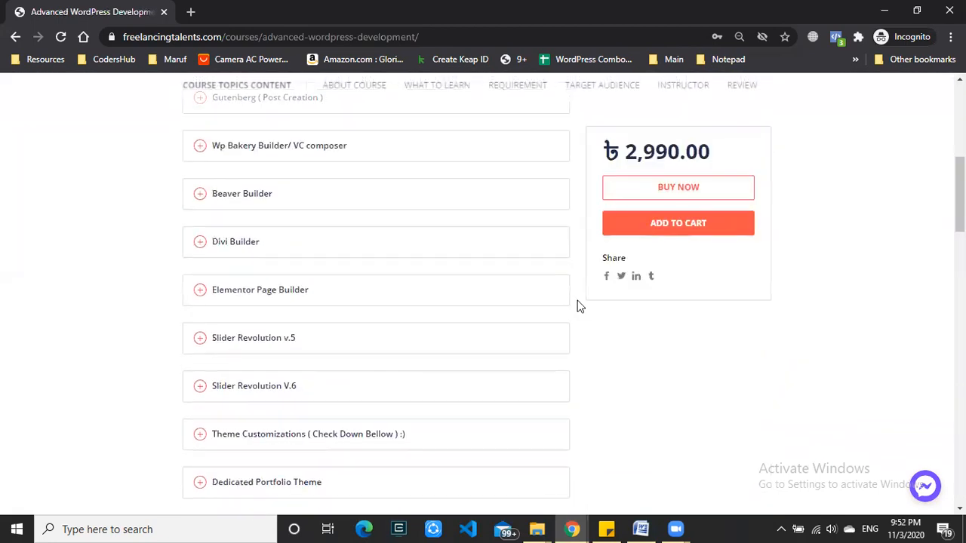
pyautogui.scroll(3)
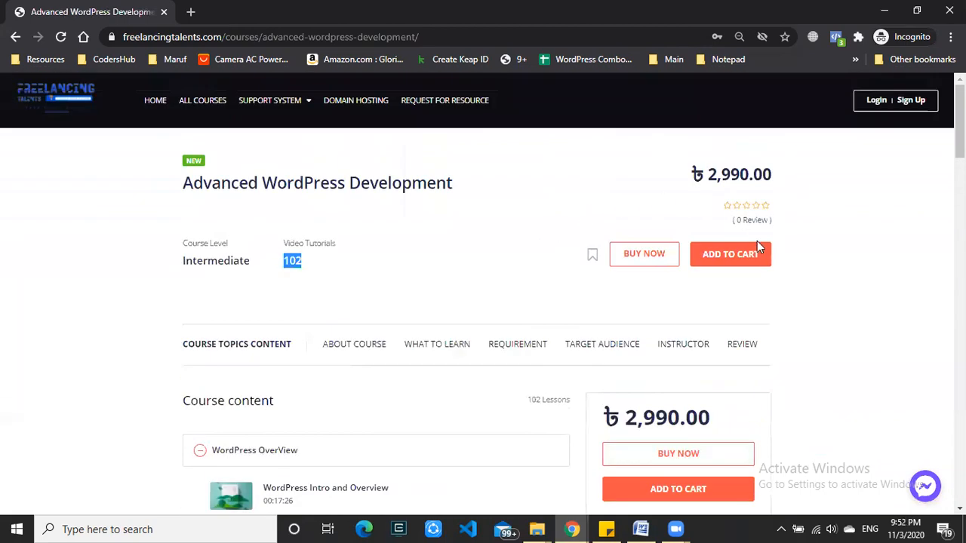
pyautogui.scroll(-3)
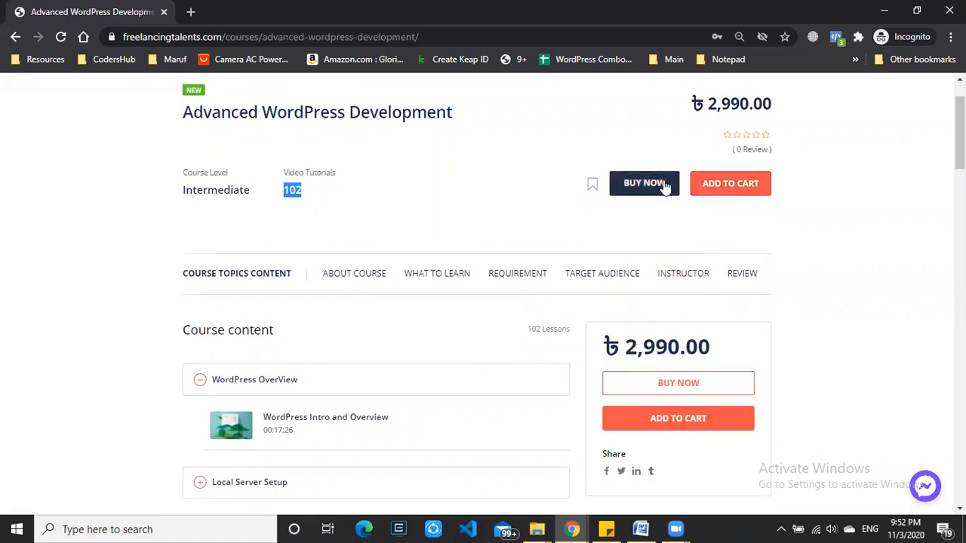
pyautogui.click(644, 183)
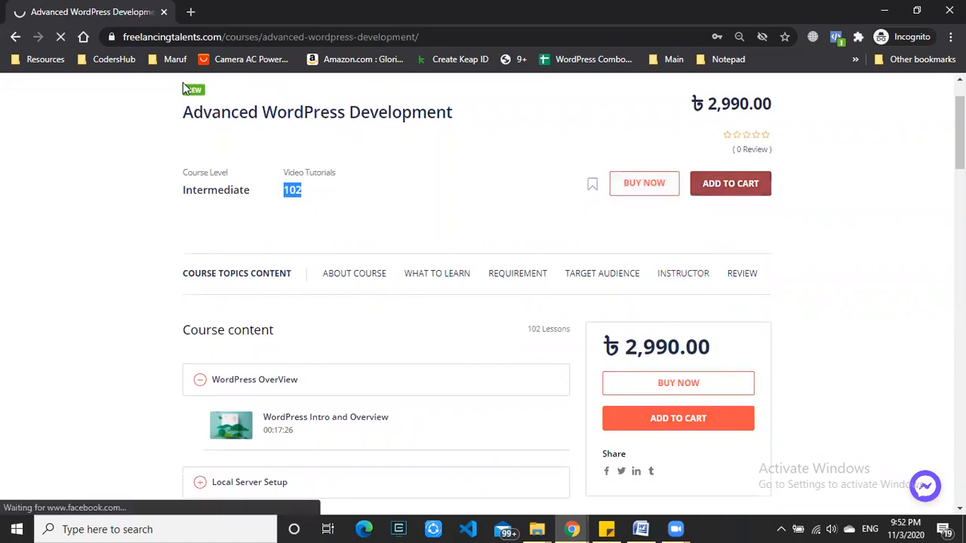
pyautogui.moveTo(592, 261)
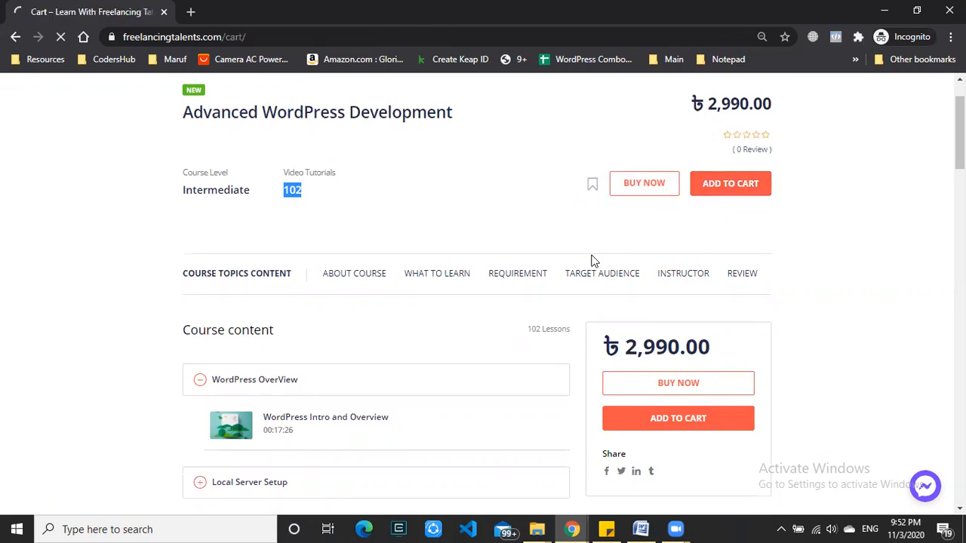
# Check Advanced WP Development at ৳2,990.00 in the cart and proceed to checkout.
pyautogui.click(731, 183)
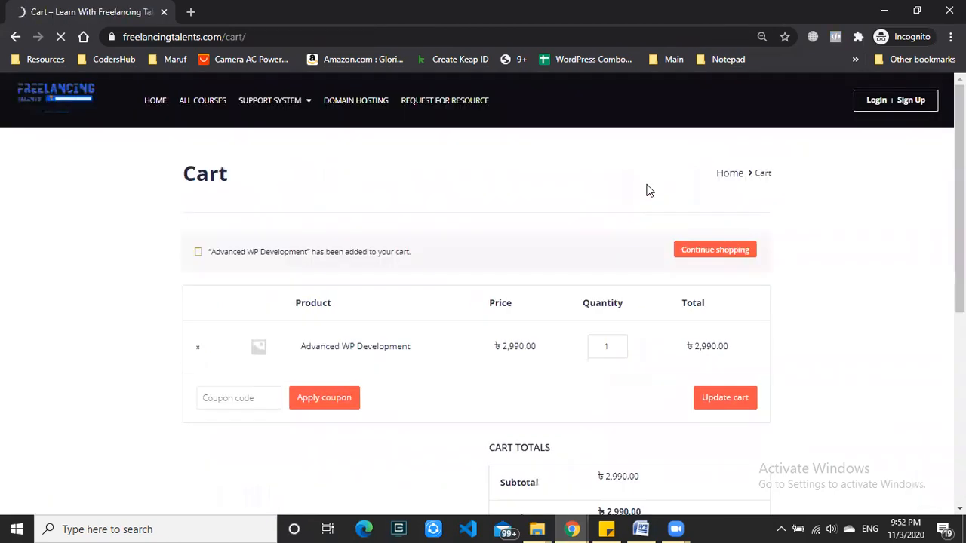
pyautogui.scroll(-3)
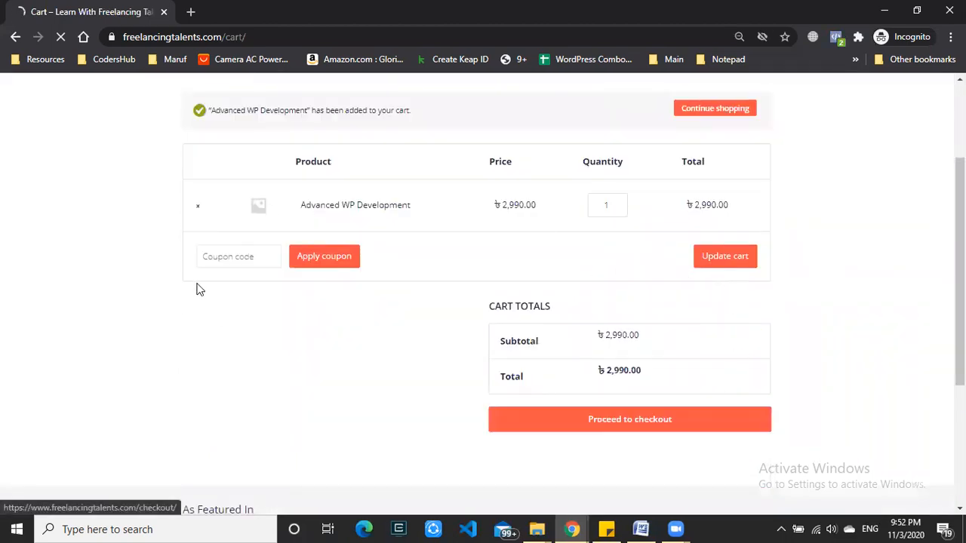
pyautogui.click(238, 256)
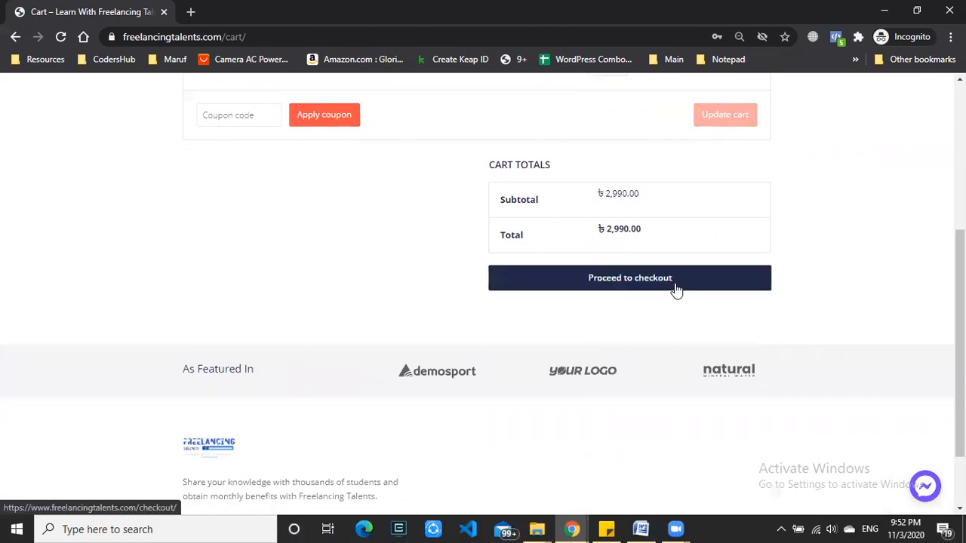
pyautogui.click(630, 277)
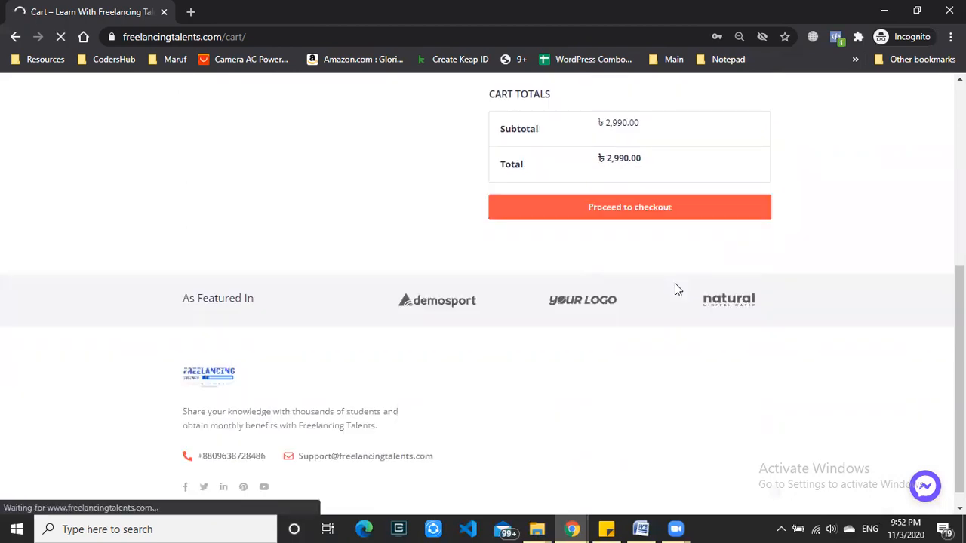
pyautogui.click(630, 207)
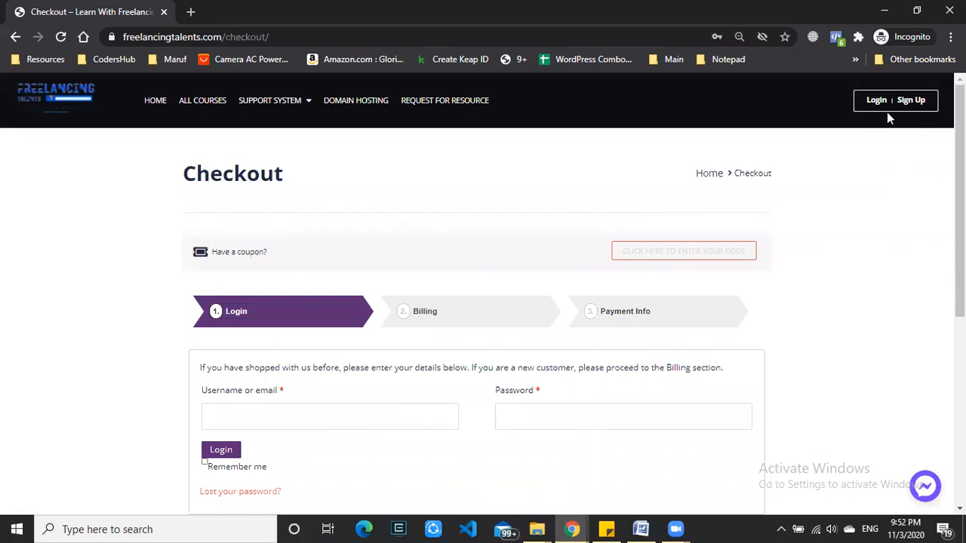
pyautogui.moveTo(724, 402)
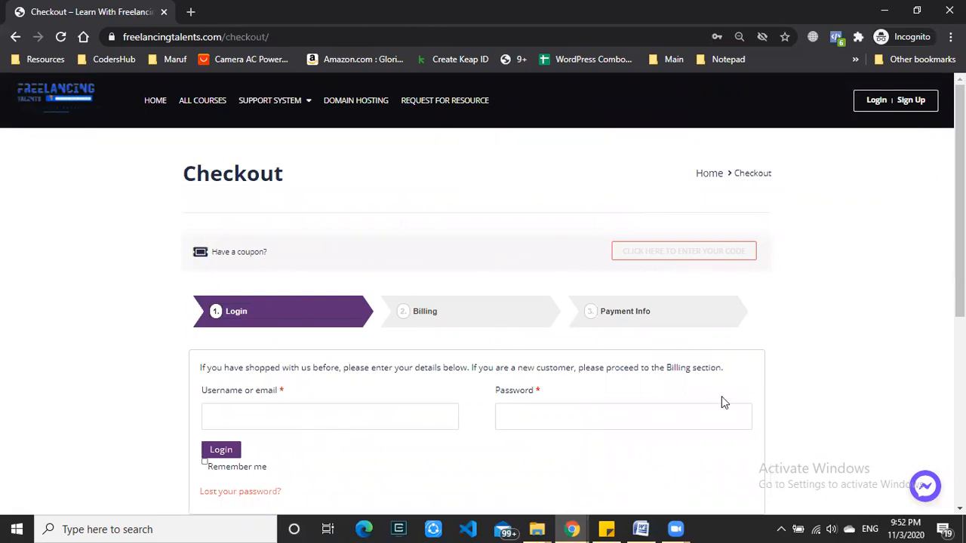
pyautogui.moveTo(487, 468)
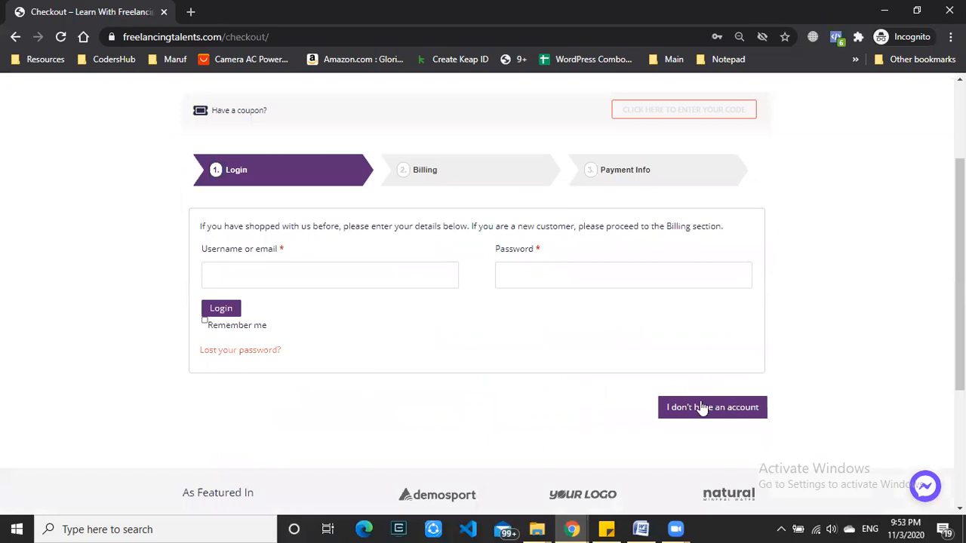
pyautogui.click(713, 407)
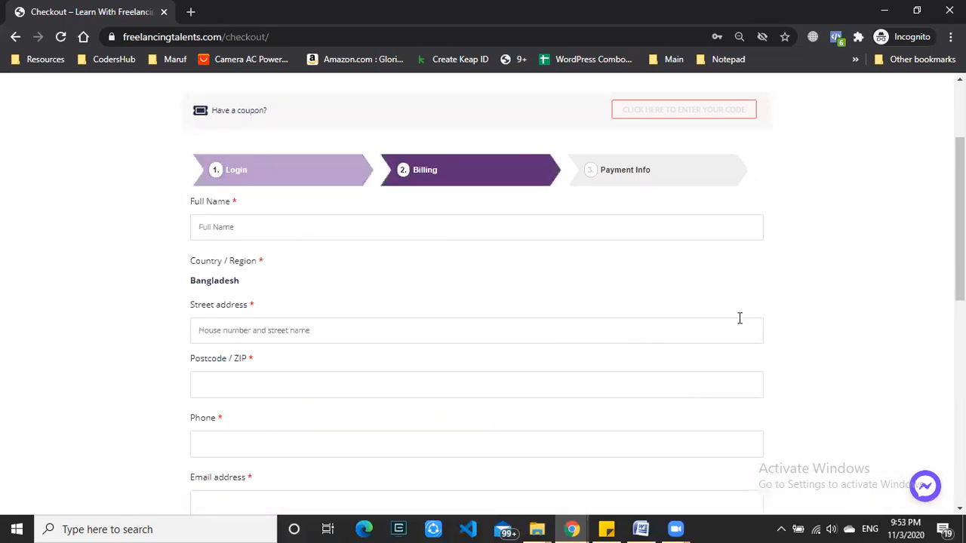
pyautogui.moveTo(547, 284)
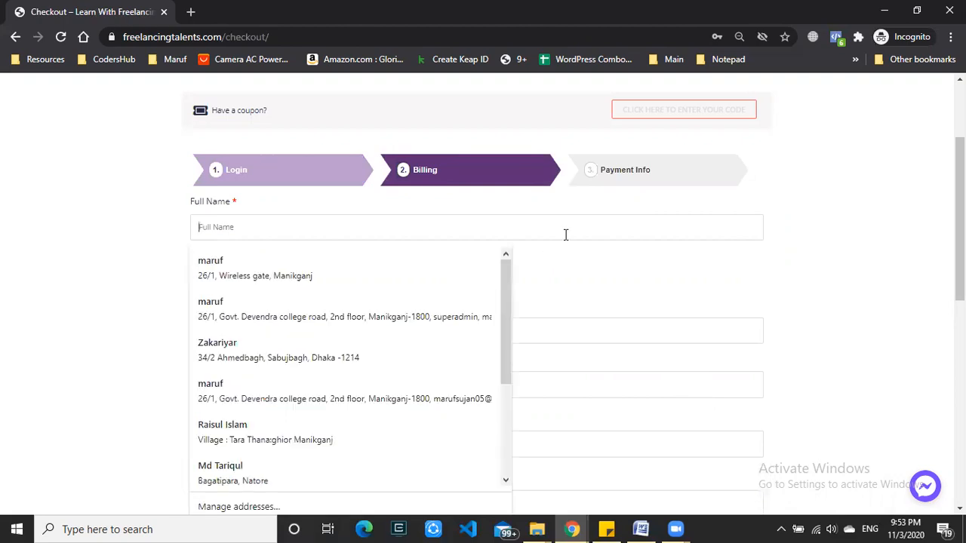
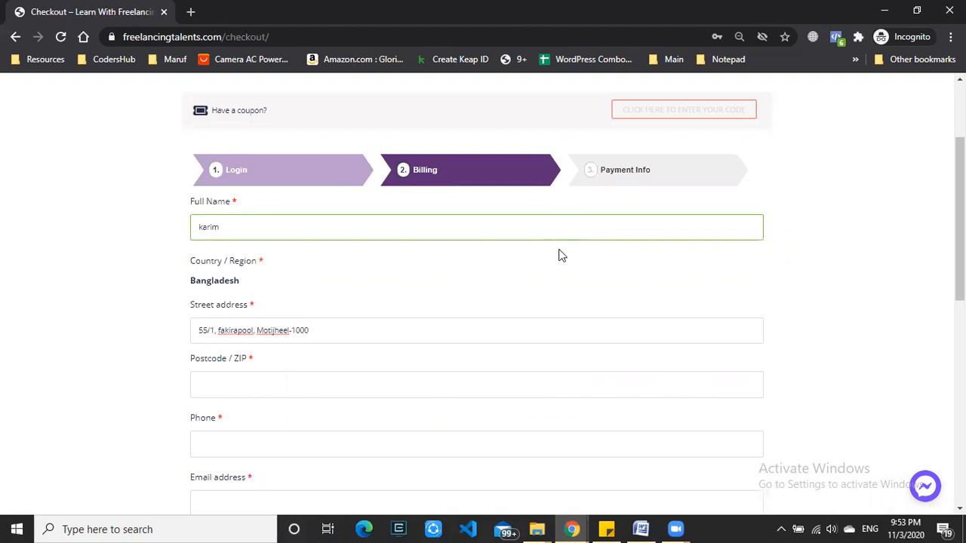
# Enter 1000 as the billing postcode.
pyautogui.doubleClick(300, 331)
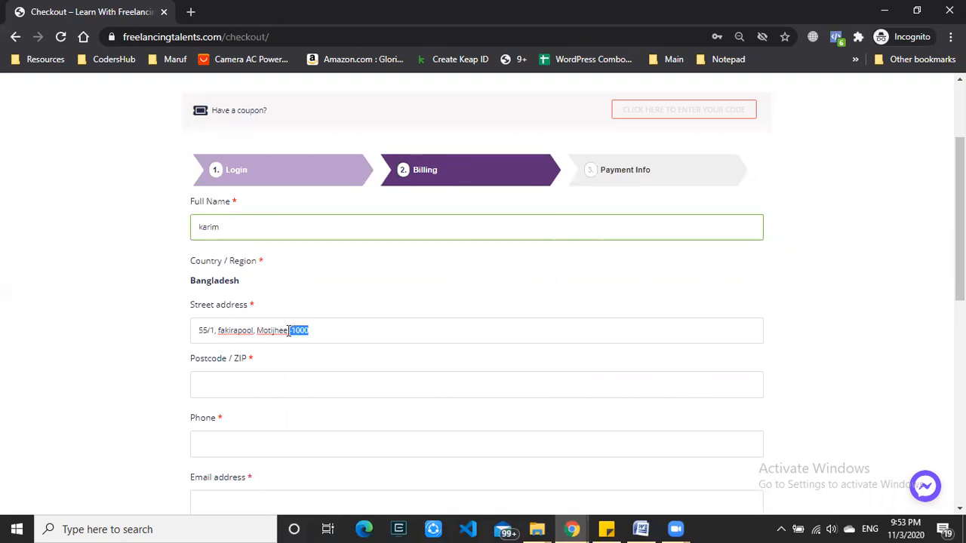
pyautogui.write('1000')
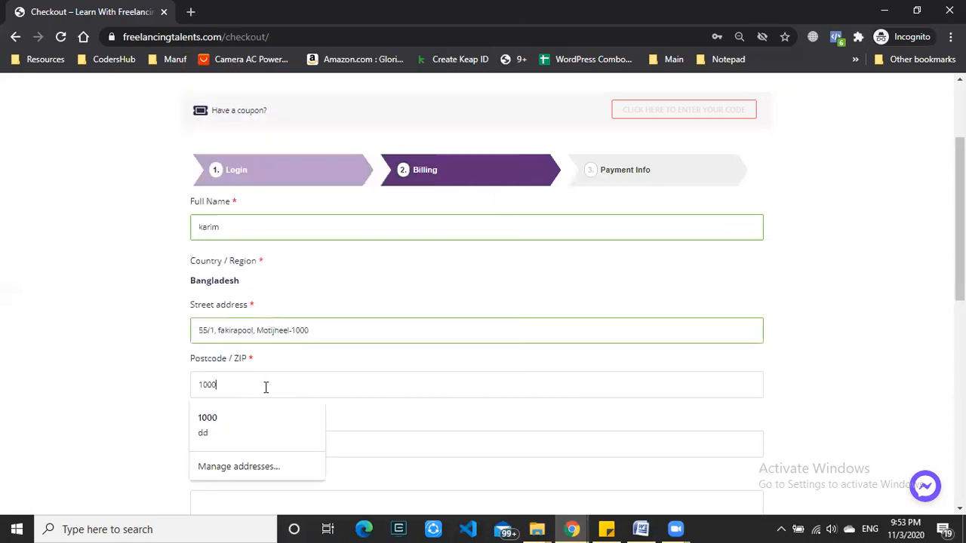
pyautogui.scroll(-3)
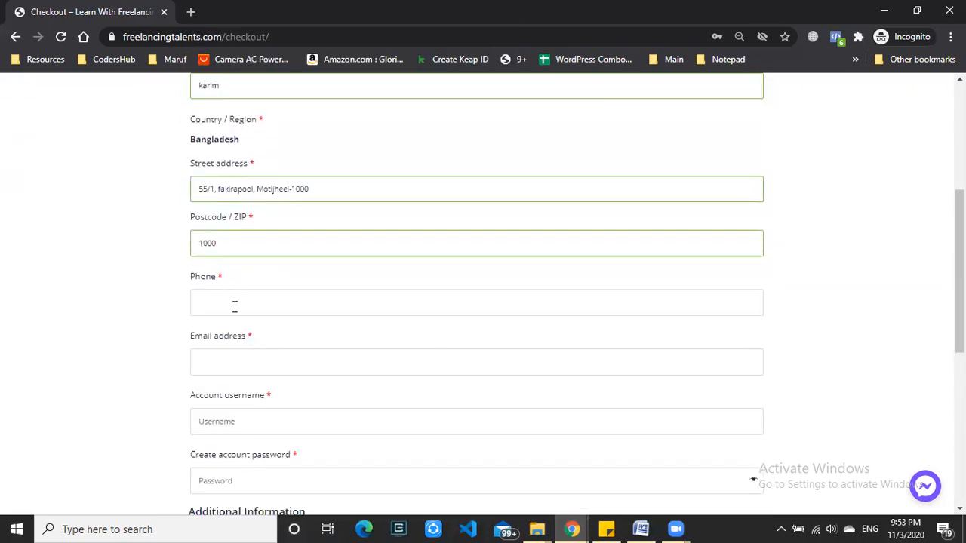
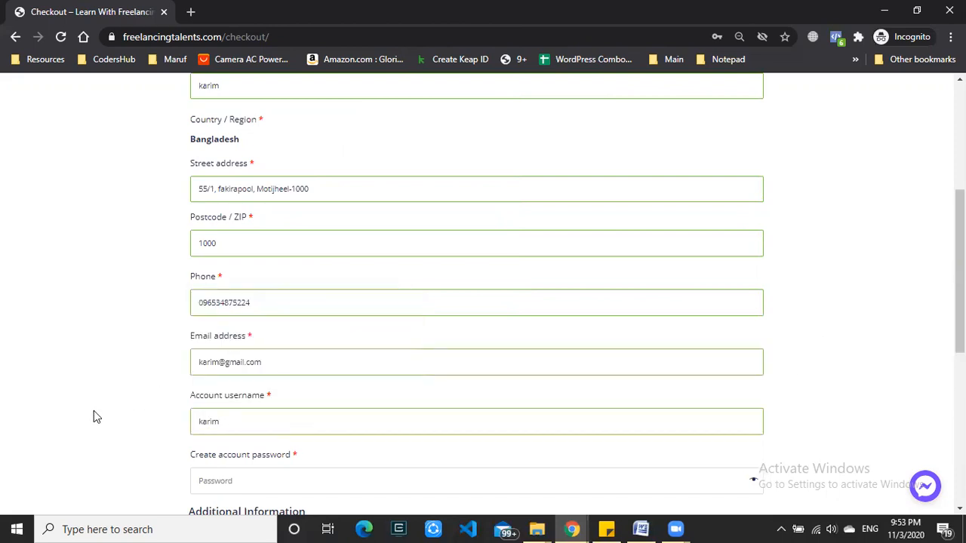
pyautogui.scroll(-3)
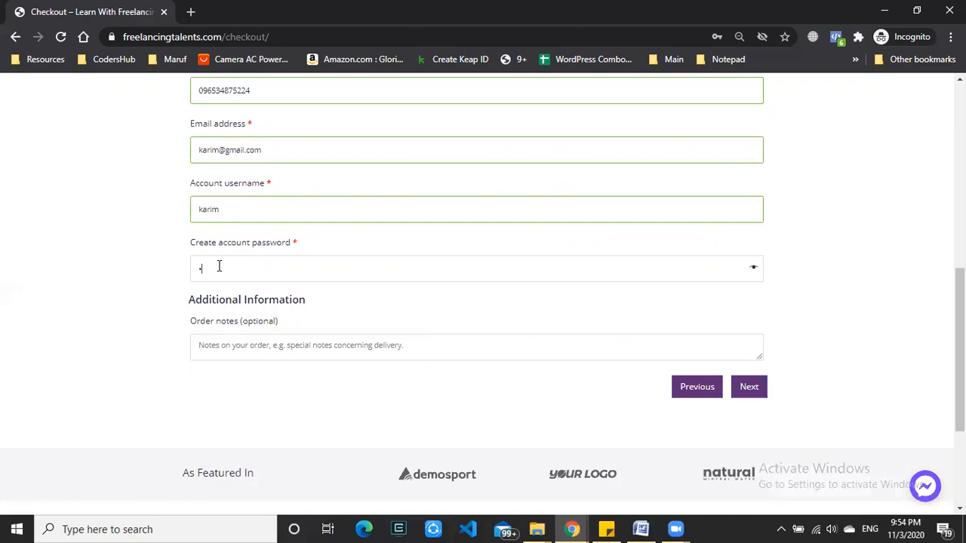
pyautogui.write('•')
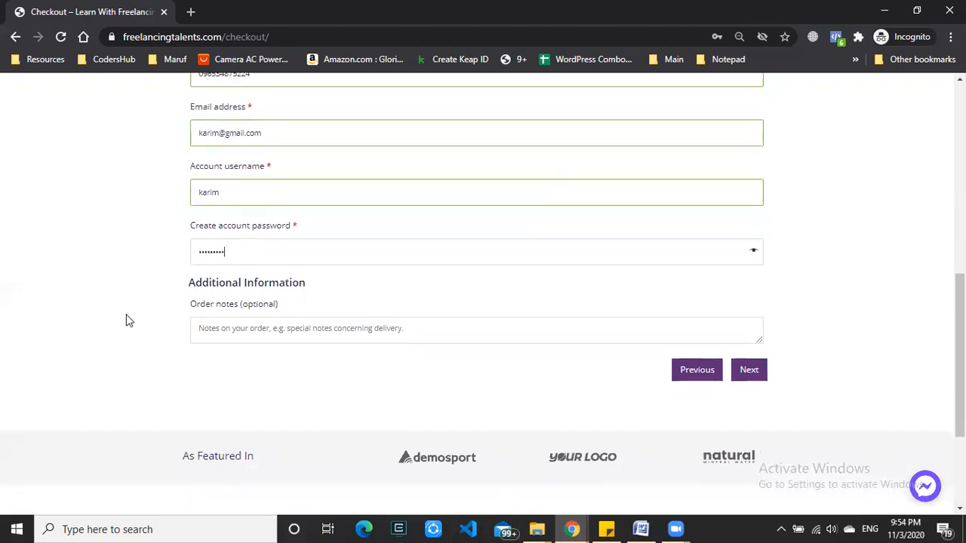
pyautogui.scroll(-3)
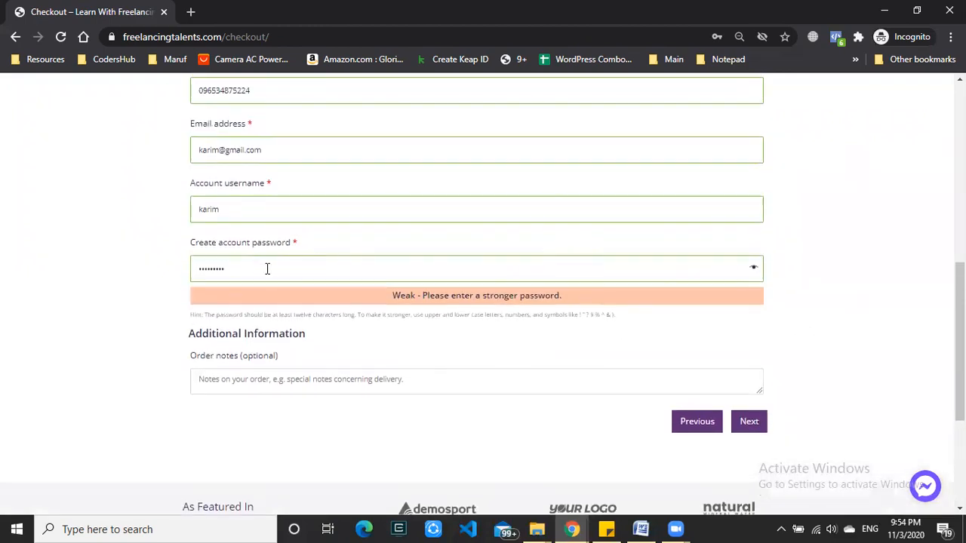
pyautogui.moveTo(252, 266)
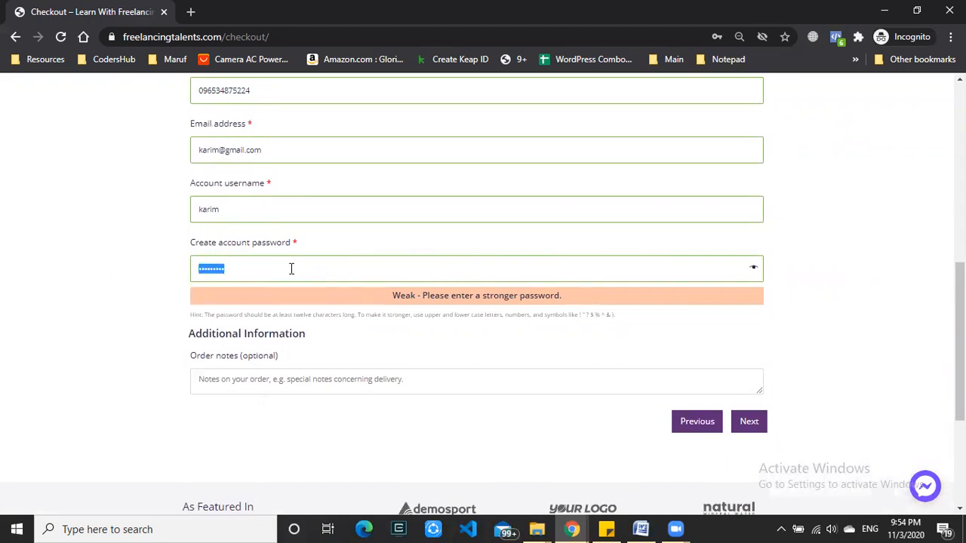
pyautogui.moveTo(753, 273)
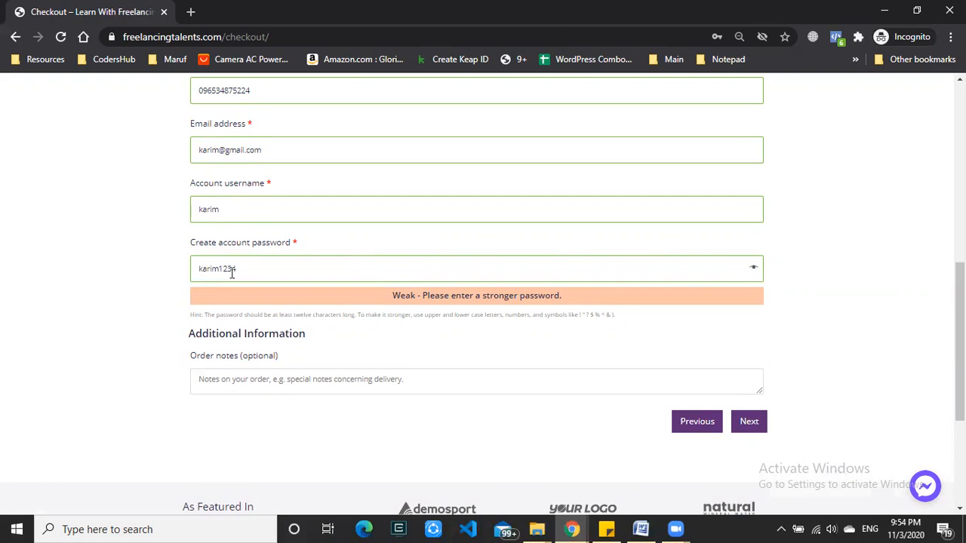
pyautogui.tripleClick(216, 269)
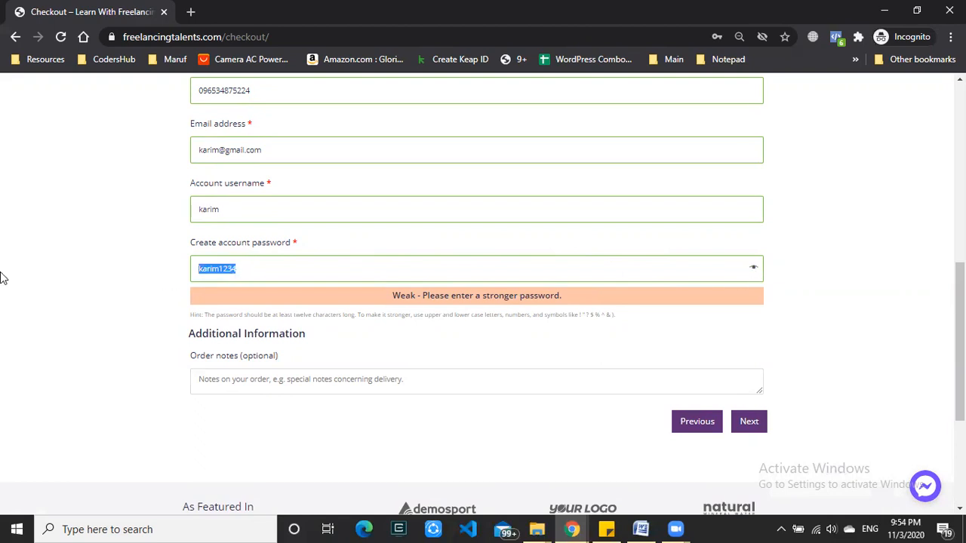
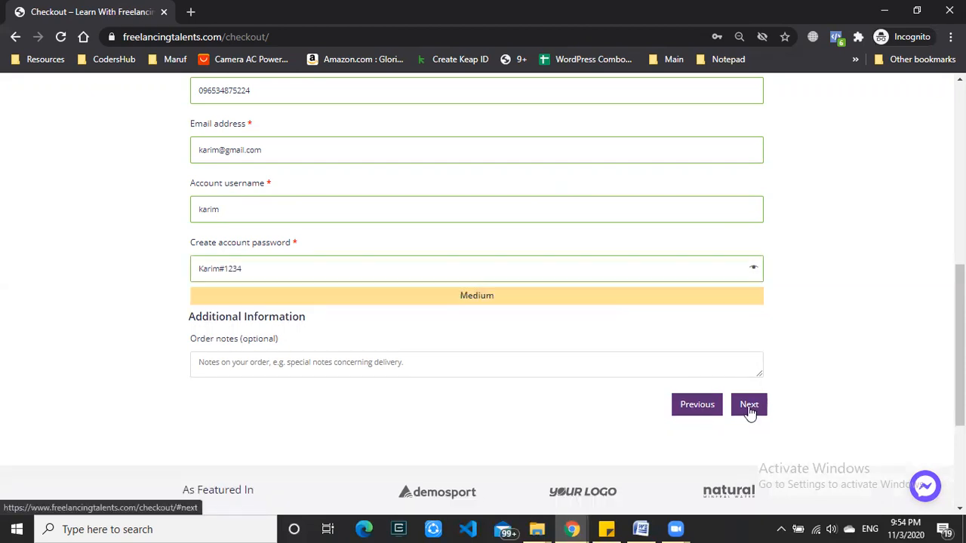
# Review the Payment Info summary: ৳3,045.00 total including the ৳55 bKash charge.
pyautogui.click(749, 405)
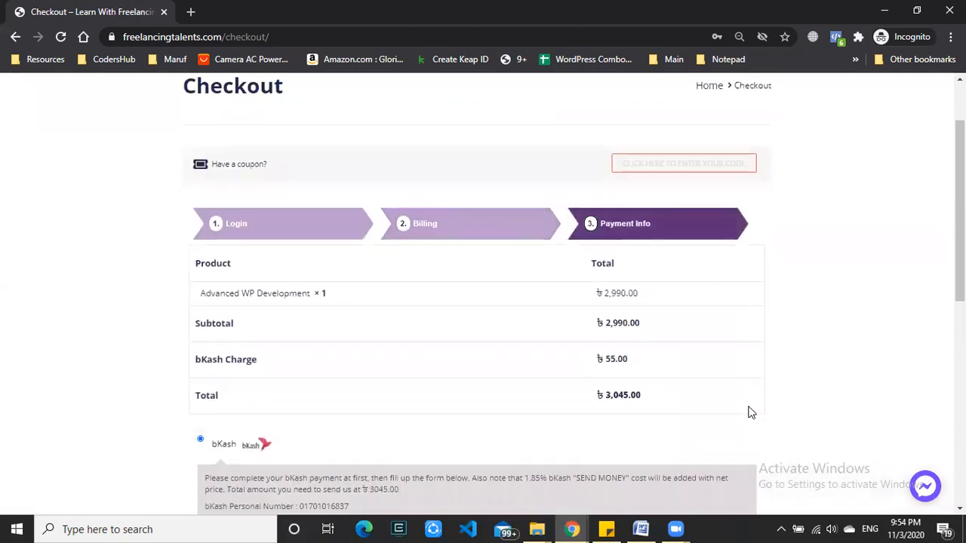
pyautogui.moveTo(264, 238)
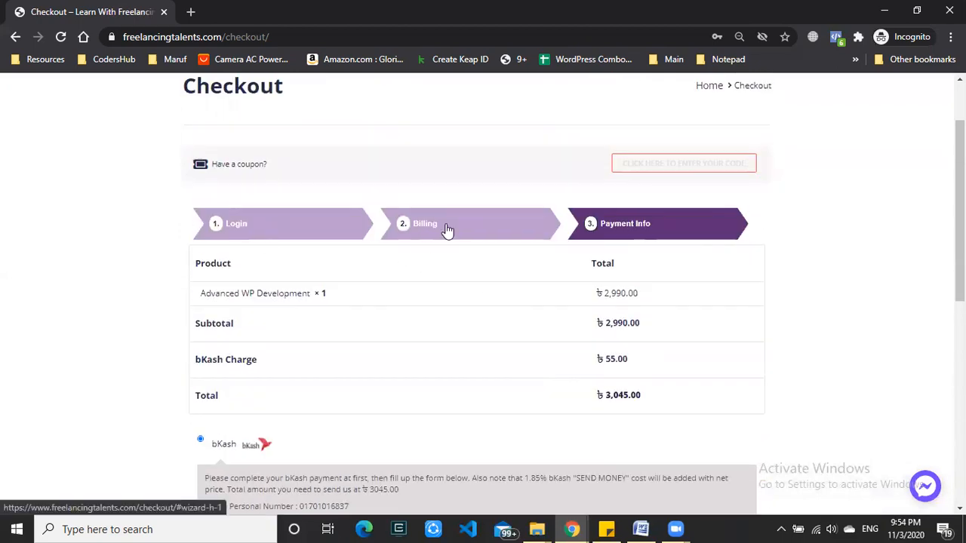
pyautogui.scroll(-3)
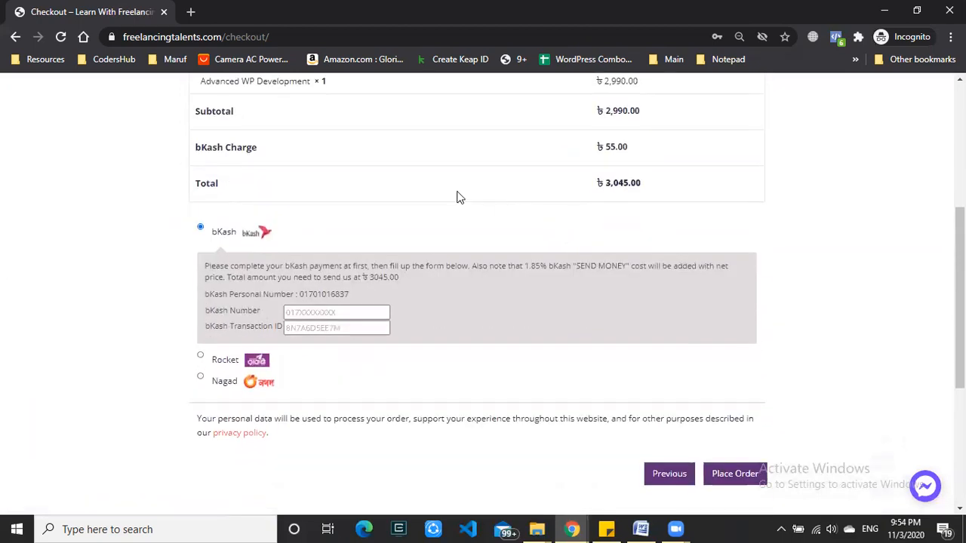
pyautogui.scroll(3)
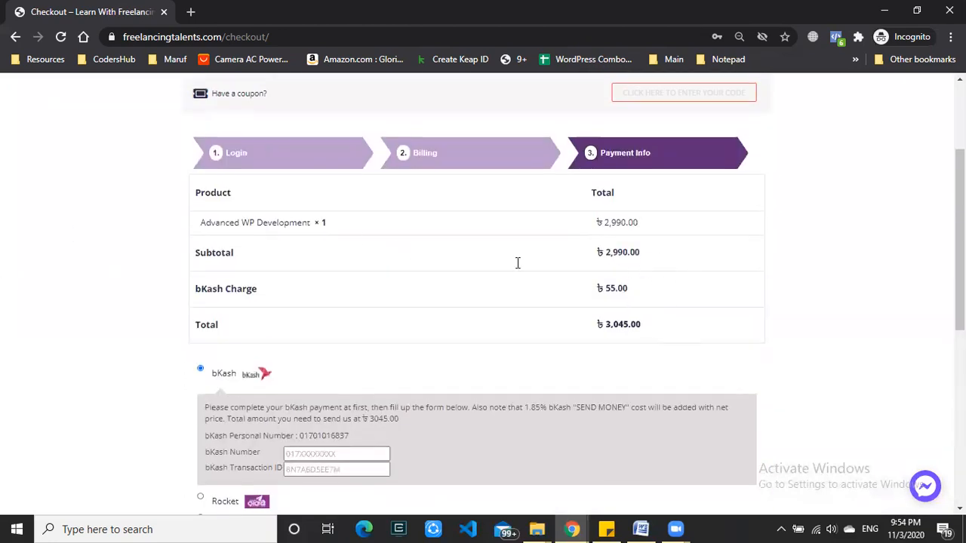
pyautogui.doubleClick(617, 222)
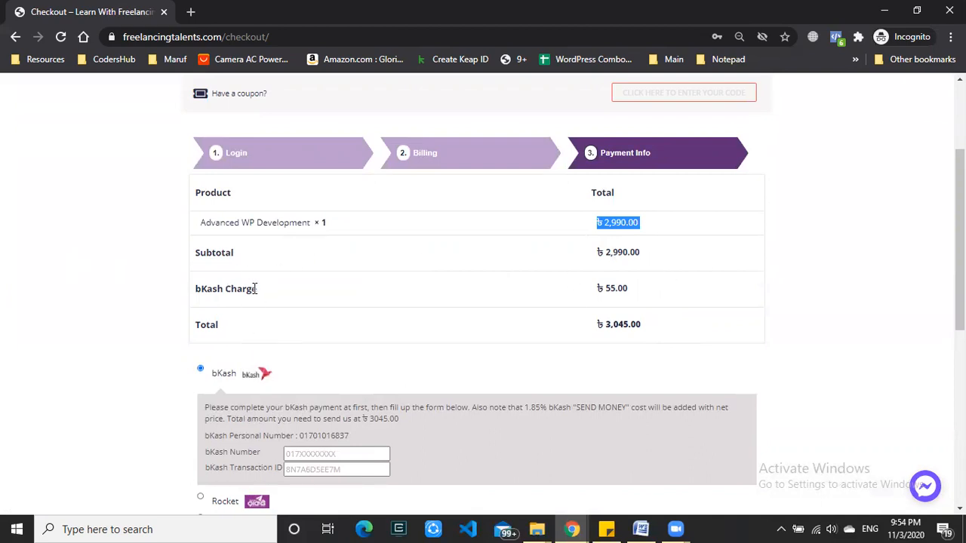
pyautogui.doubleClick(612, 288)
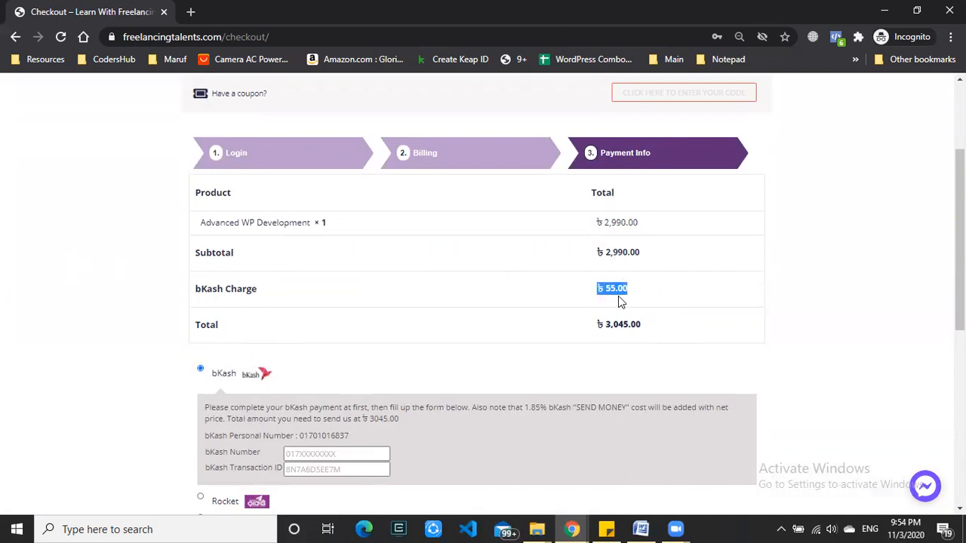
pyautogui.scroll(-3)
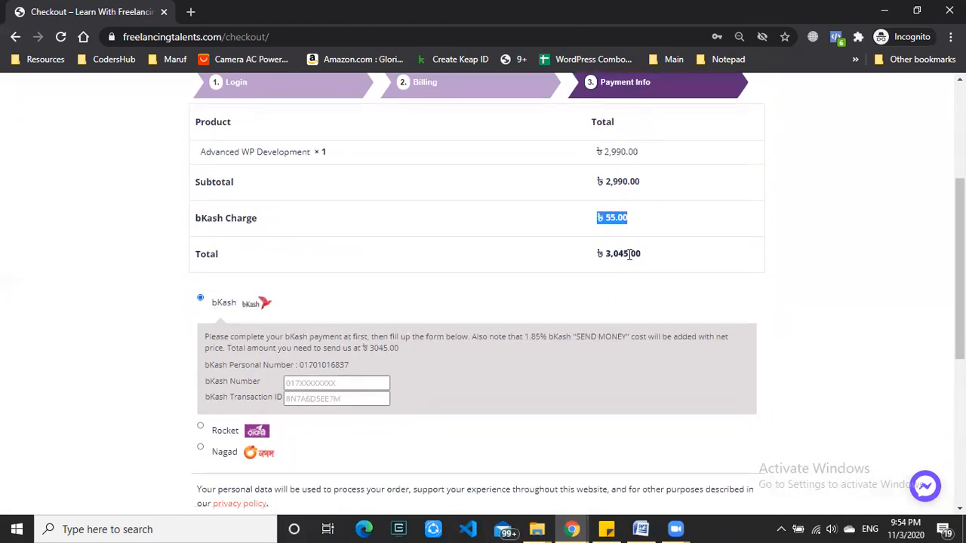
pyautogui.scroll(-3)
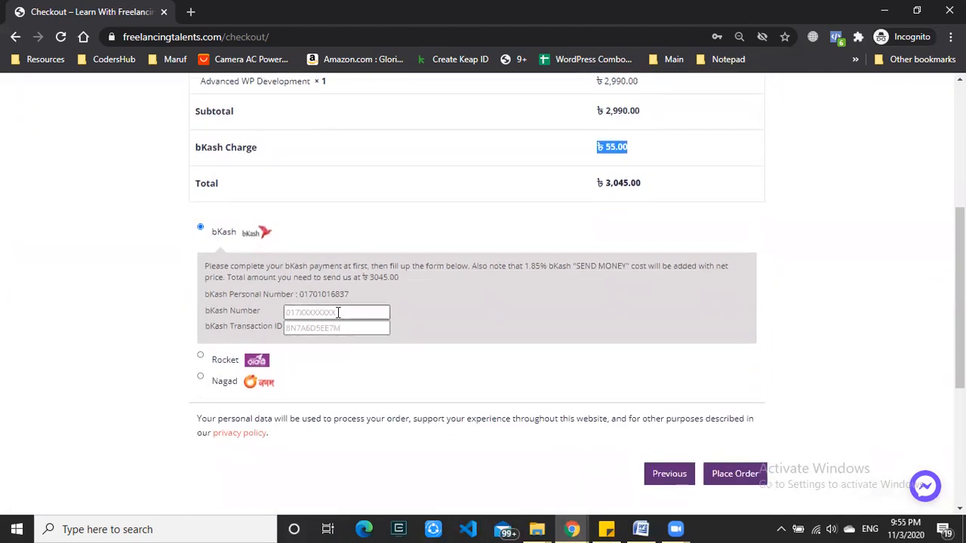
pyautogui.doubleClick(323, 294)
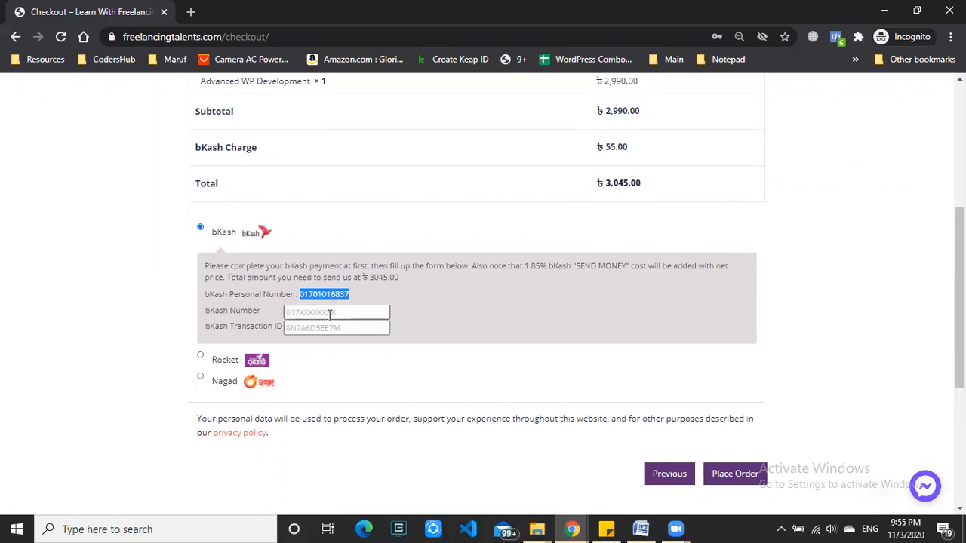
pyautogui.click(335, 313)
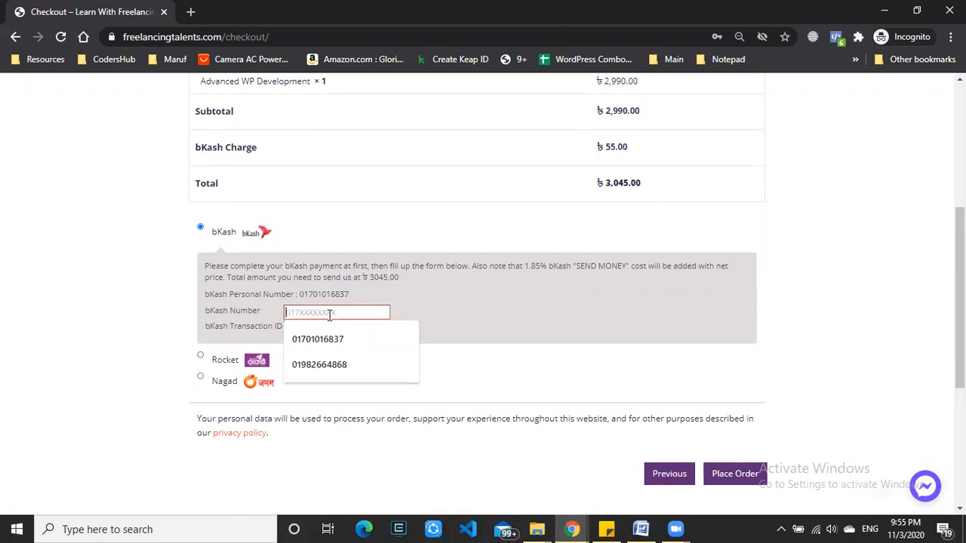
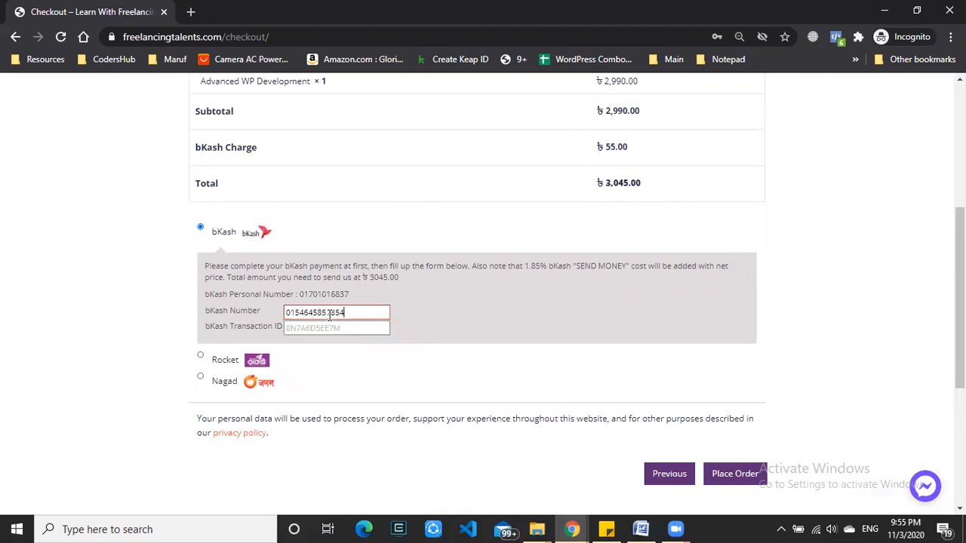
pyautogui.tripleClick(276, 294)
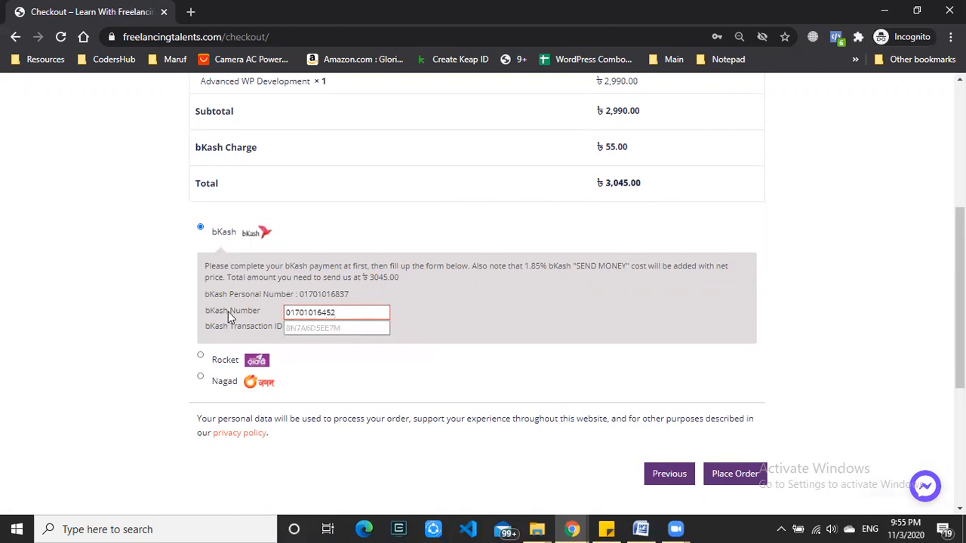
pyautogui.click(336, 327)
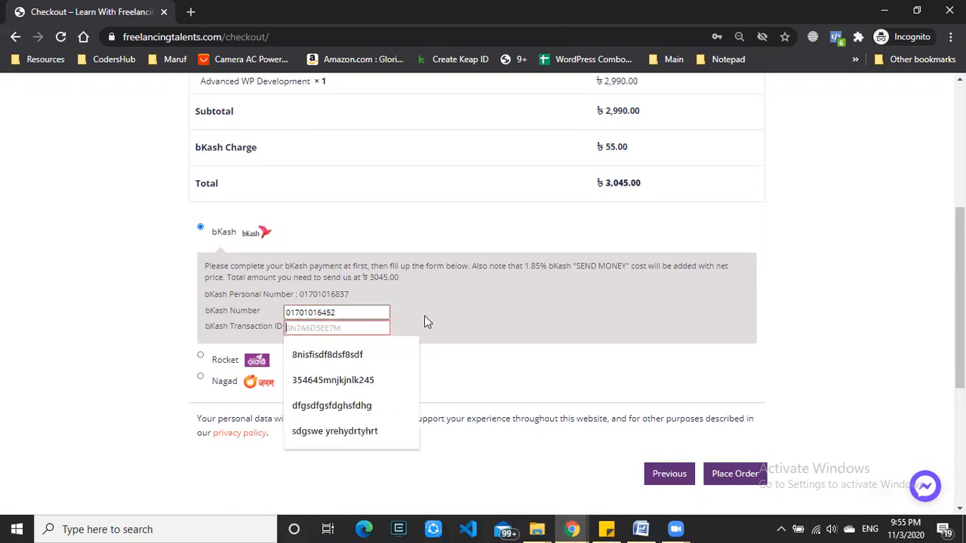
pyautogui.moveTo(431, 320)
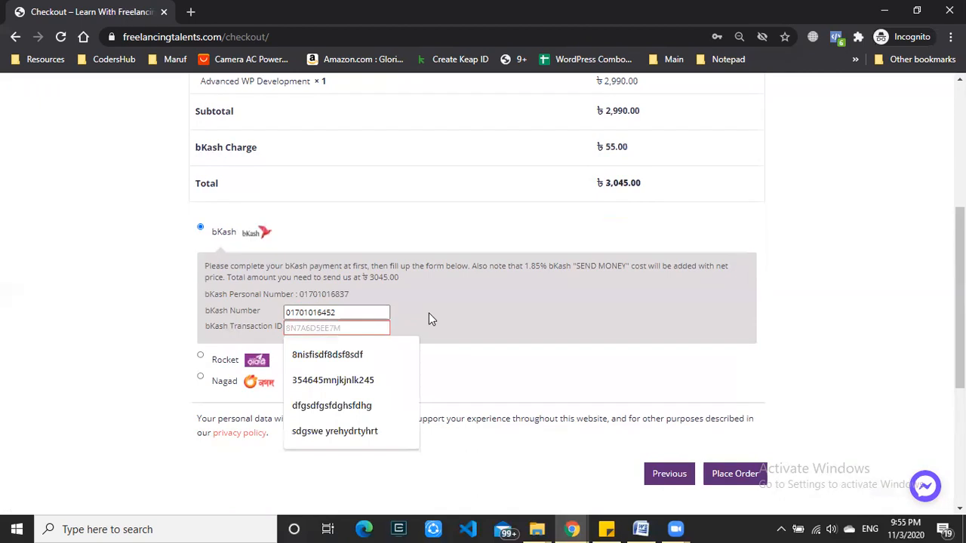
pyautogui.click(327, 355)
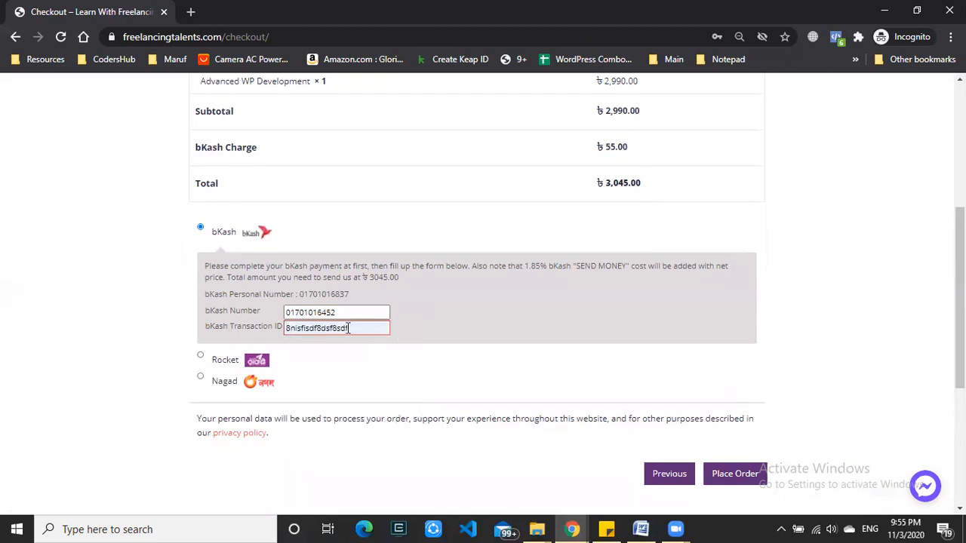
pyautogui.scroll(-3)
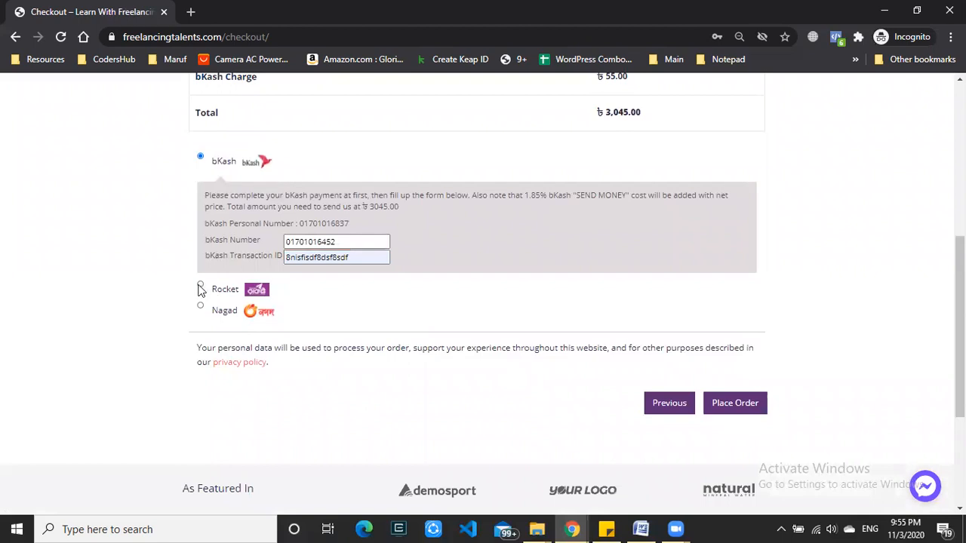
pyautogui.click(200, 289)
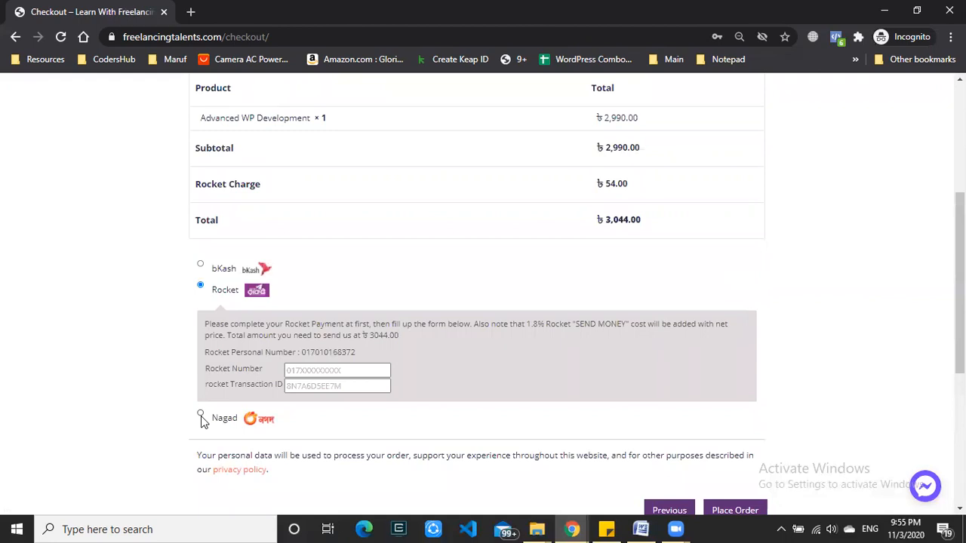
pyautogui.click(200, 418)
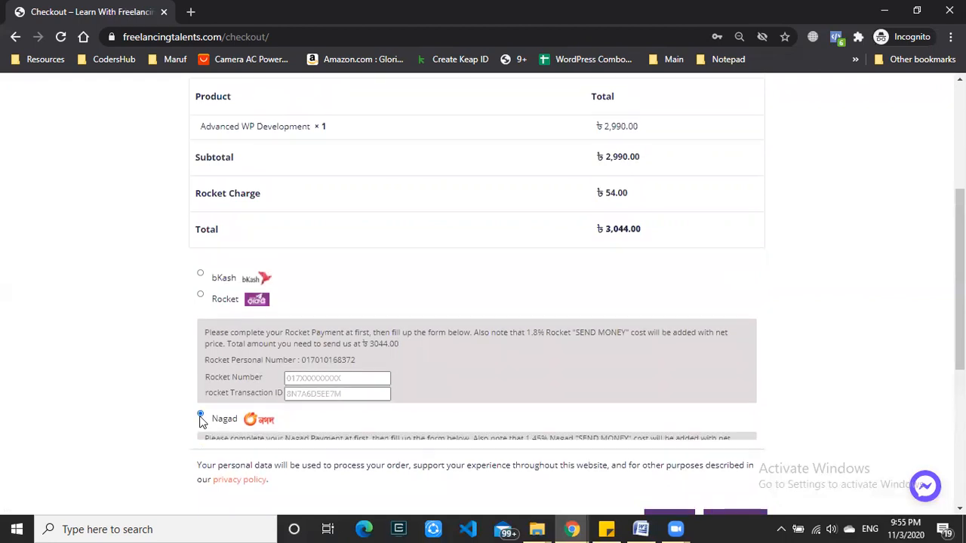
pyautogui.click(200, 419)
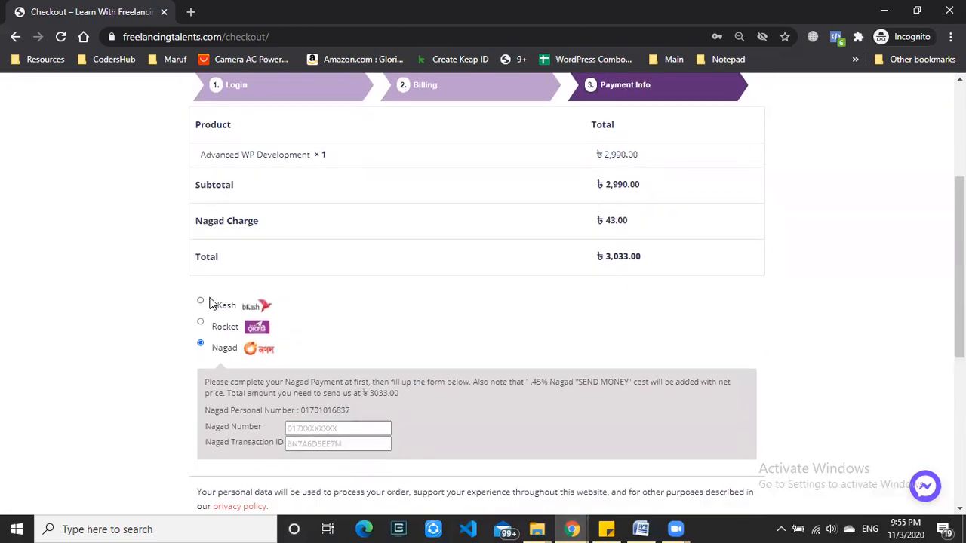
pyautogui.click(200, 301)
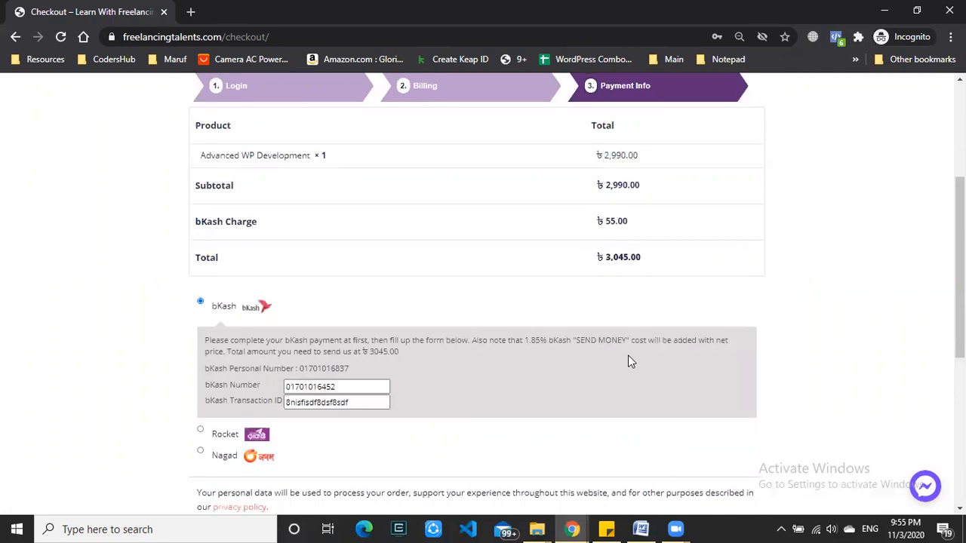
pyautogui.scroll(-3)
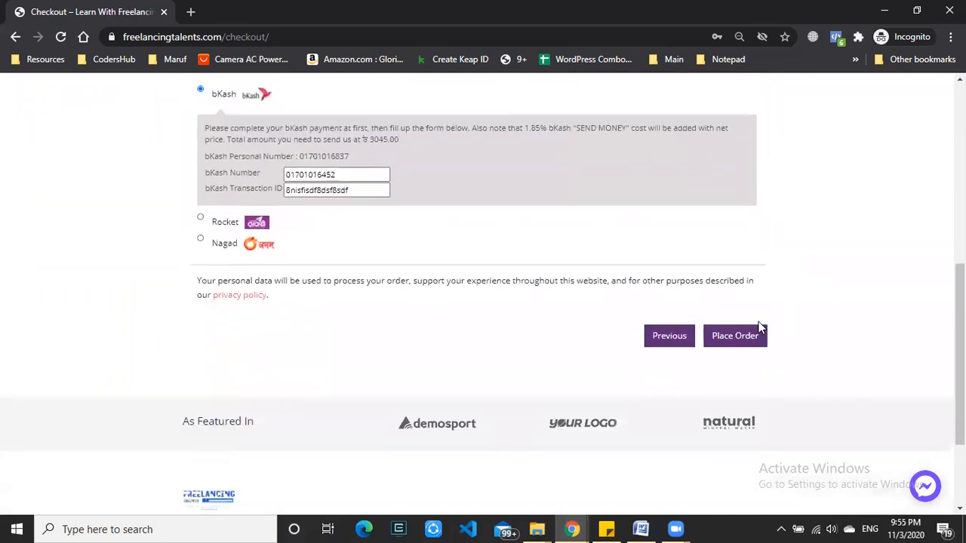
# Place the order and wait for the Thank you confirmation page.
pyautogui.click(736, 336)
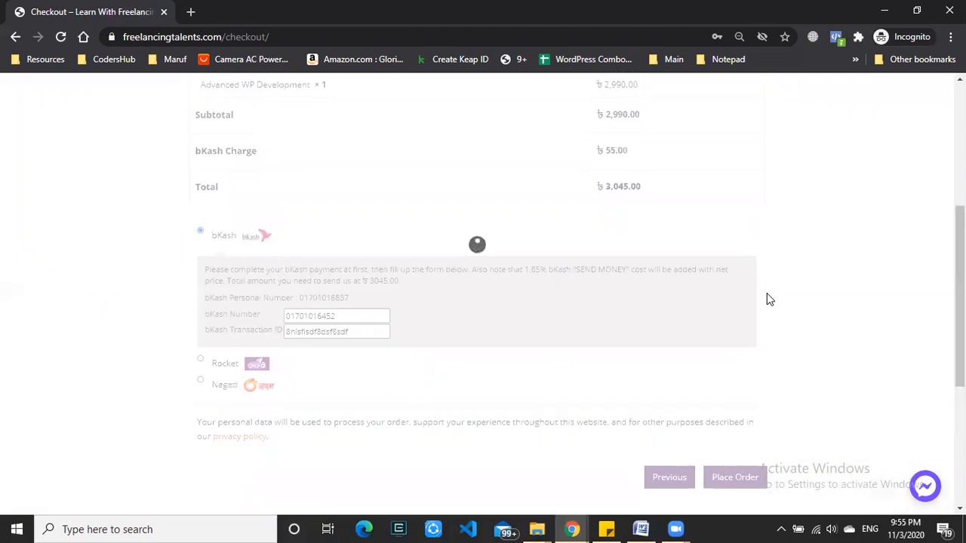
pyautogui.click(736, 477)
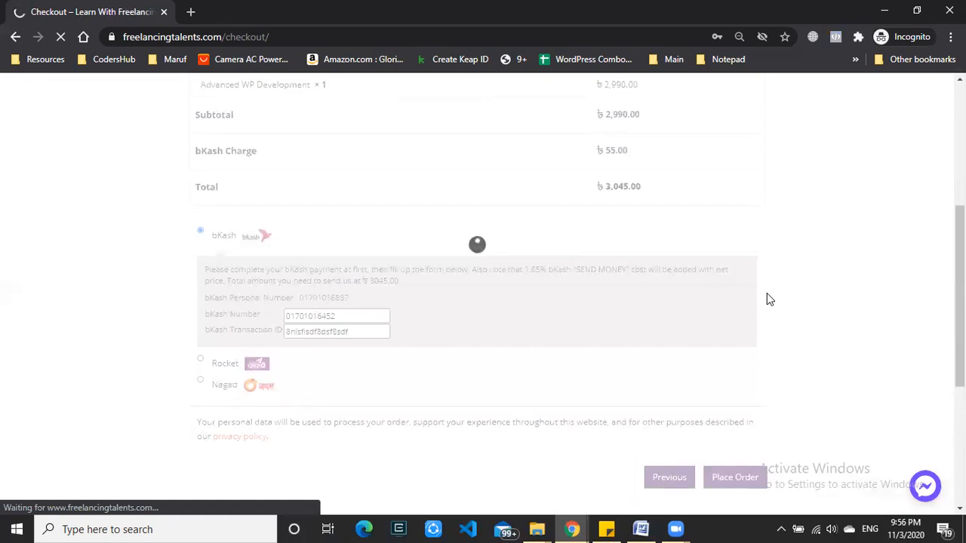
pyautogui.click(735, 477)
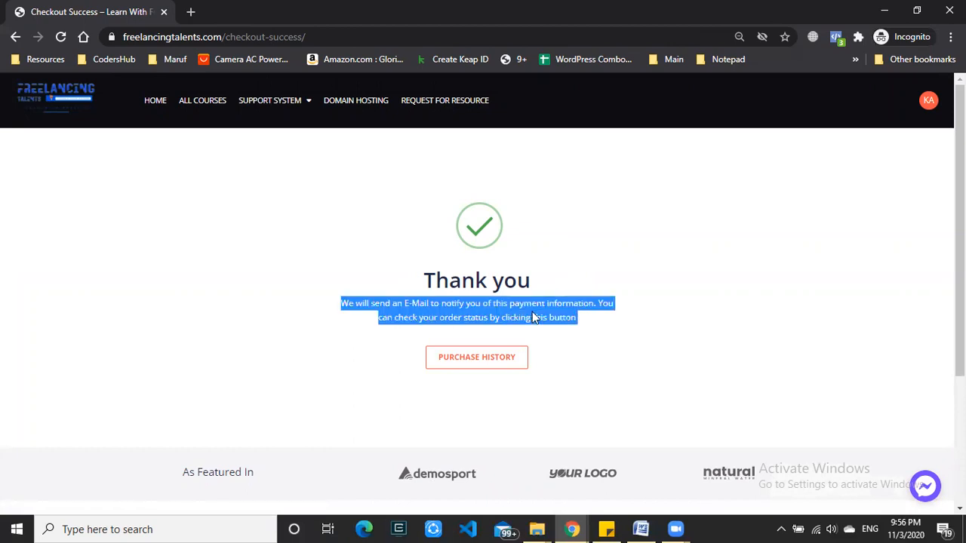
# Go to Enrolled Courses via the avatar menu, showing no purchased course.
pyautogui.click(929, 100)
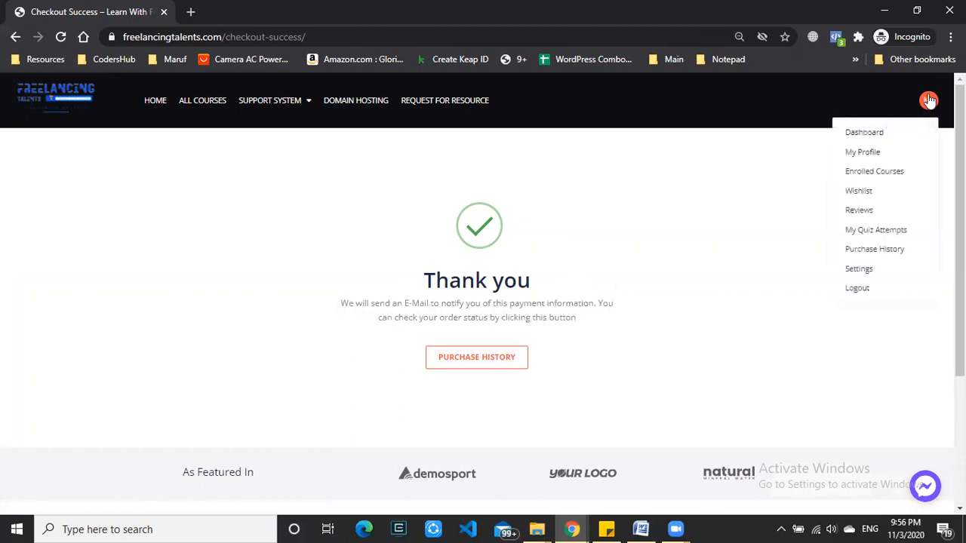
pyautogui.moveTo(874, 171)
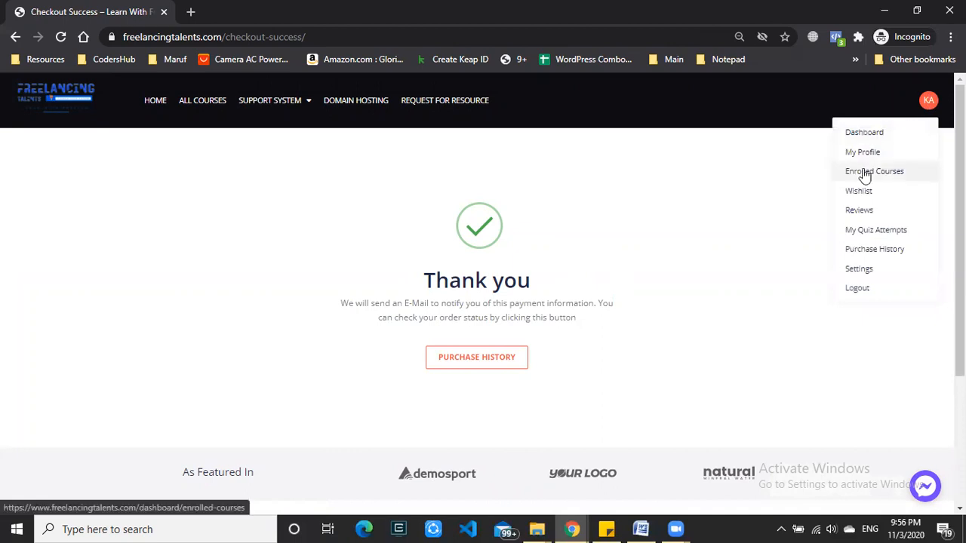
pyautogui.click(476, 358)
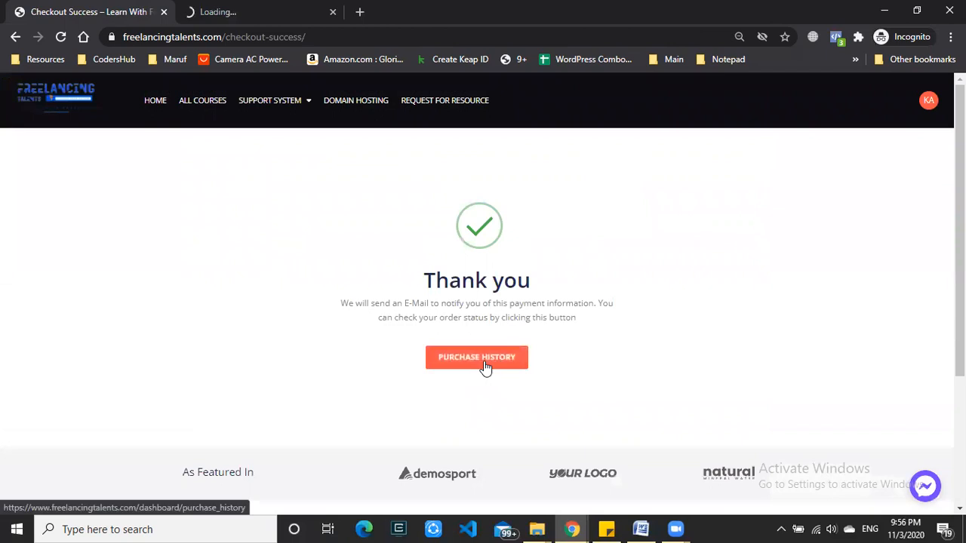
pyautogui.click(477, 357)
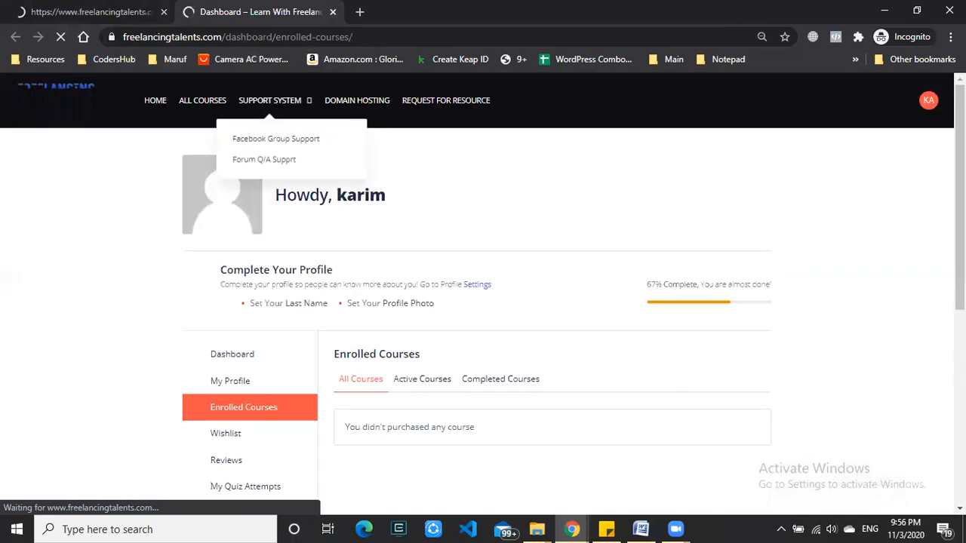
# Navigate the dashboard sidebar to the Purchase History page.
pyautogui.click(929, 101)
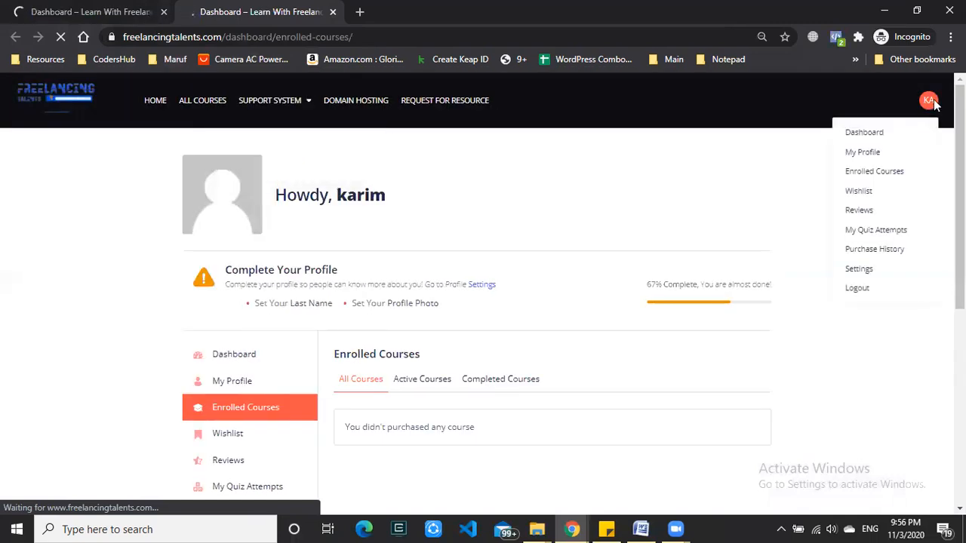
pyautogui.moveTo(874, 181)
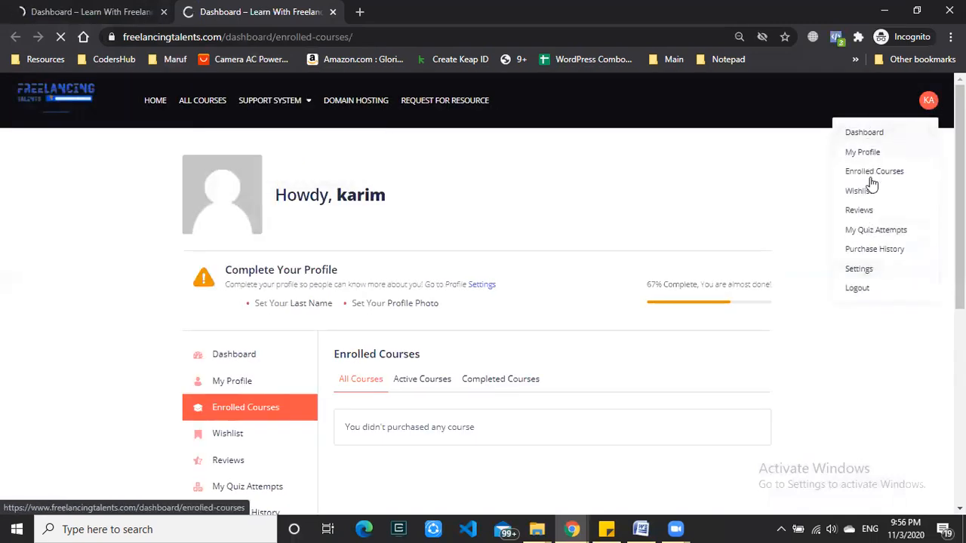
pyautogui.click(874, 171)
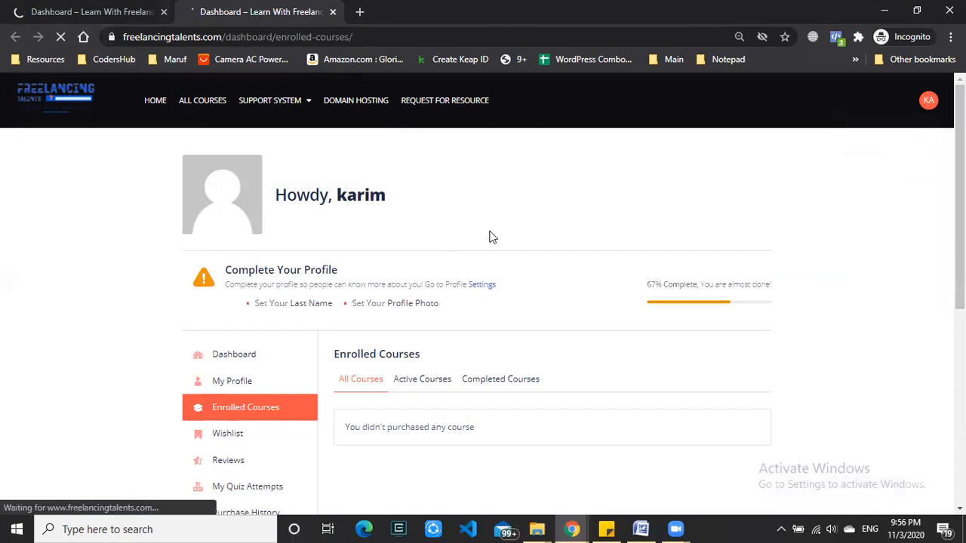
pyautogui.scroll(-3)
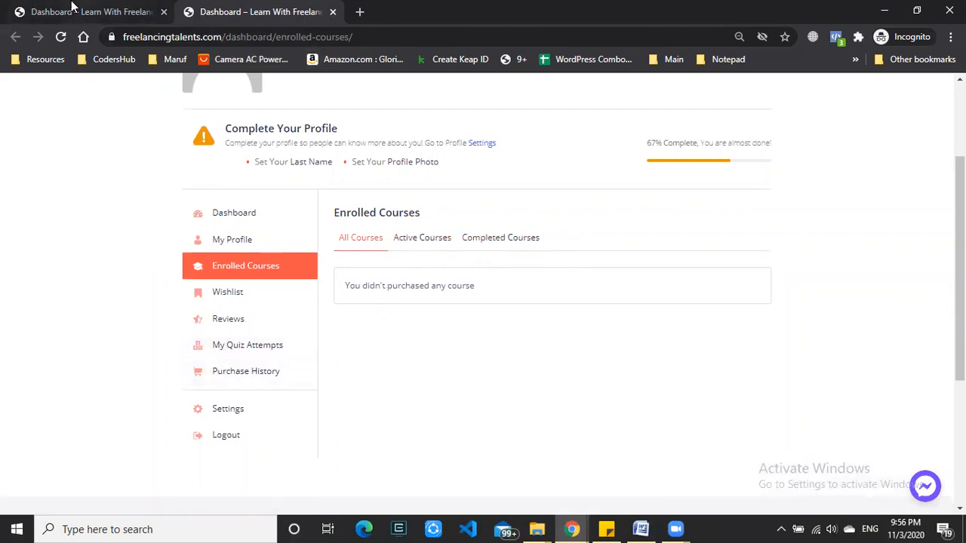
pyautogui.click(245, 372)
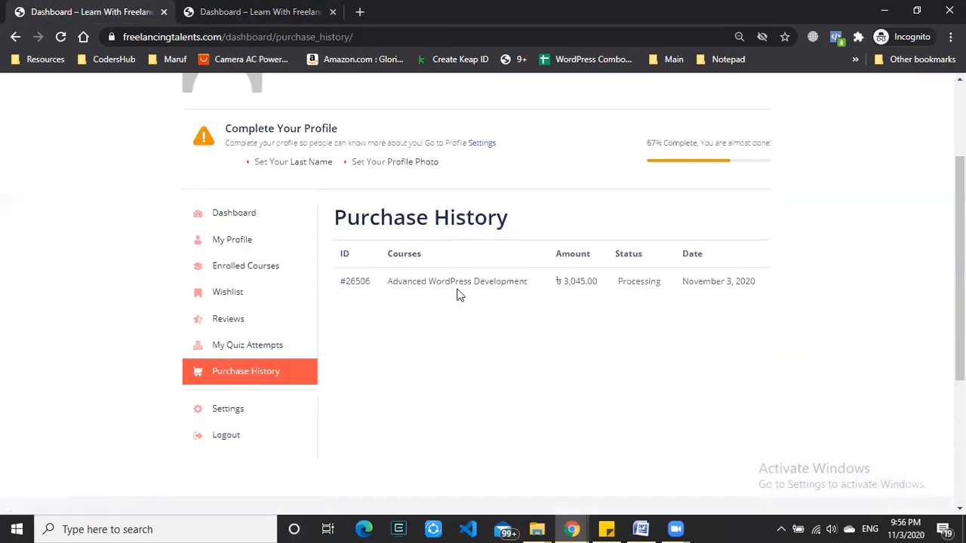
pyautogui.click(245, 265)
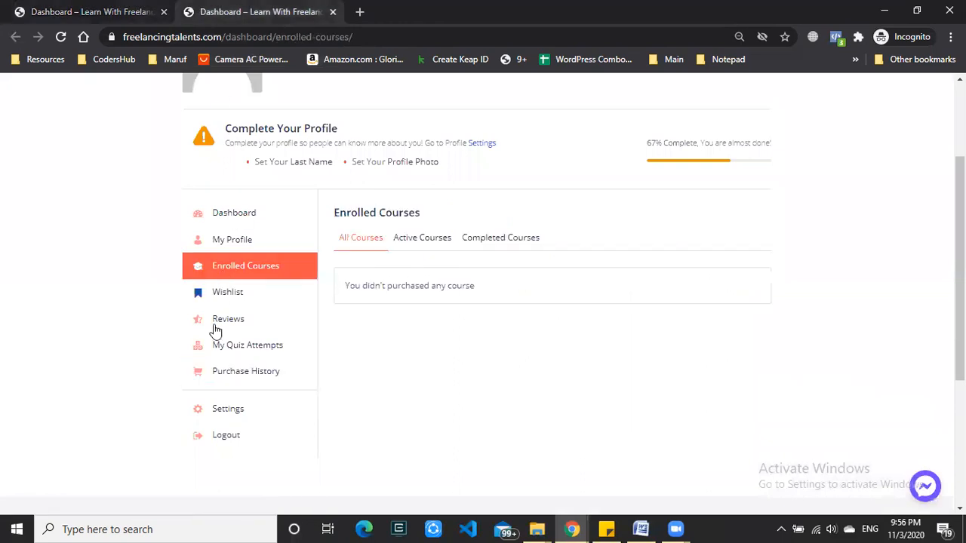
pyautogui.click(245, 371)
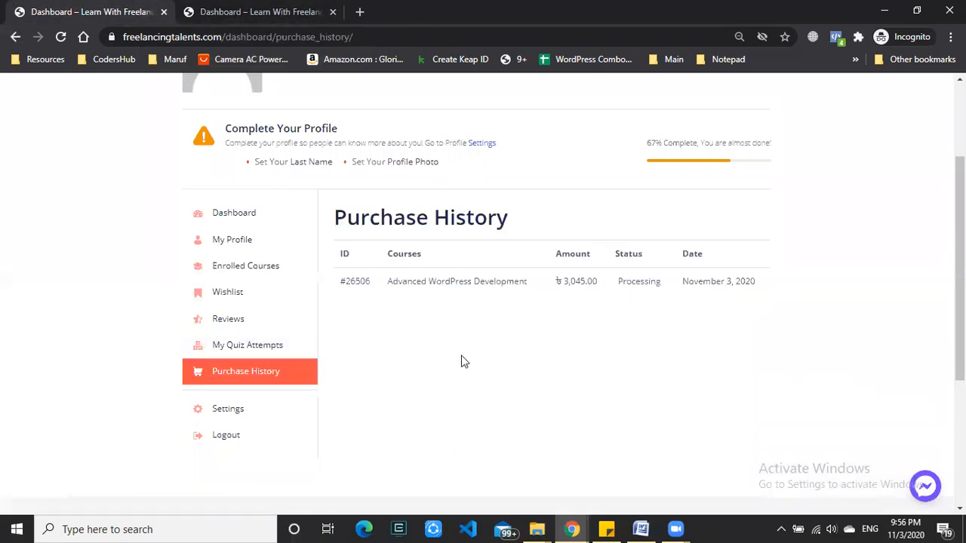
pyautogui.moveTo(632, 284)
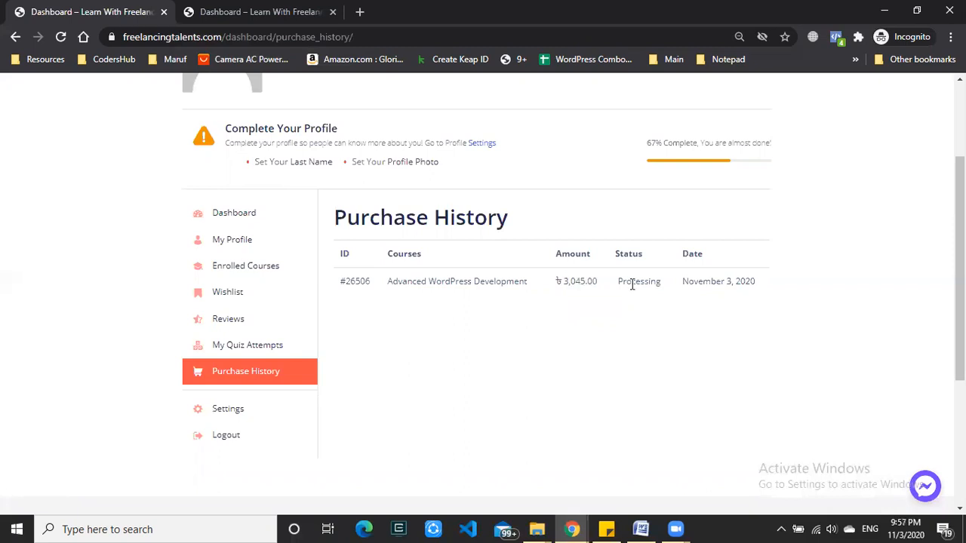
pyautogui.doubleClick(639, 281)
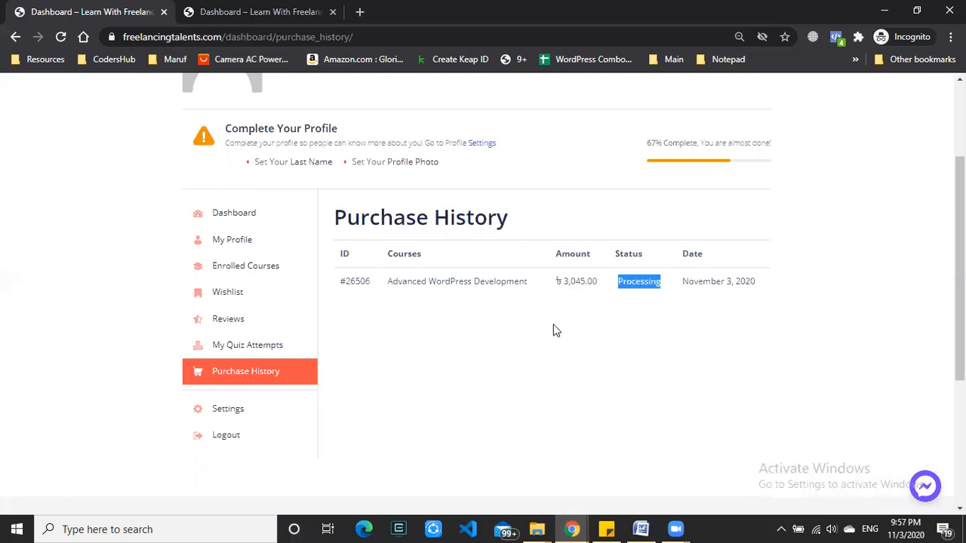
pyautogui.moveTo(674, 330)
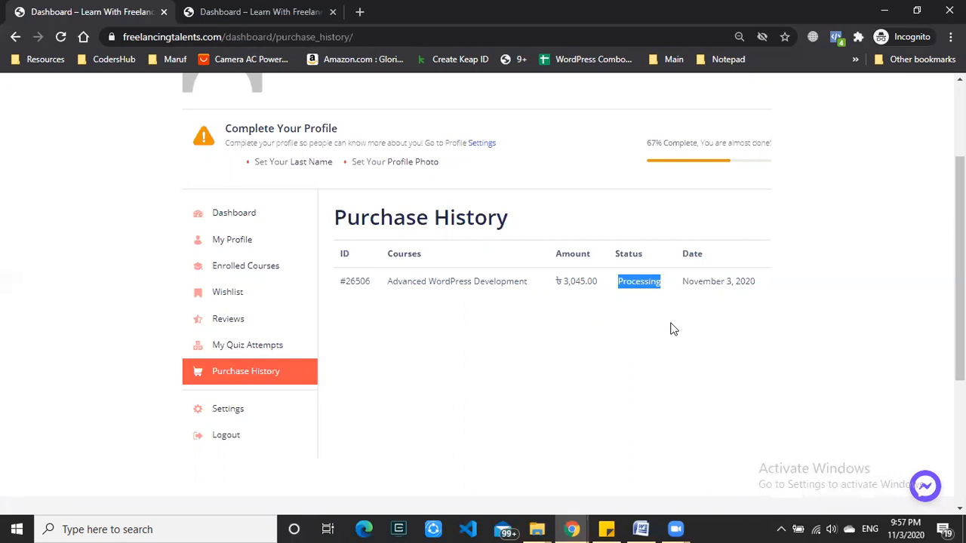
pyautogui.moveTo(527, 344)
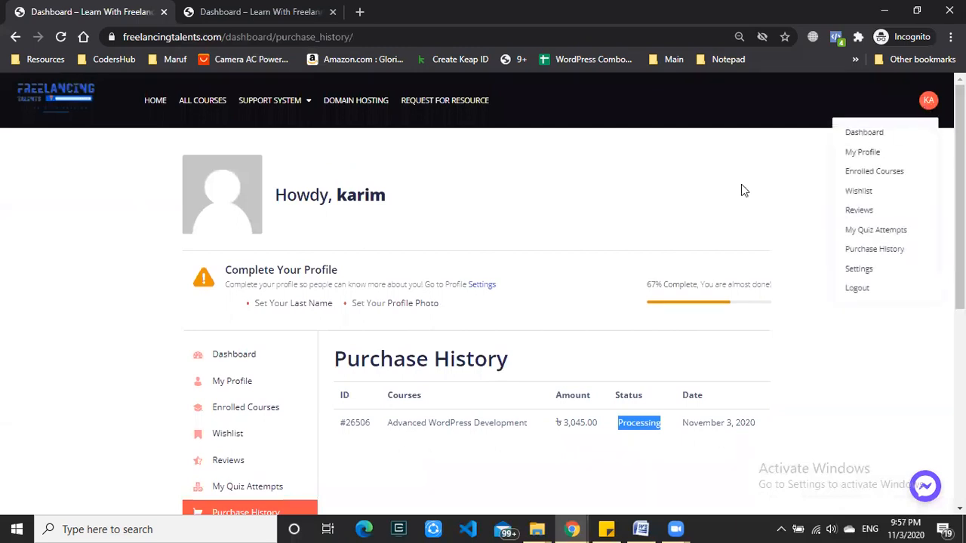
pyautogui.moveTo(859, 132)
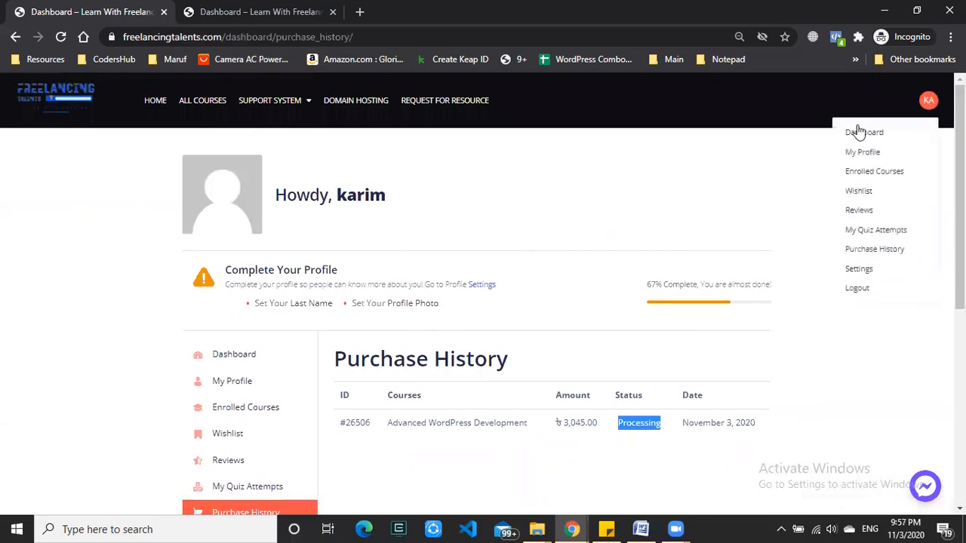
pyautogui.moveTo(938, 102)
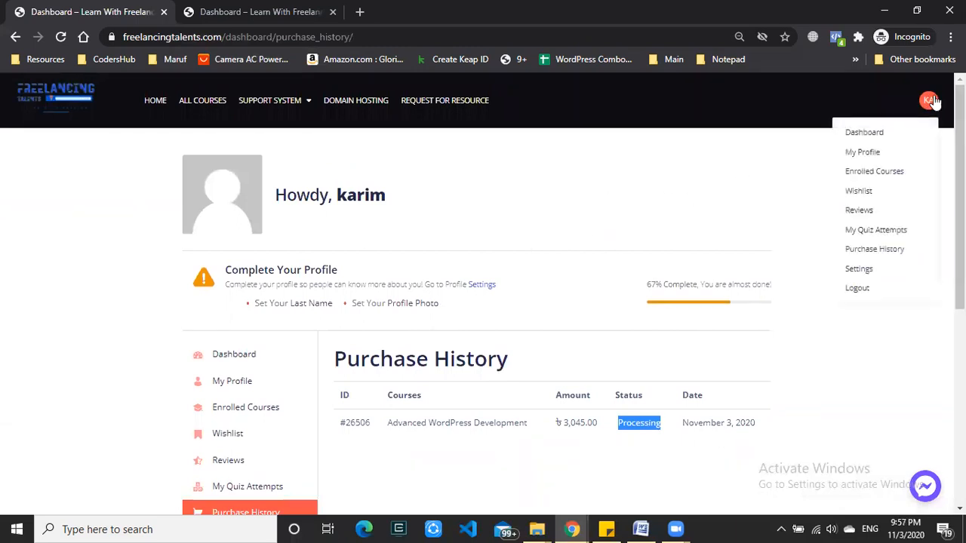
pyautogui.click(576, 204)
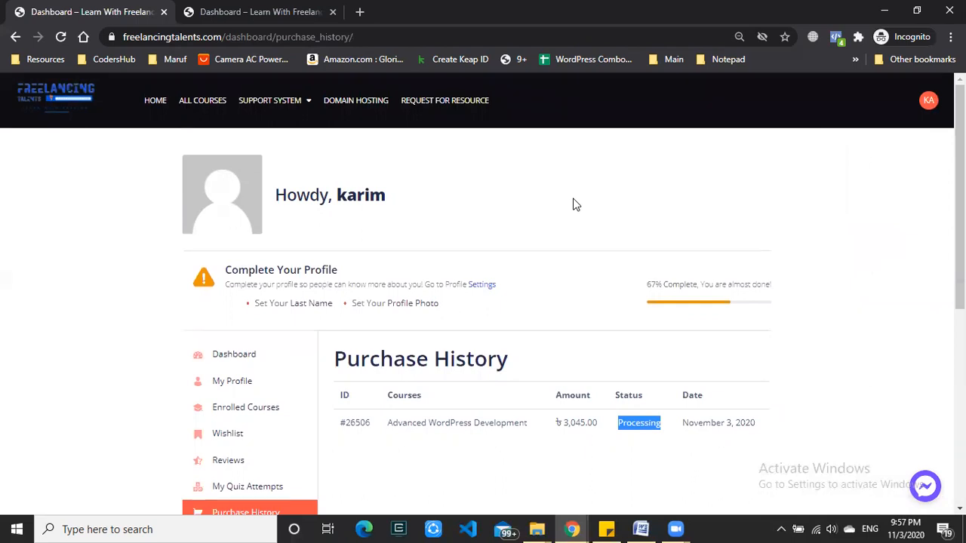
pyautogui.moveTo(538, 434)
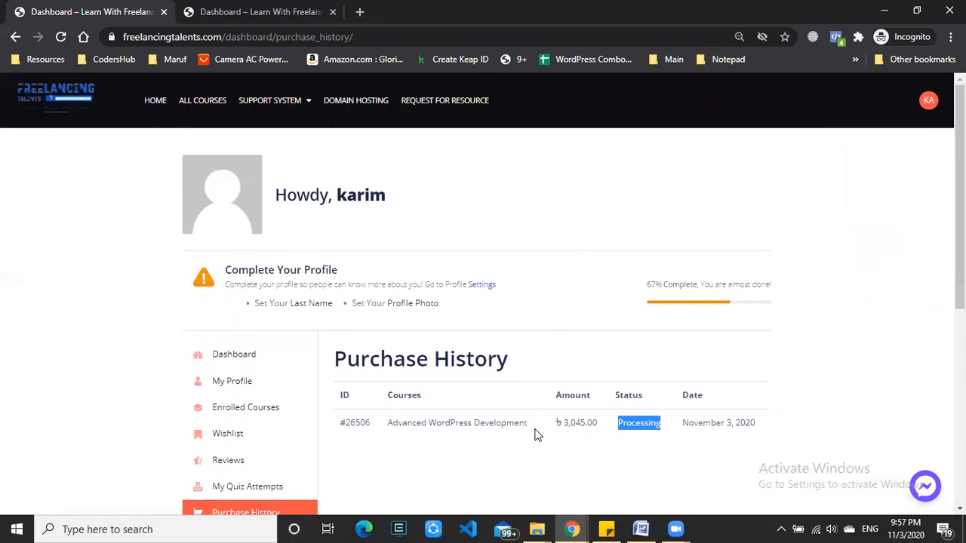
pyautogui.moveTo(428, 477)
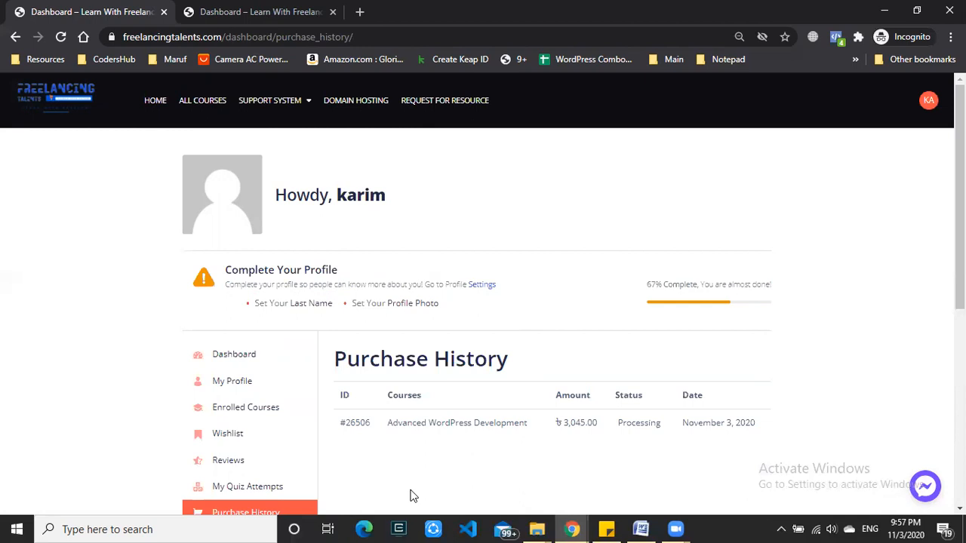
pyautogui.scroll(-3)
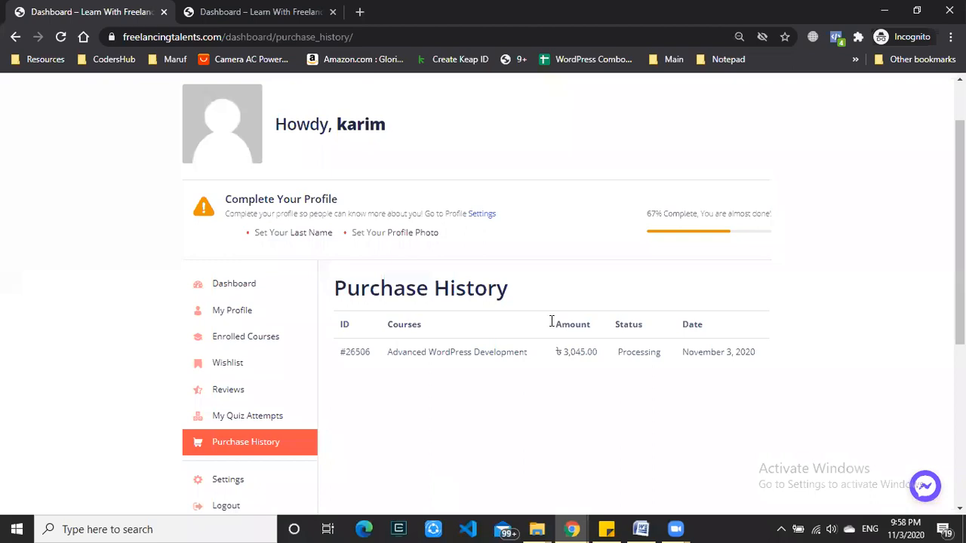
pyautogui.moveTo(690, 388)
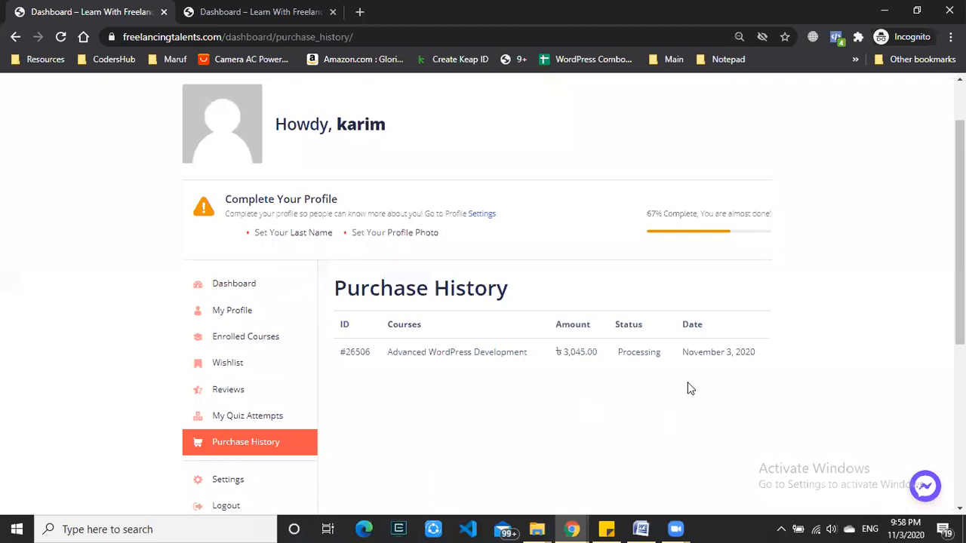
pyautogui.doubleClick(639, 352)
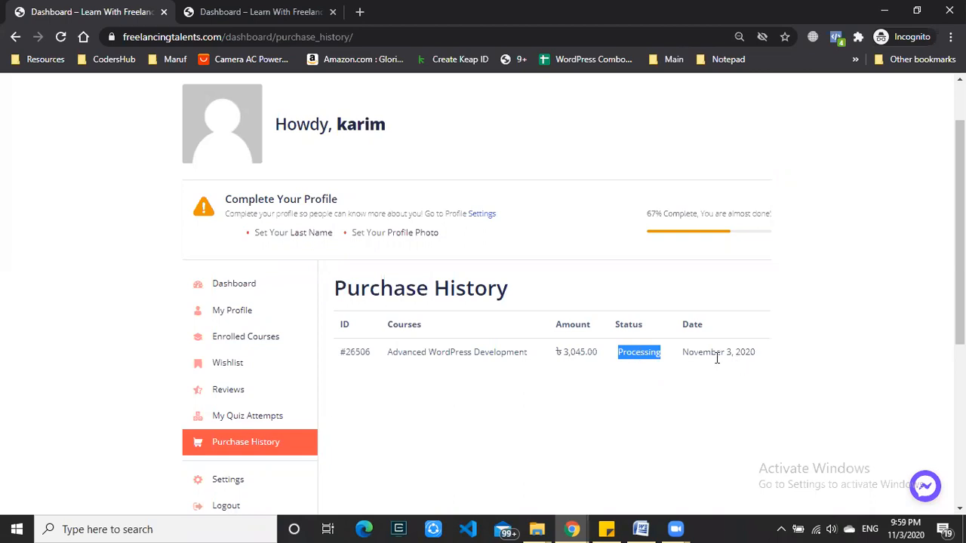
pyautogui.click(366, 380)
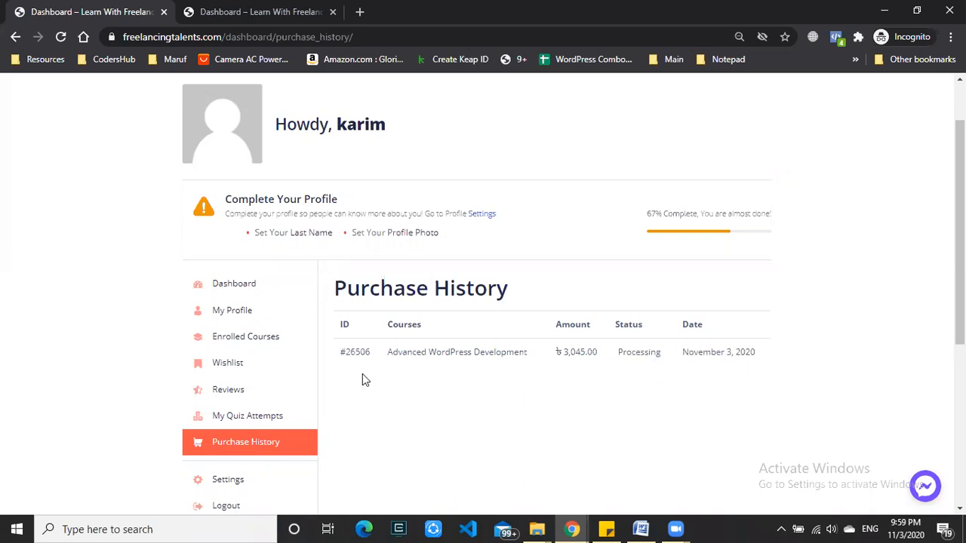
pyautogui.moveTo(581, 410)
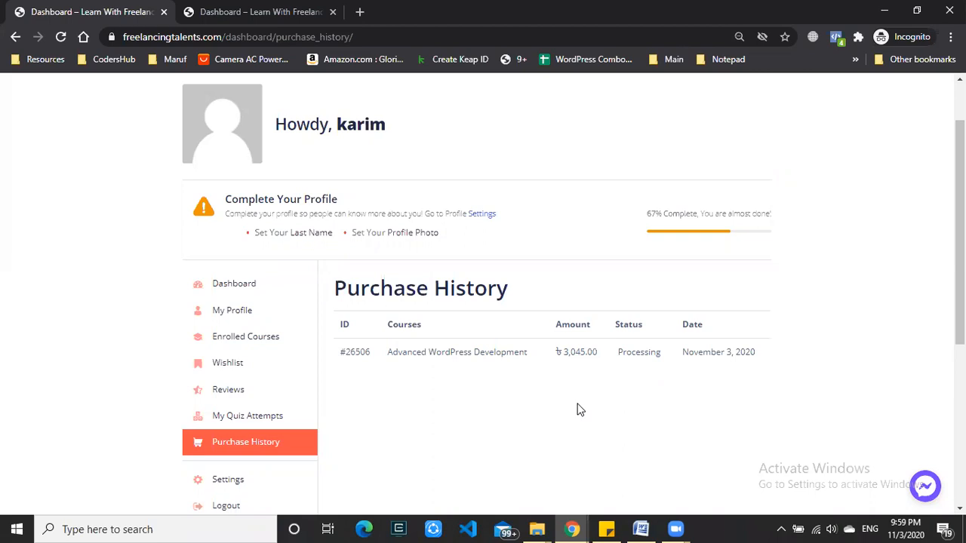
pyautogui.moveTo(264, 338)
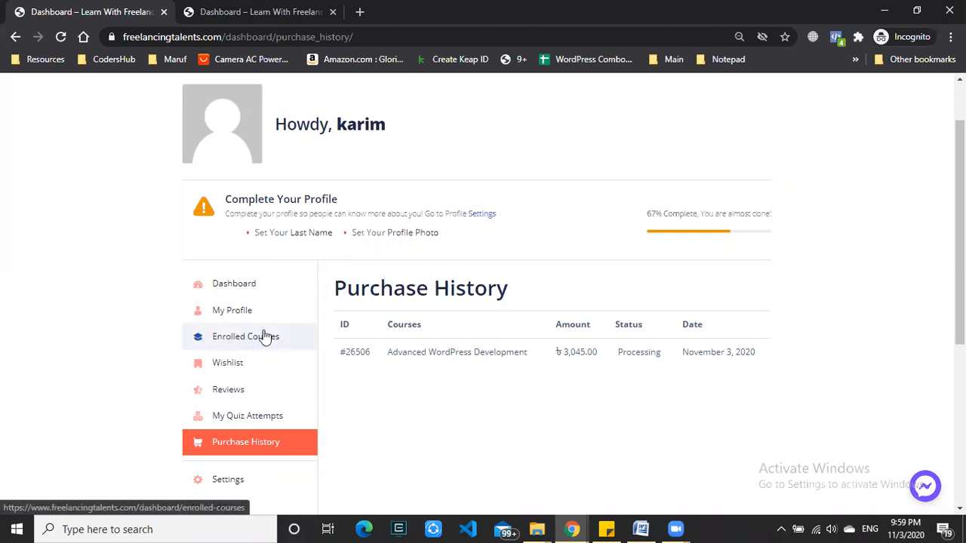
# Open Enrolled Courses, listing Advanced WordPress Development at 0 of 102 lessons.
pyautogui.click(246, 337)
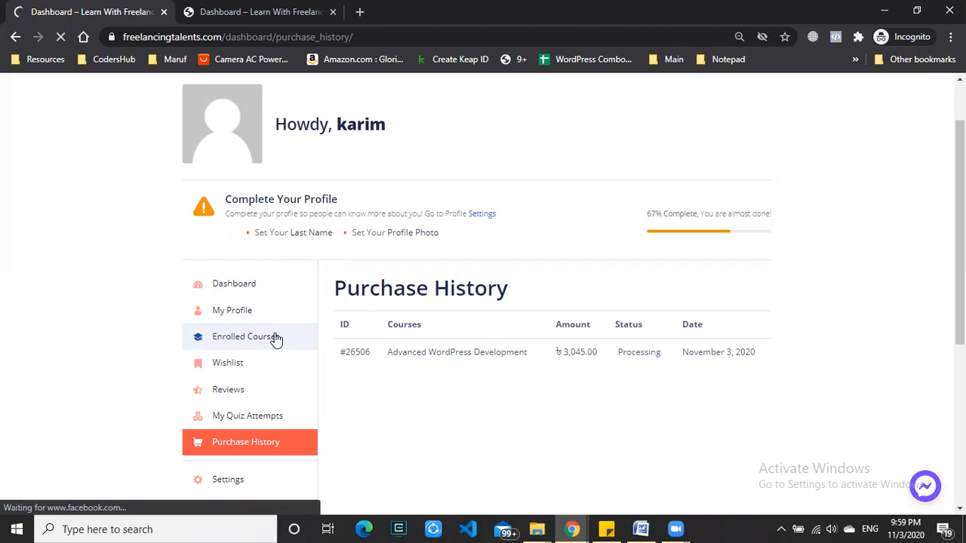
pyautogui.click(246, 337)
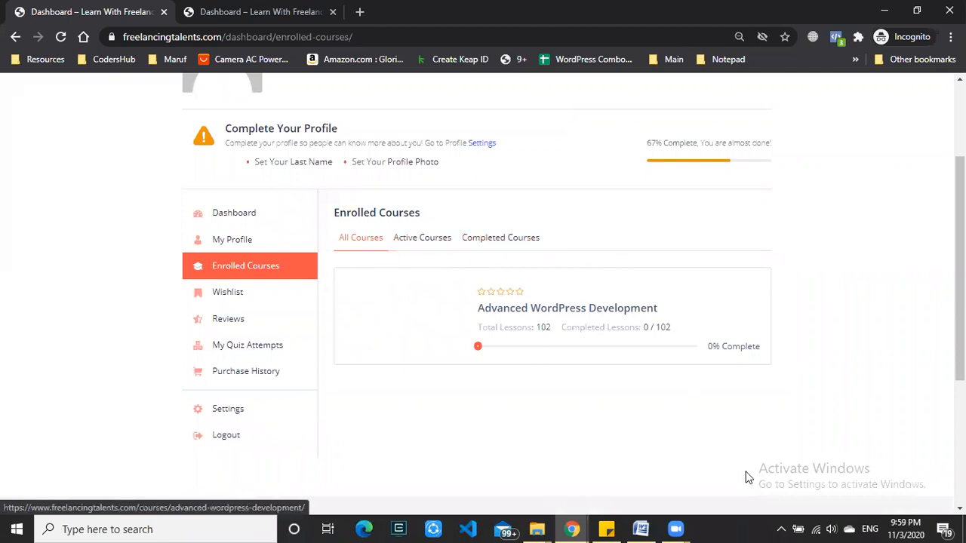
pyautogui.scroll(-3)
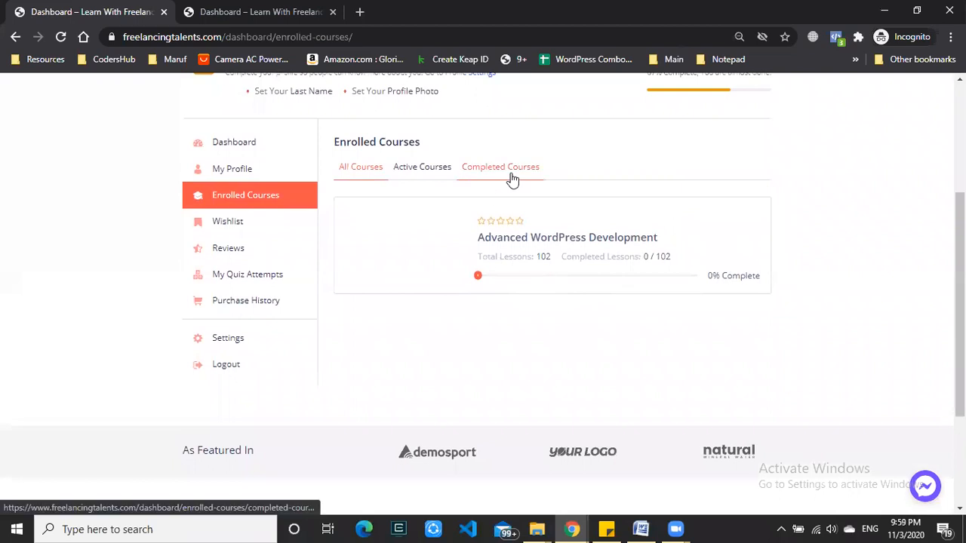
# Check the Completed Courses tab, which is empty, then return to All Courses.
pyautogui.click(500, 167)
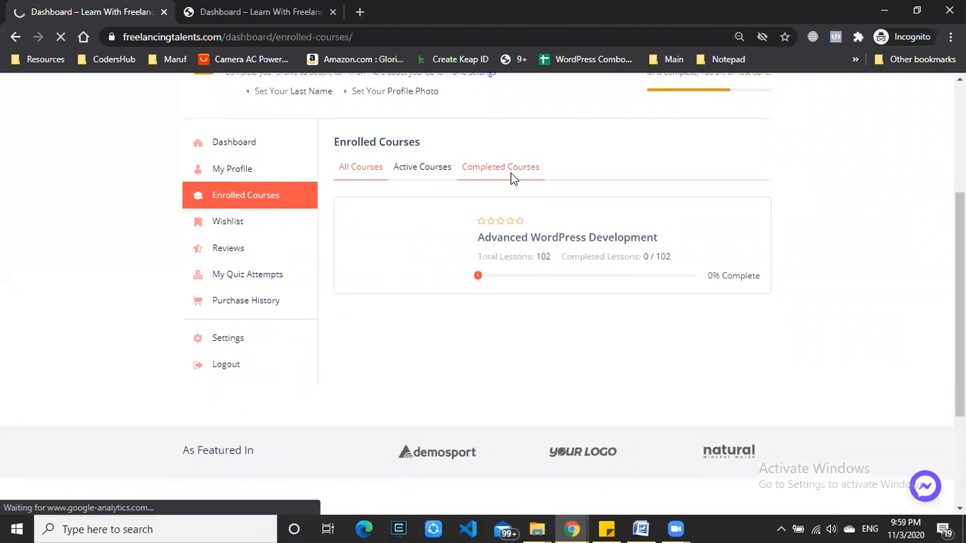
pyautogui.click(500, 166)
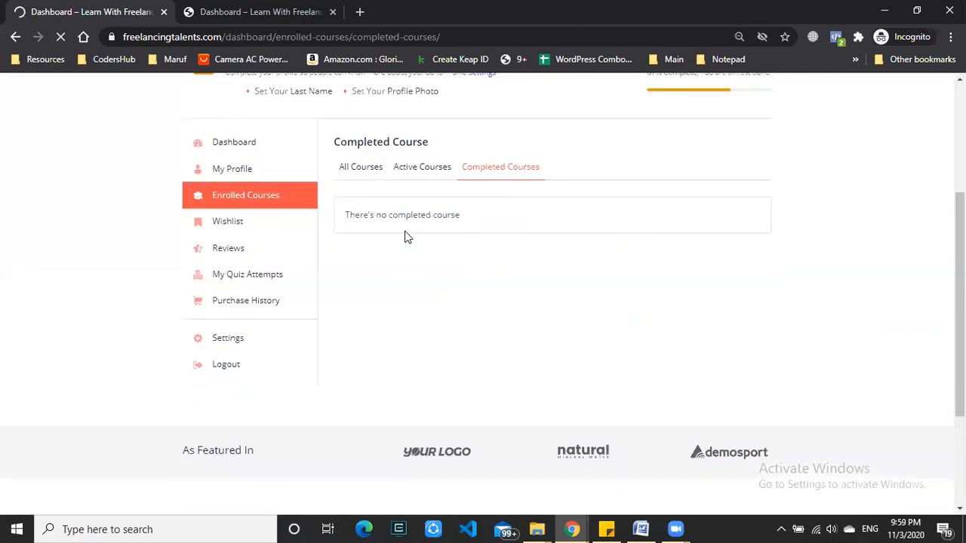
pyautogui.click(361, 167)
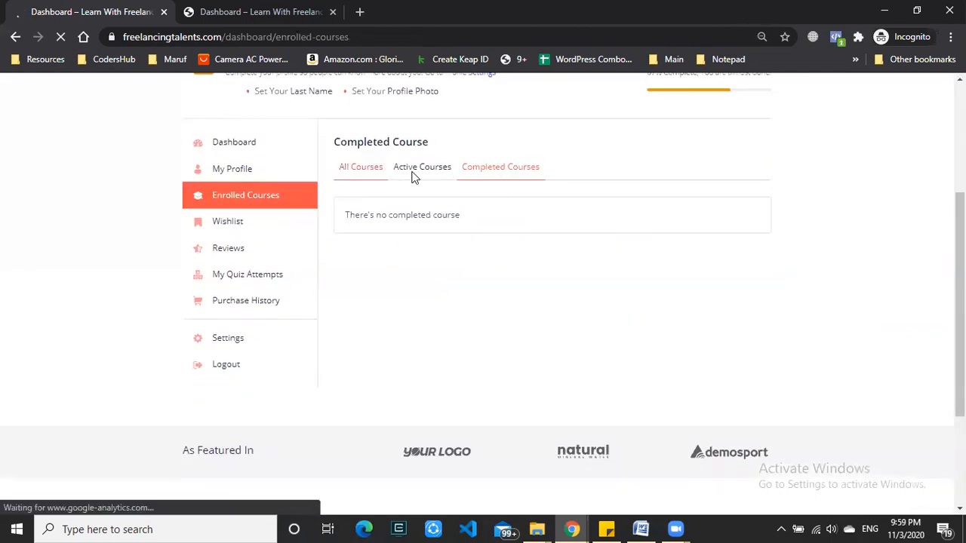
pyautogui.click(361, 167)
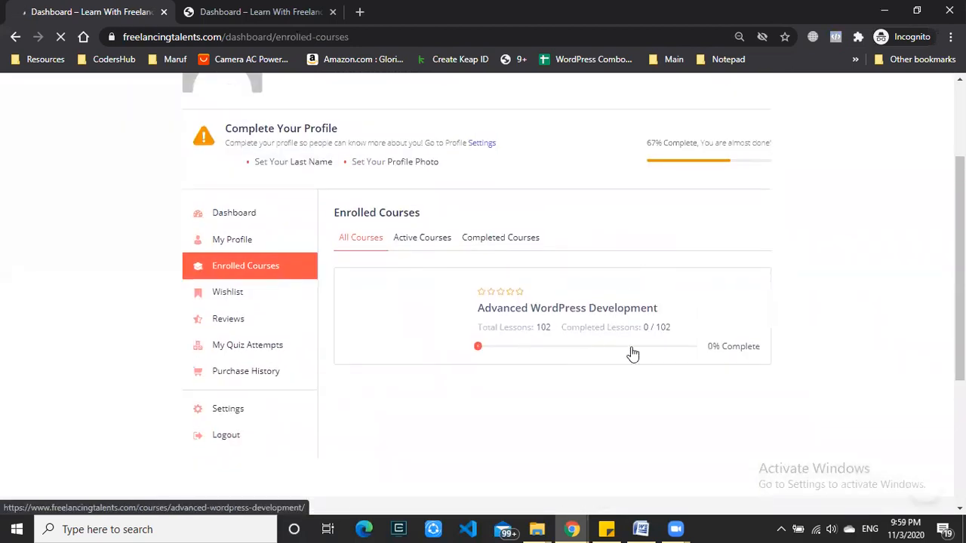
# Open the Advanced WordPress Development course page and scroll to Course content.
pyautogui.click(566, 308)
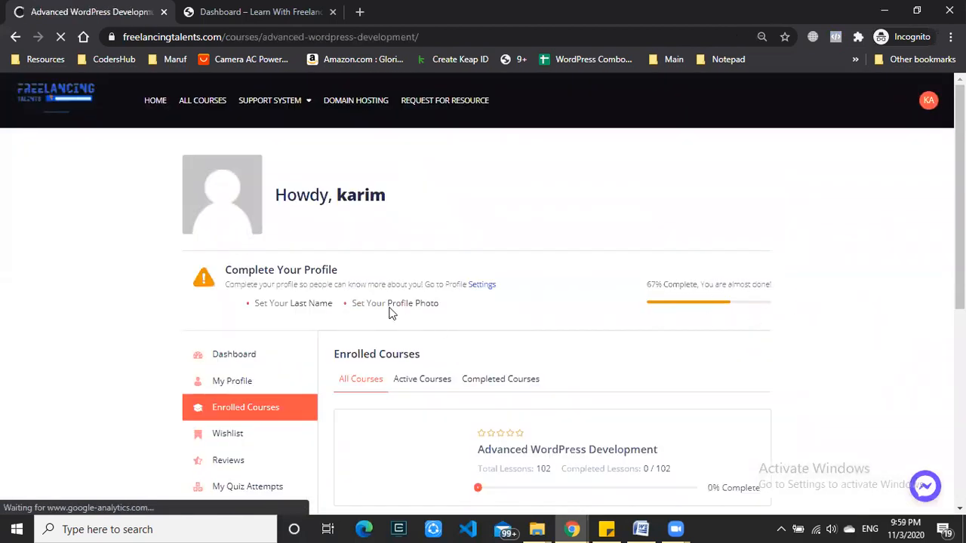
pyautogui.click(555, 449)
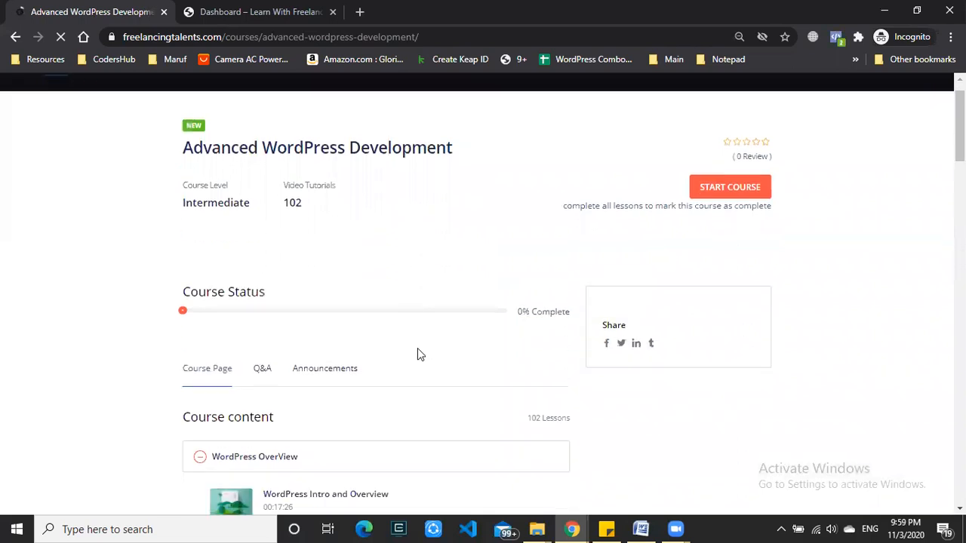
pyautogui.scroll(-3)
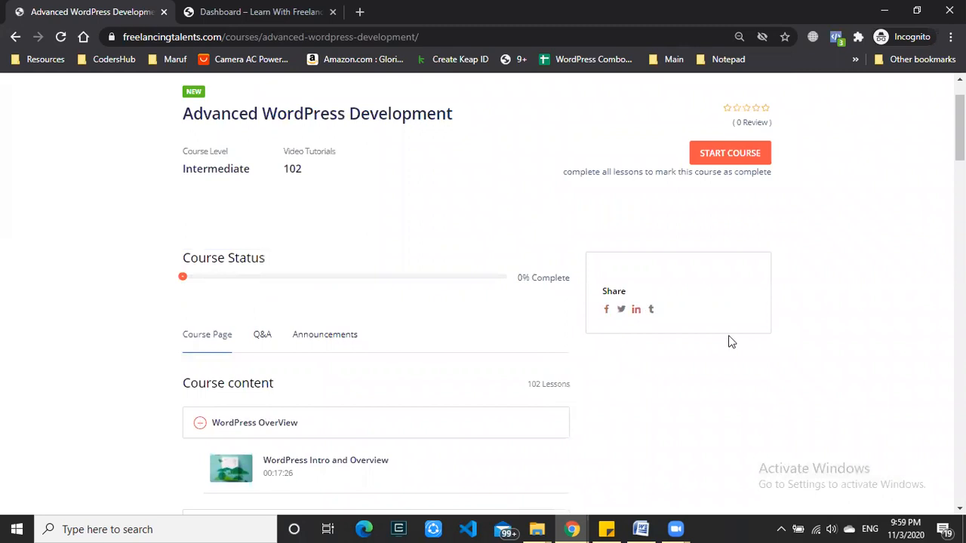
pyautogui.scroll(-3)
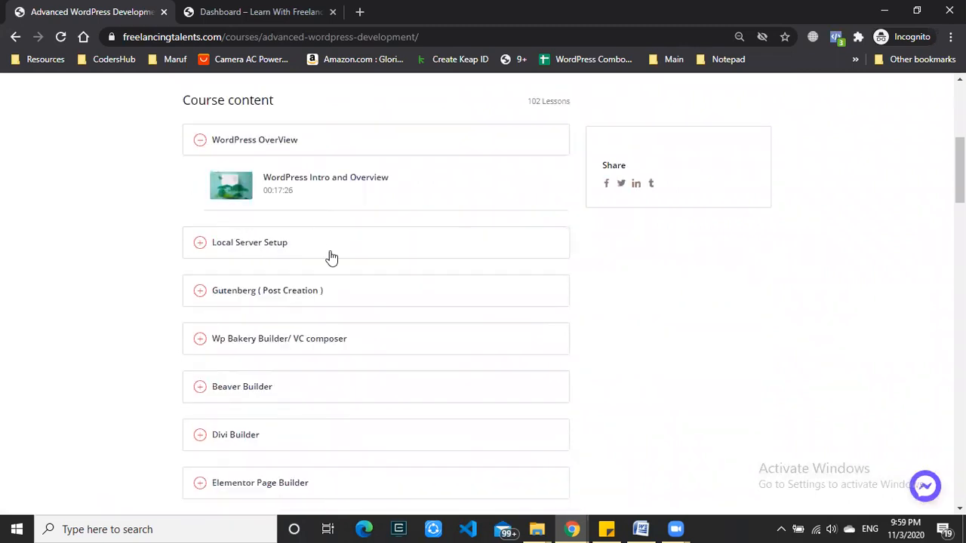
# Expand the Local Server Setup lessons and scroll through the lesson list.
pyautogui.click(199, 242)
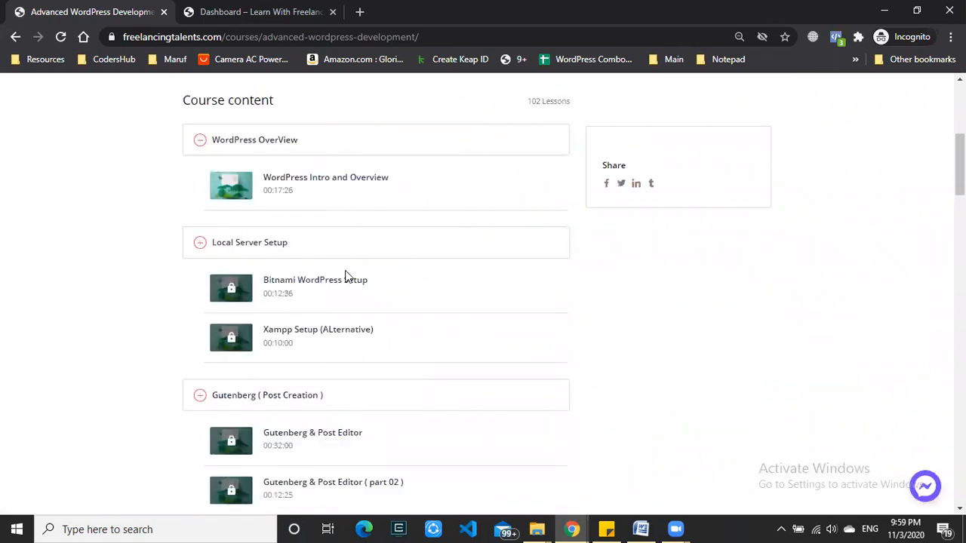
pyautogui.scroll(-3)
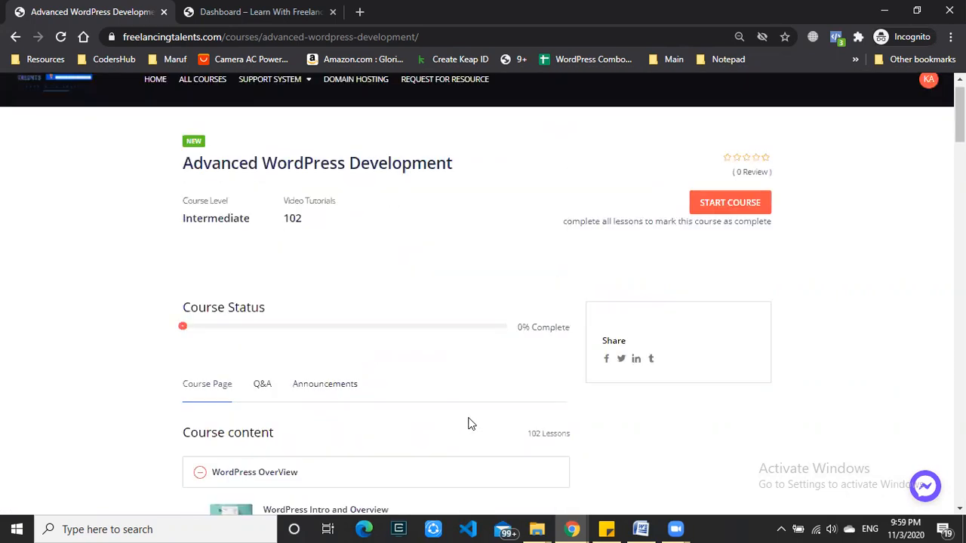
pyautogui.scroll(-3)
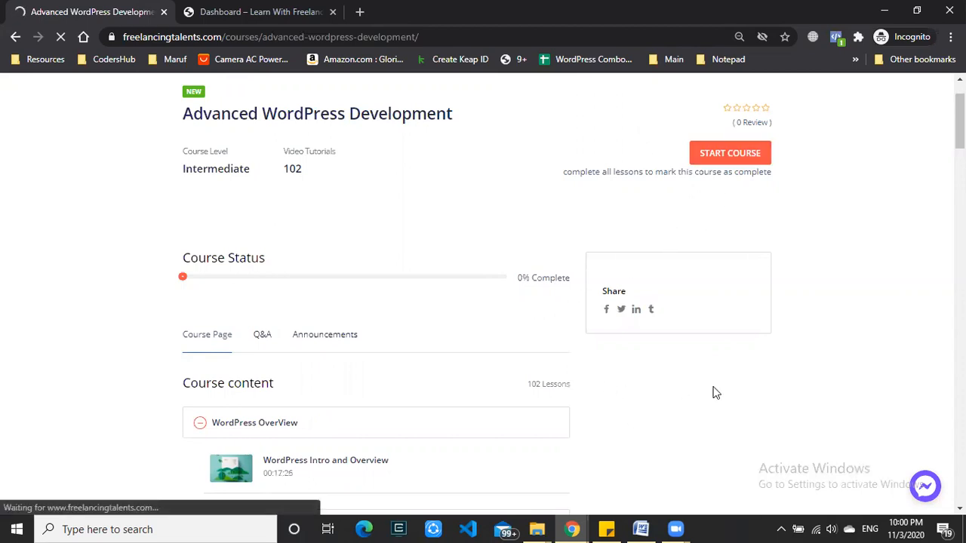
pyautogui.moveTo(650, 309)
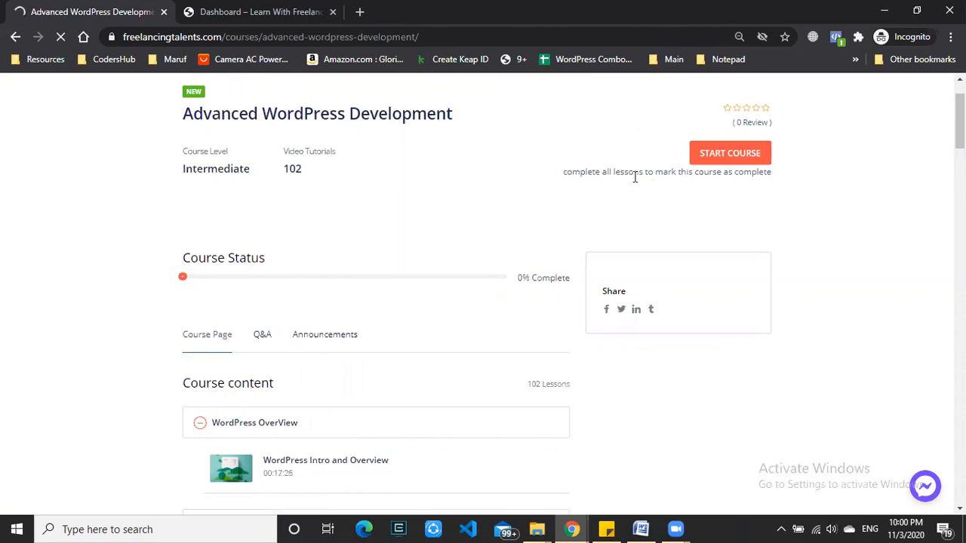
# Start the course at WordPress Intro and Overview, with WordPress OverView and Local Server Setup expanded.
pyautogui.click(325, 460)
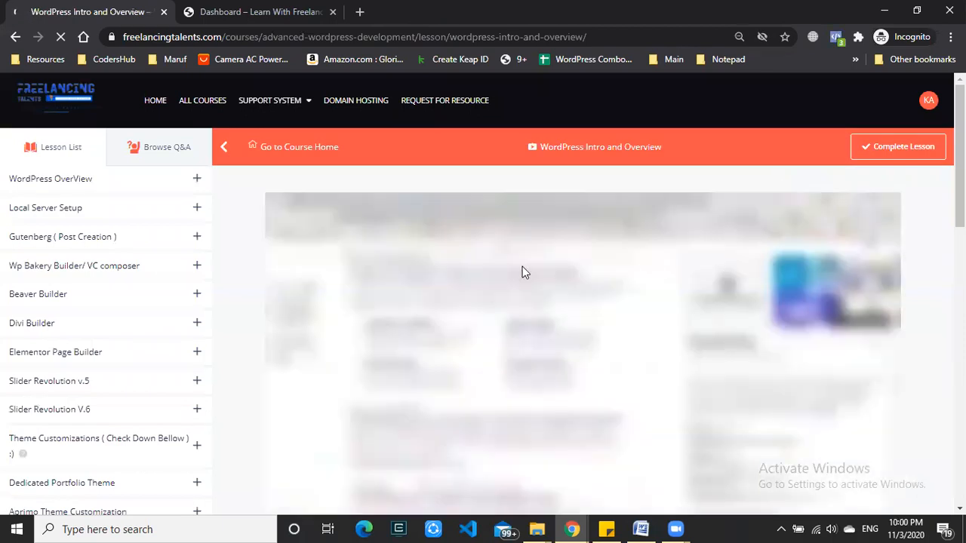
pyautogui.scroll(-3)
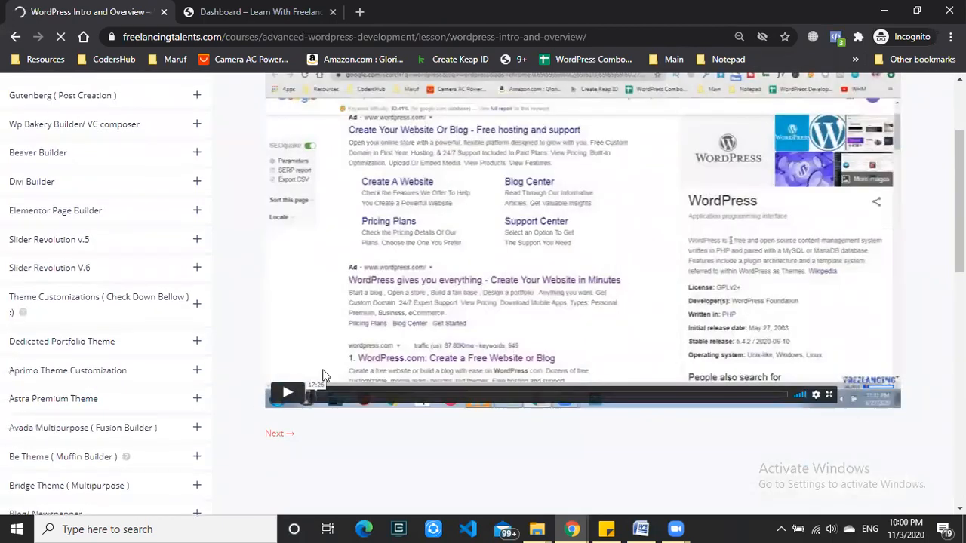
pyautogui.scroll(3)
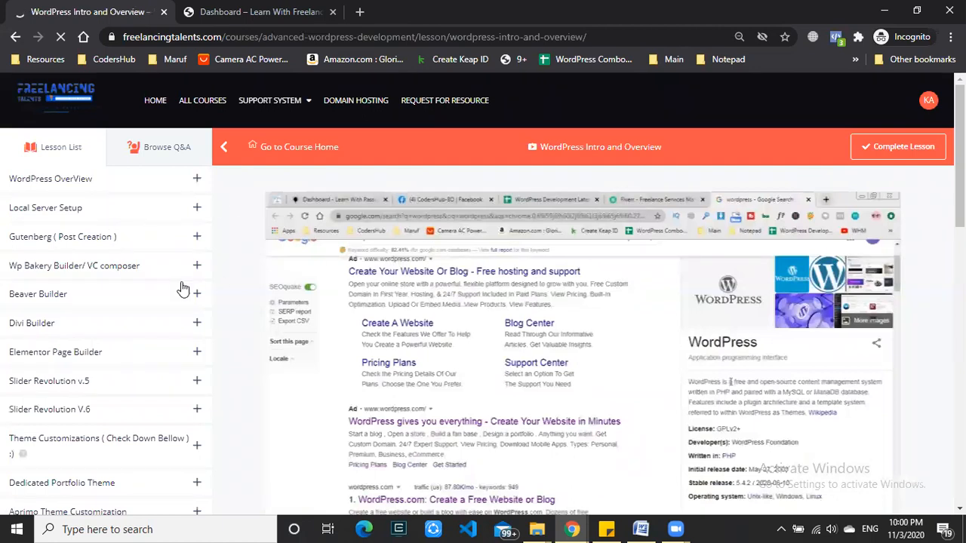
pyautogui.moveTo(177, 204)
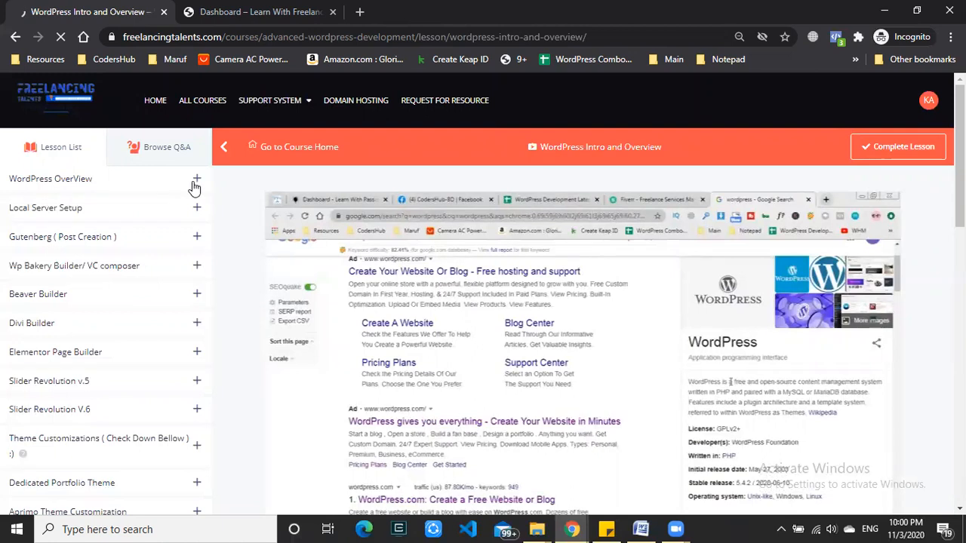
pyautogui.scroll(-3)
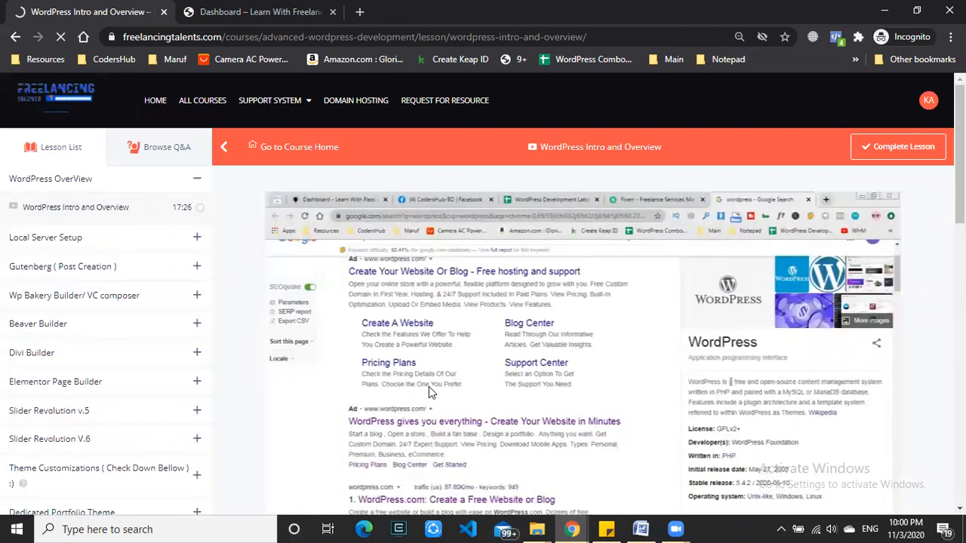
pyautogui.scroll(-3)
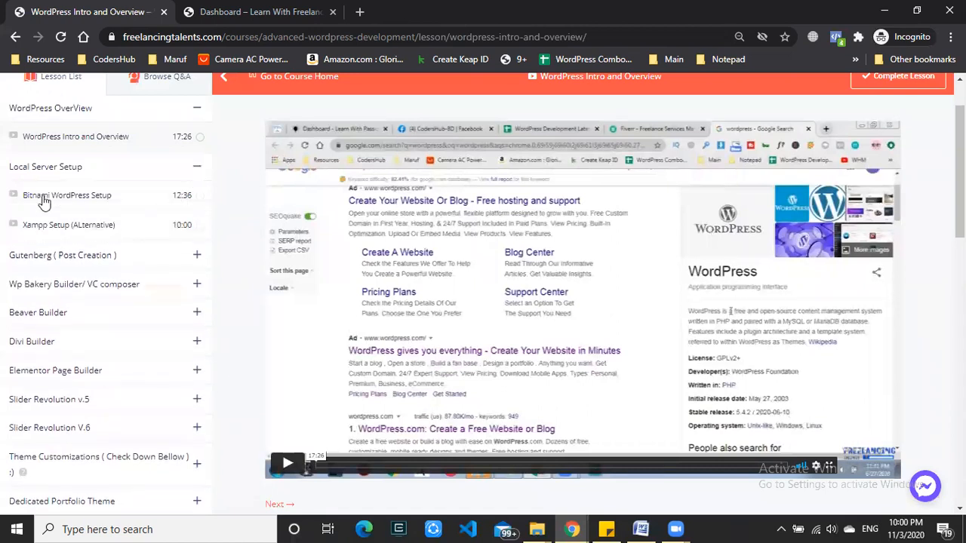
# Open the Bitnami WordPress Setup lesson, scrolling to the footer and back up.
pyautogui.click(67, 195)
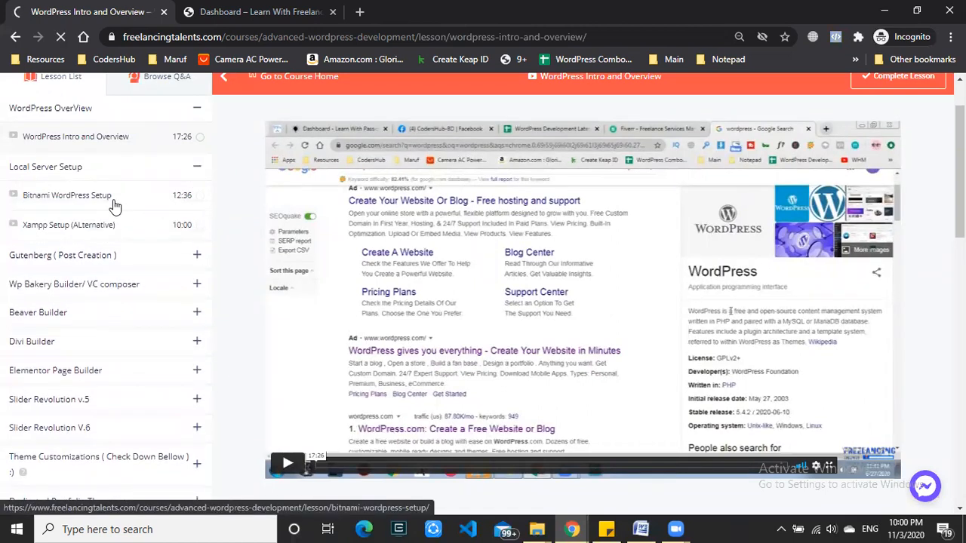
pyautogui.moveTo(117, 348)
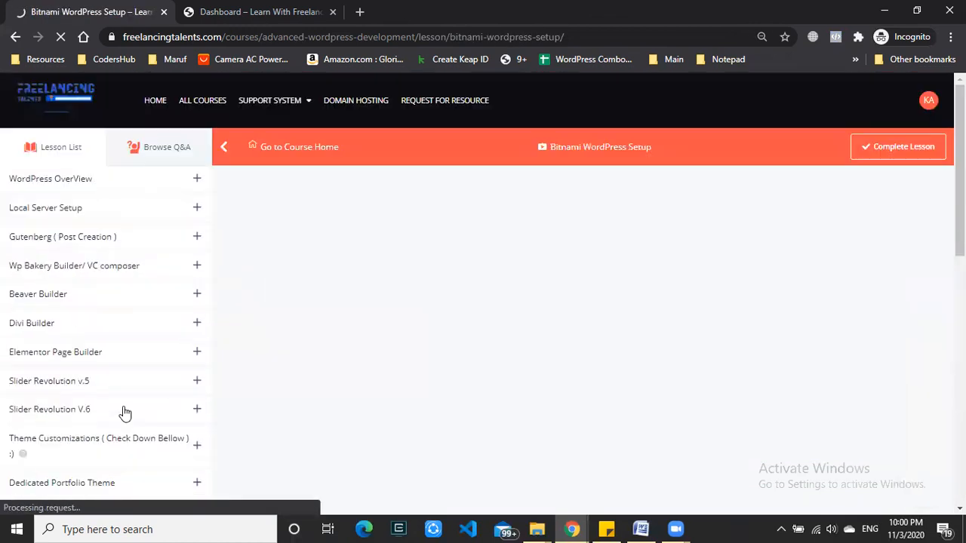
pyautogui.click(45, 207)
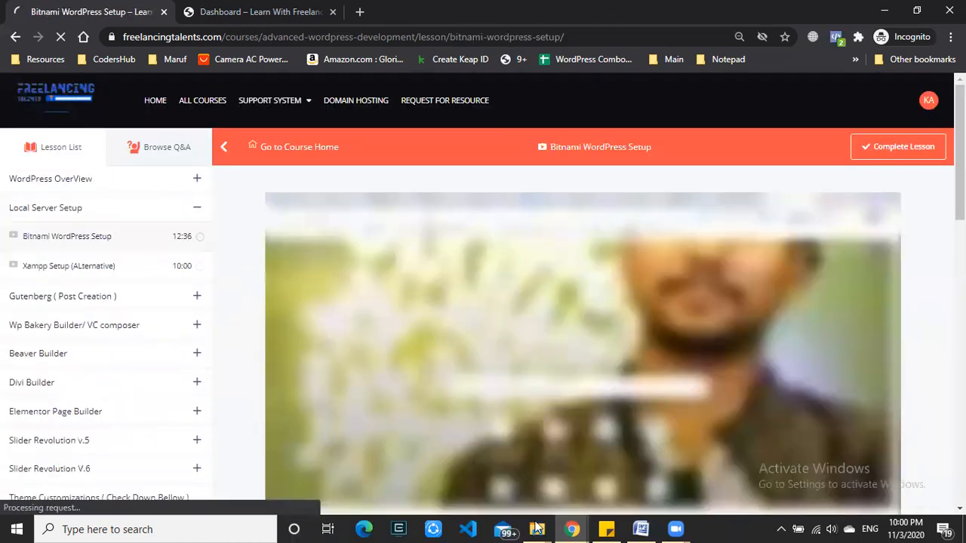
pyautogui.scroll(-3)
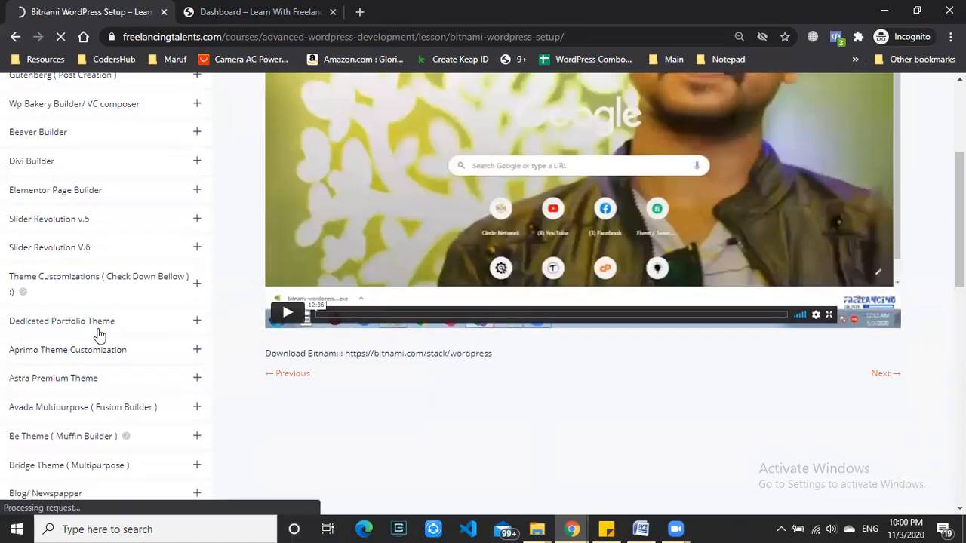
pyautogui.scroll(-3)
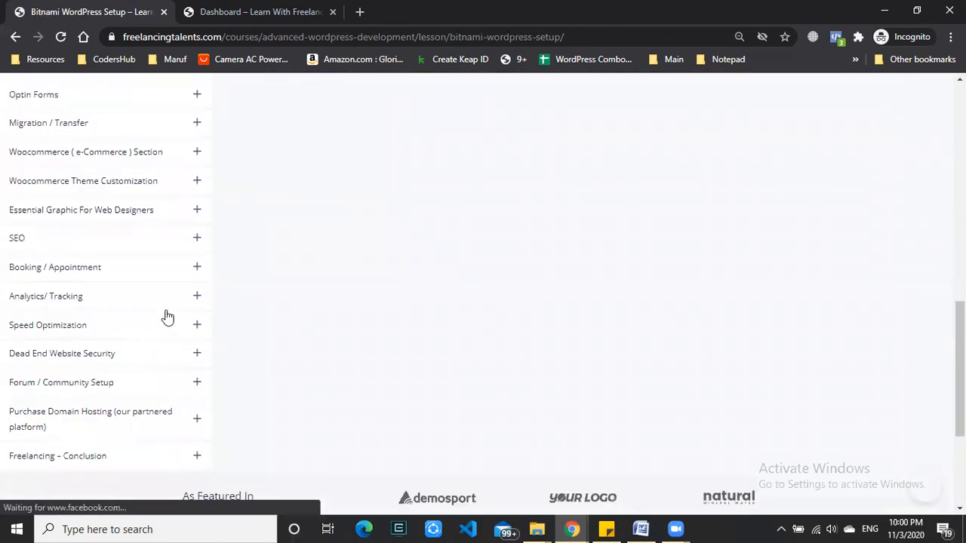
pyautogui.scroll(-3)
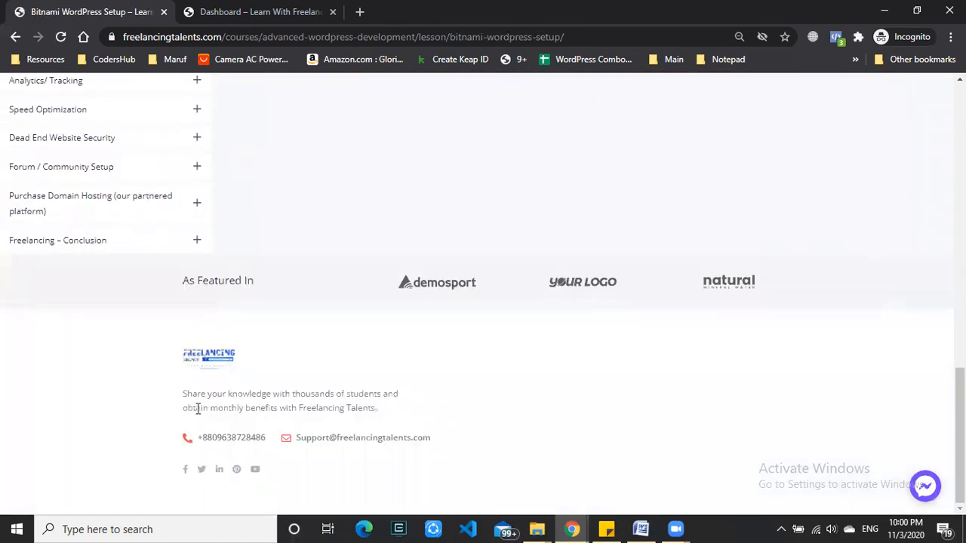
pyautogui.scroll(3)
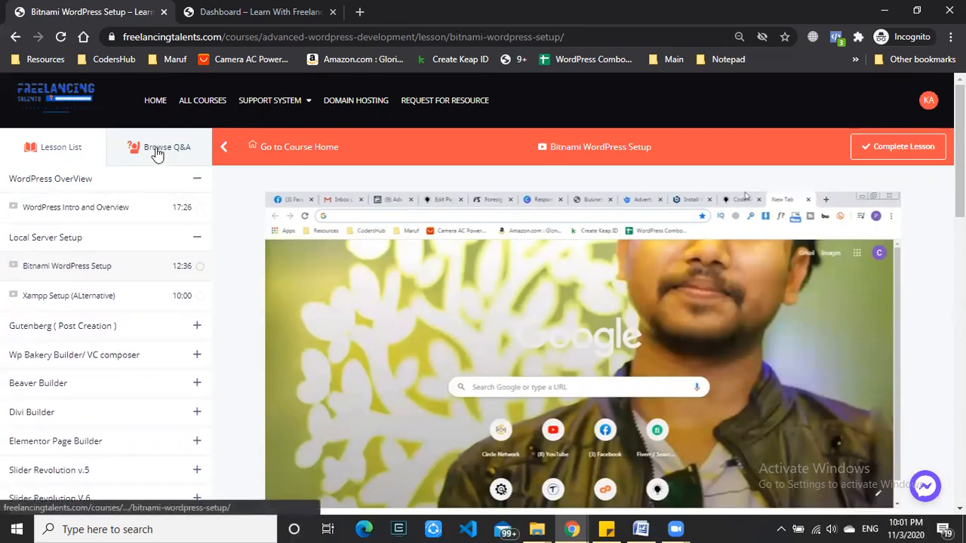
# Open the lesson's Browse Q&A panel and begin typing a Bengali question title.
pyautogui.click(167, 147)
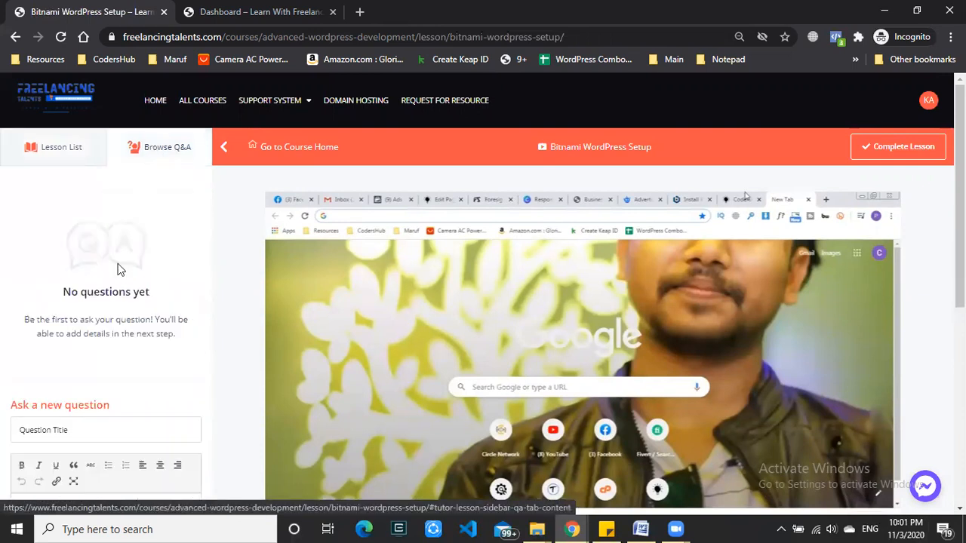
pyautogui.scroll(-3)
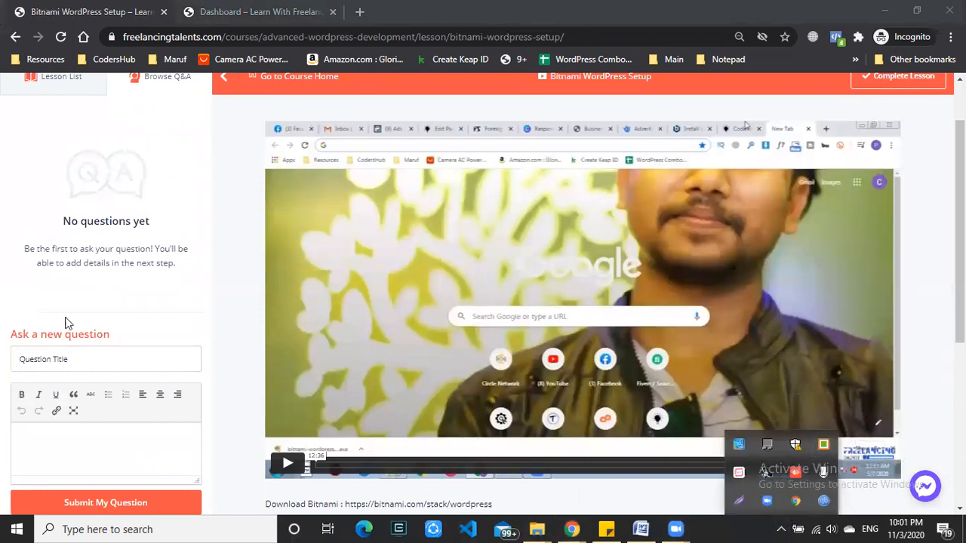
pyautogui.click(106, 359)
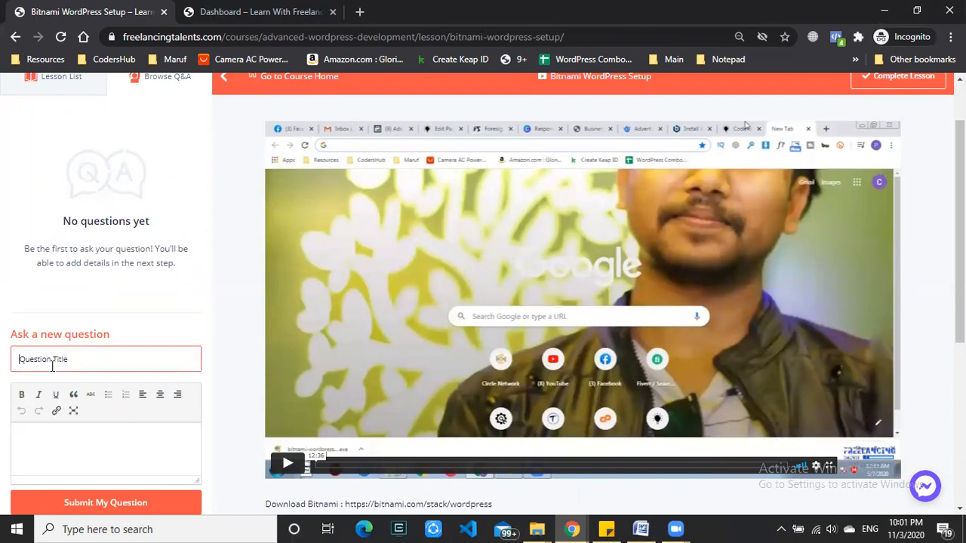
pyautogui.write('j')
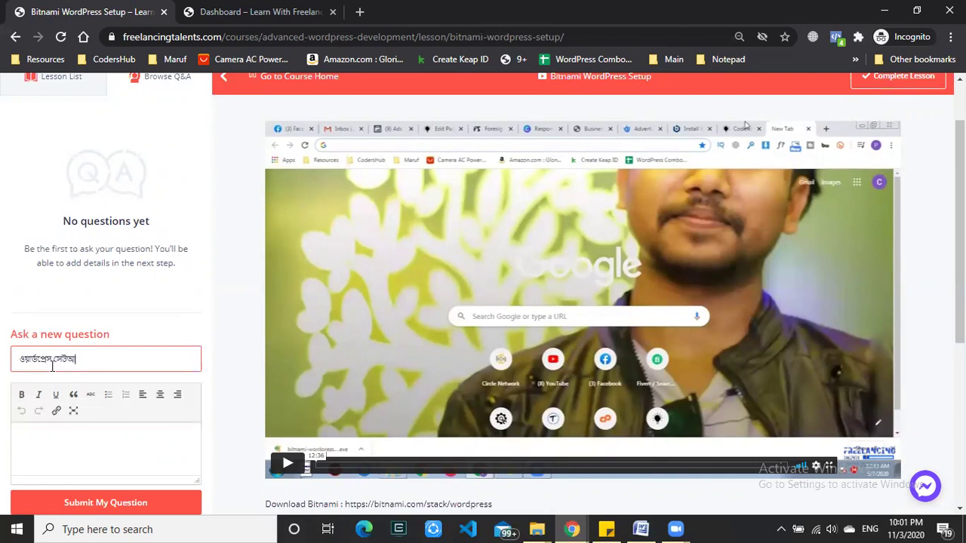
# Finish the Bengali title and write two Bengali sentences about the WordPress setup and installation failure.
pyautogui.write('প্র')
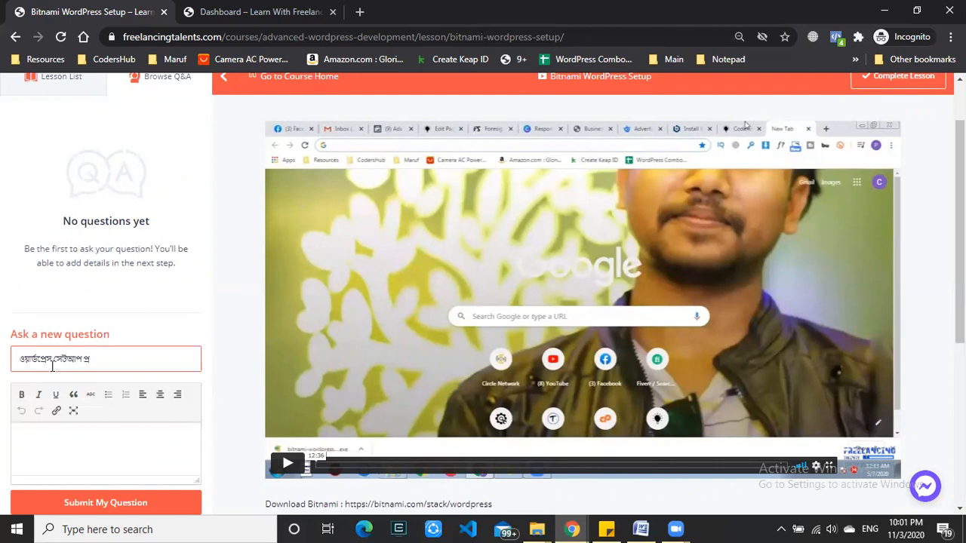
pyautogui.write('প্র')
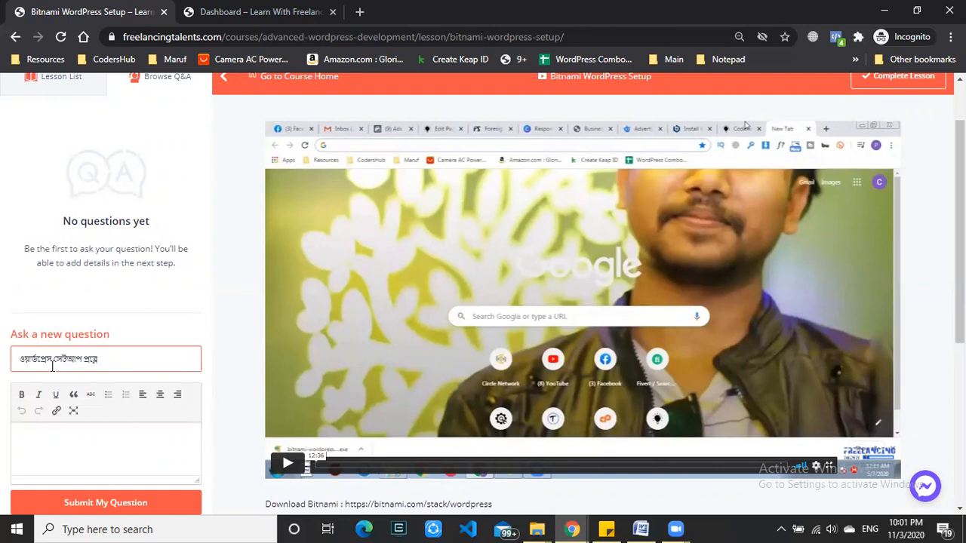
pyautogui.click(106, 449)
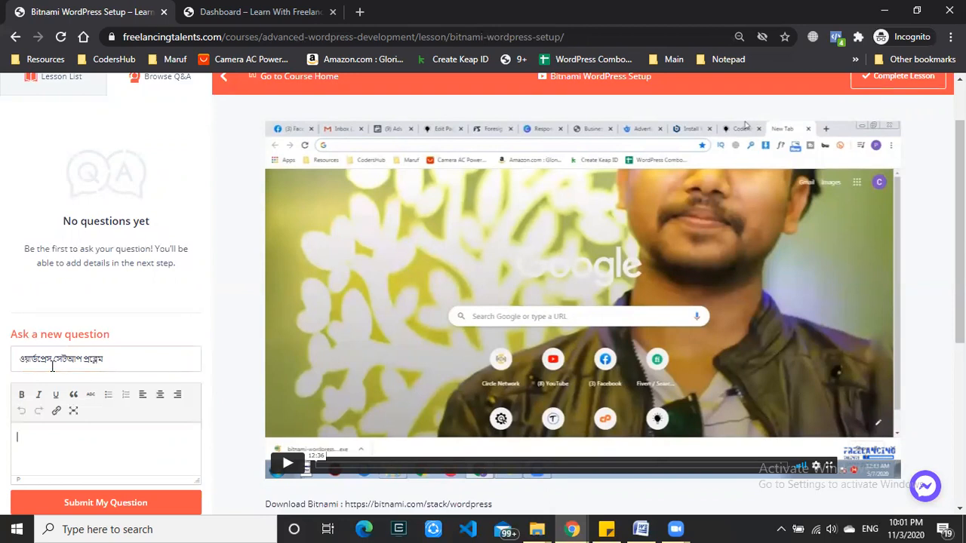
pyautogui.scroll(-3)
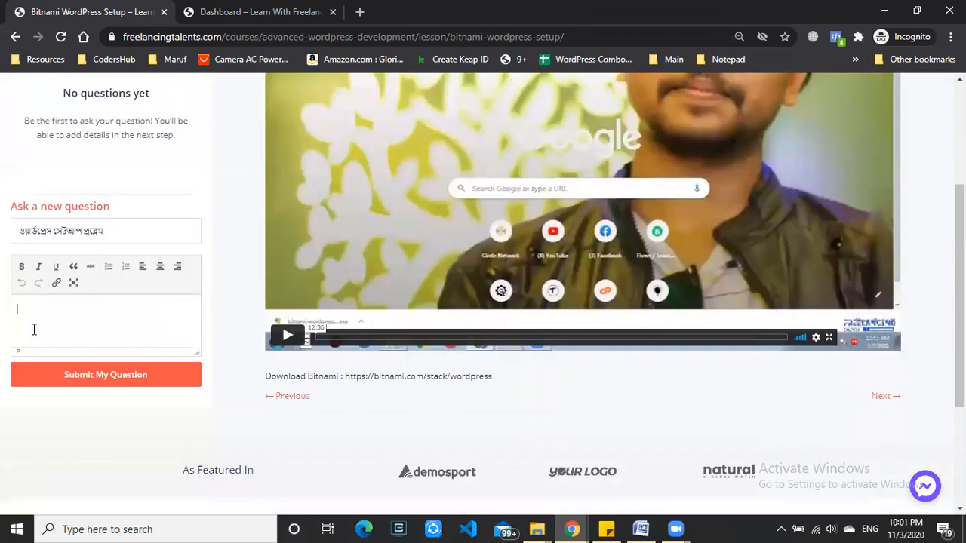
pyautogui.write('আমি')
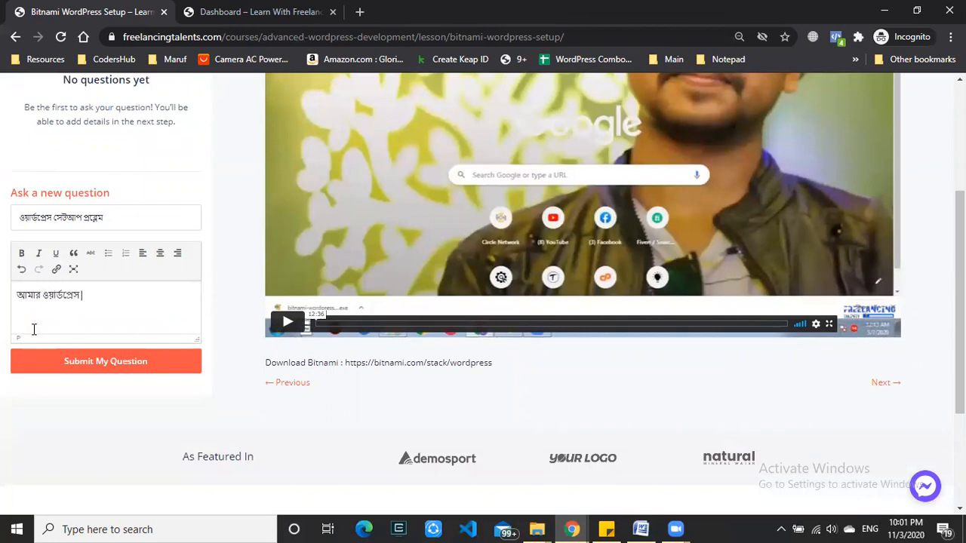
pyautogui.write('সেটআপ হতে প্রবলেম হচ্ছে')
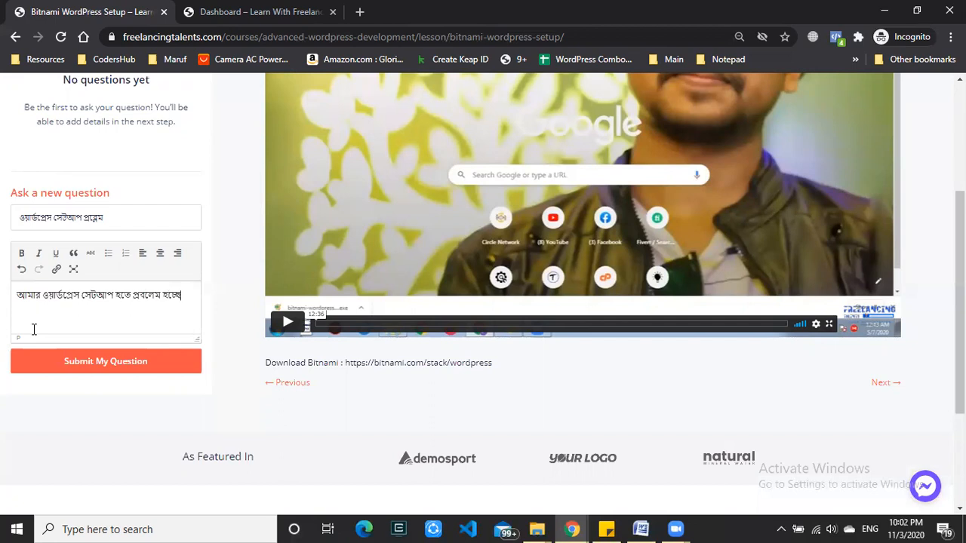
pyautogui.write('।')
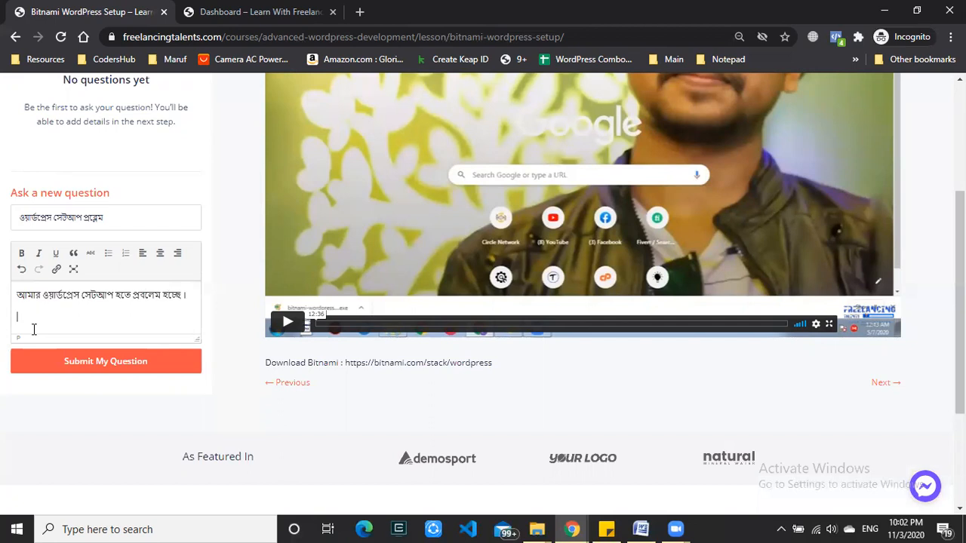
pyautogui.write('জেমা')
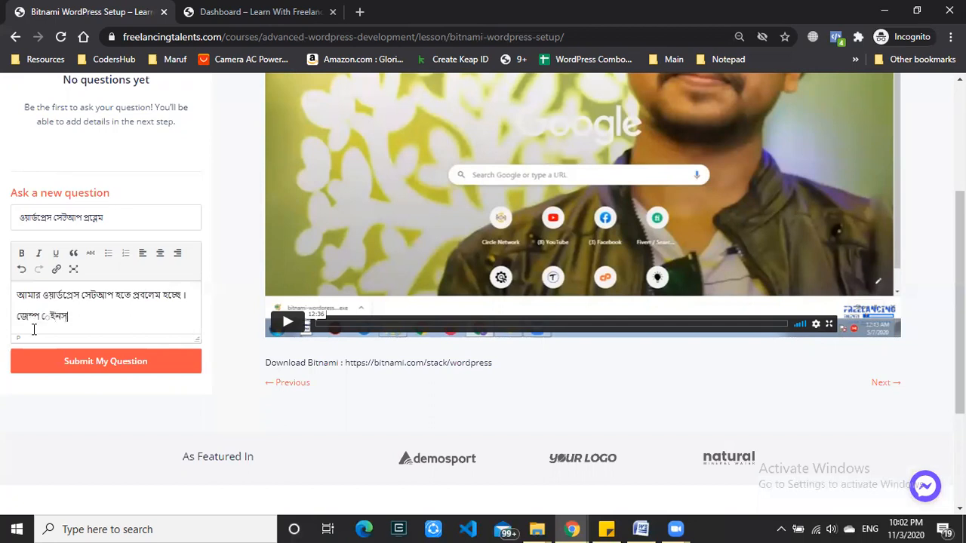
pyautogui.write('ইনস্টল নিচে')
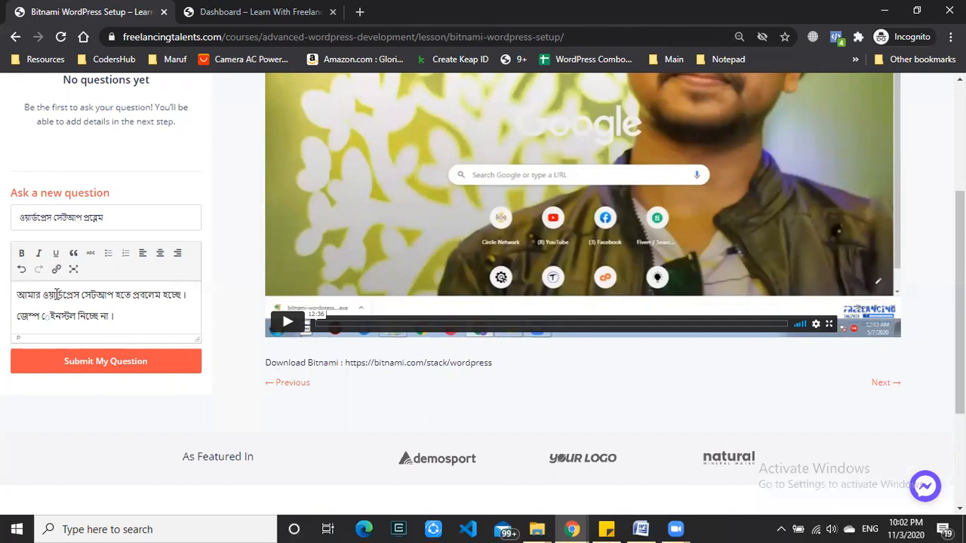
pyautogui.moveTo(129, 374)
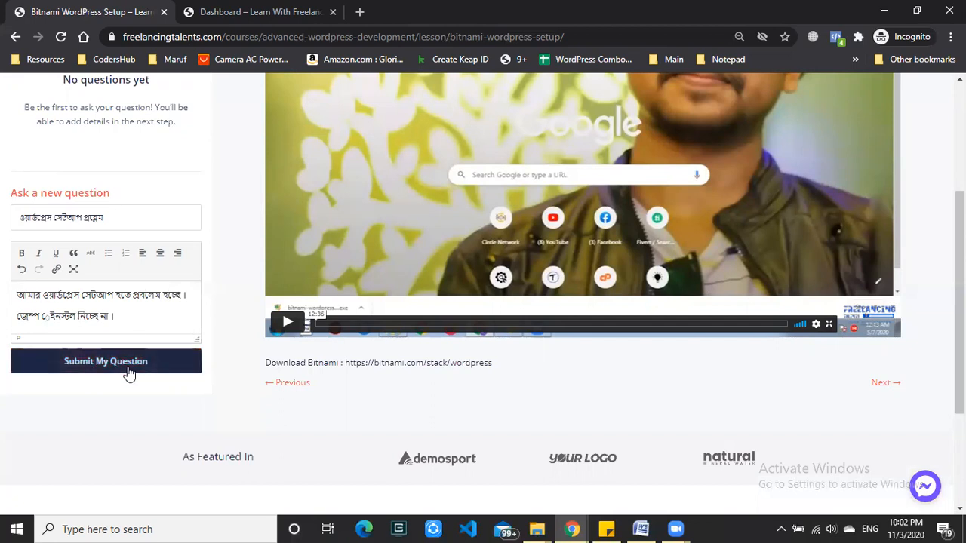
pyautogui.scroll(-3)
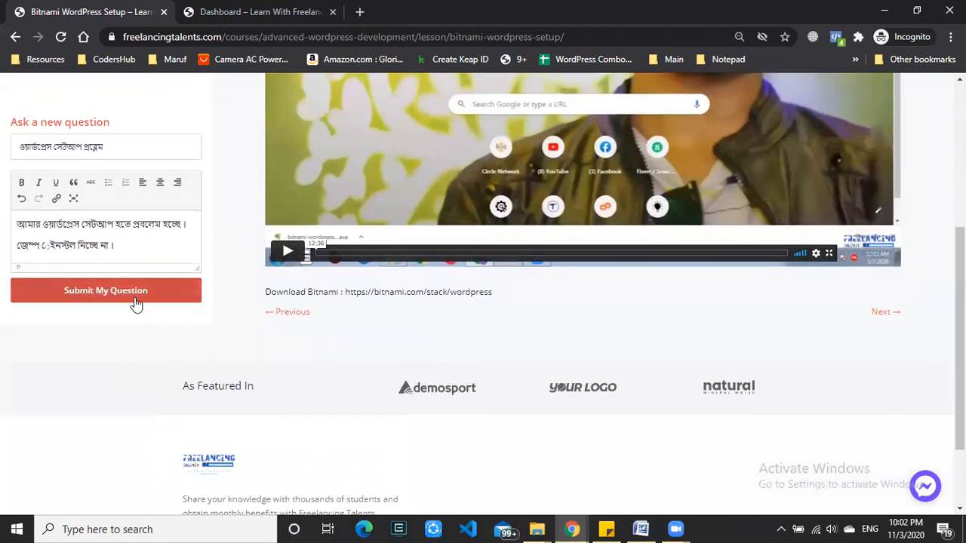
# Submit the question, recheck Browse Q&A (still no questions), and reload the lesson page.
pyautogui.click(106, 291)
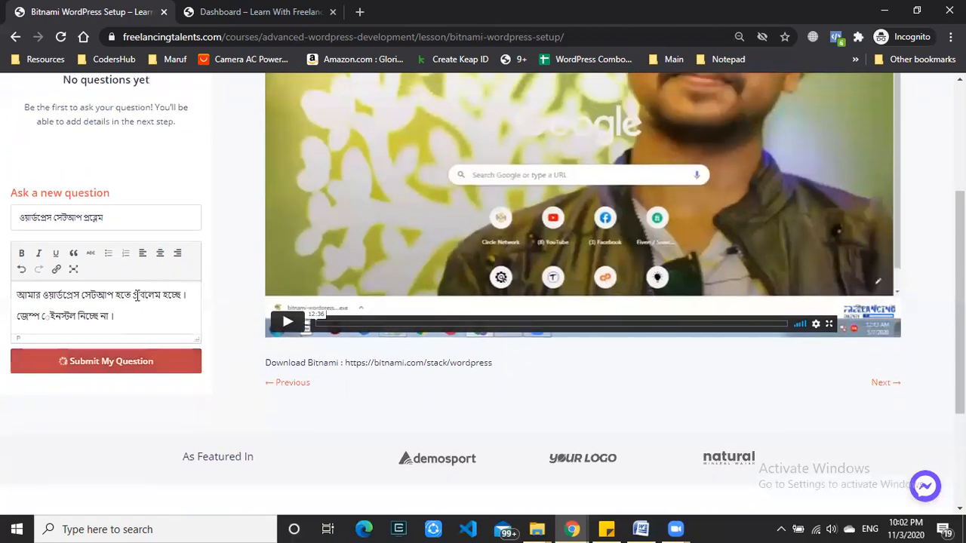
pyautogui.click(105, 361)
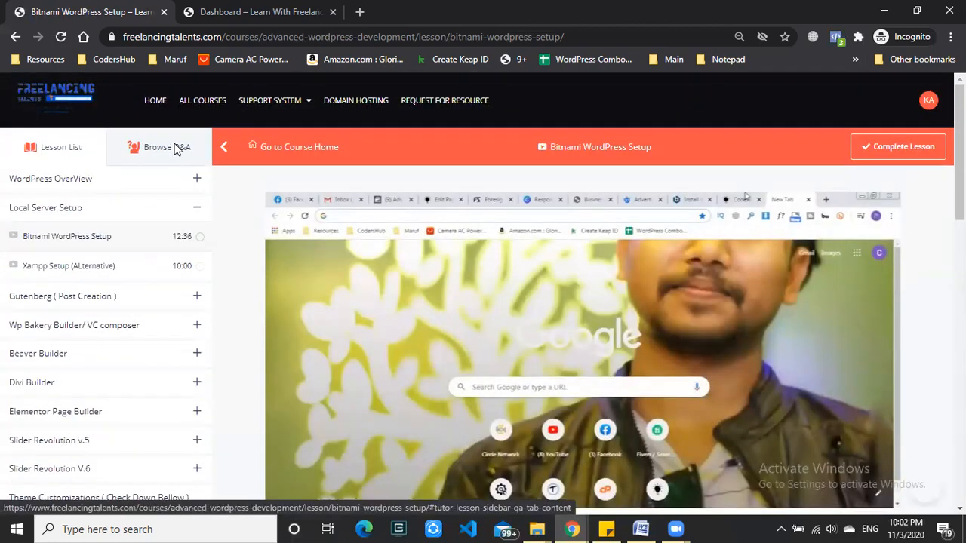
pyautogui.click(167, 147)
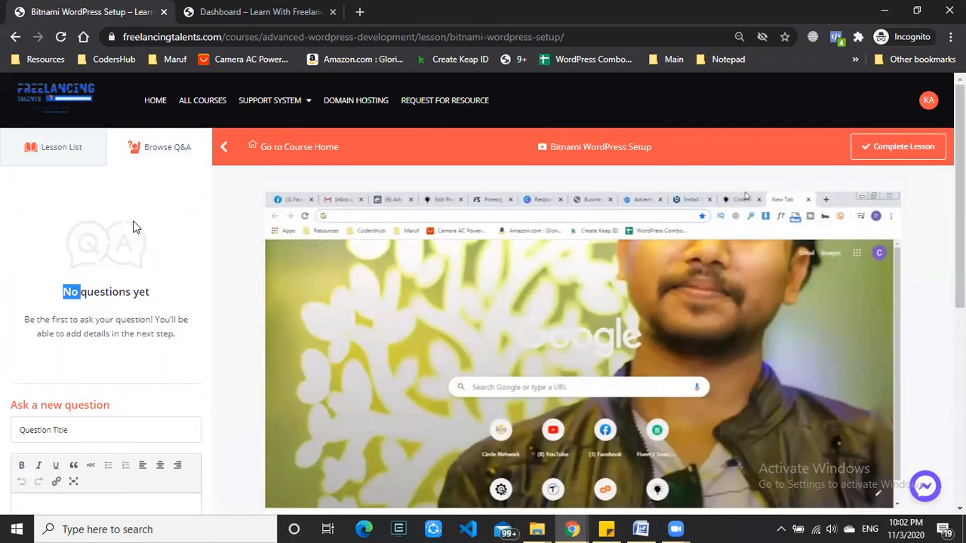
pyautogui.moveTo(159, 146)
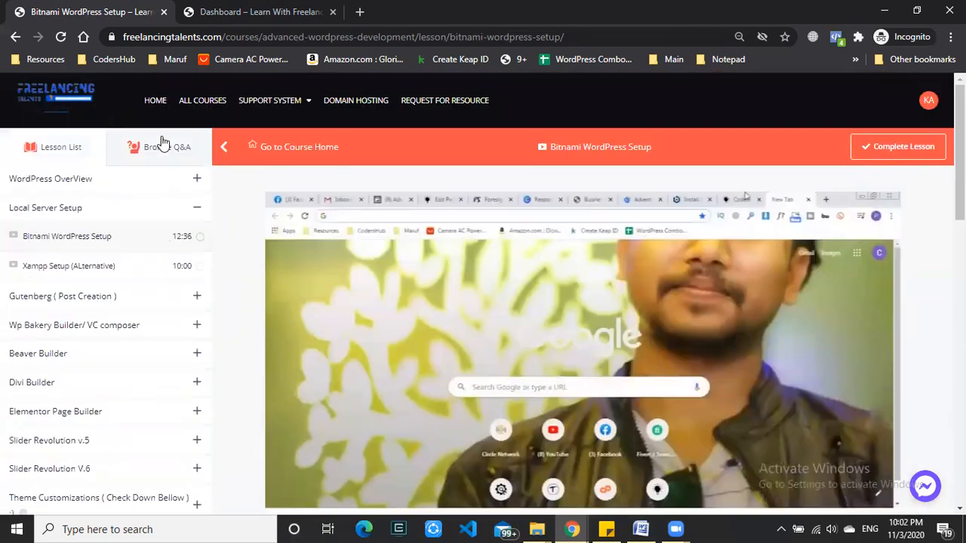
pyautogui.click(164, 146)
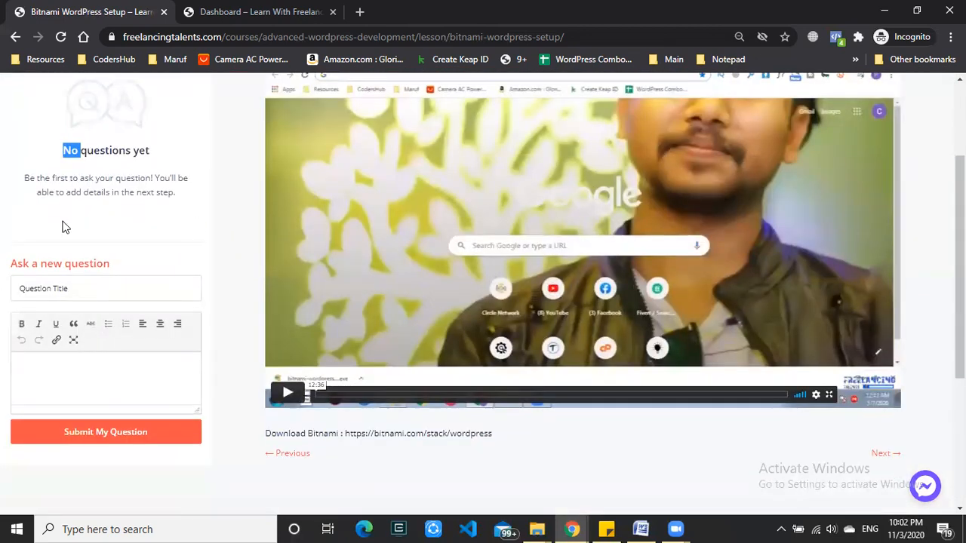
pyautogui.scroll(-3)
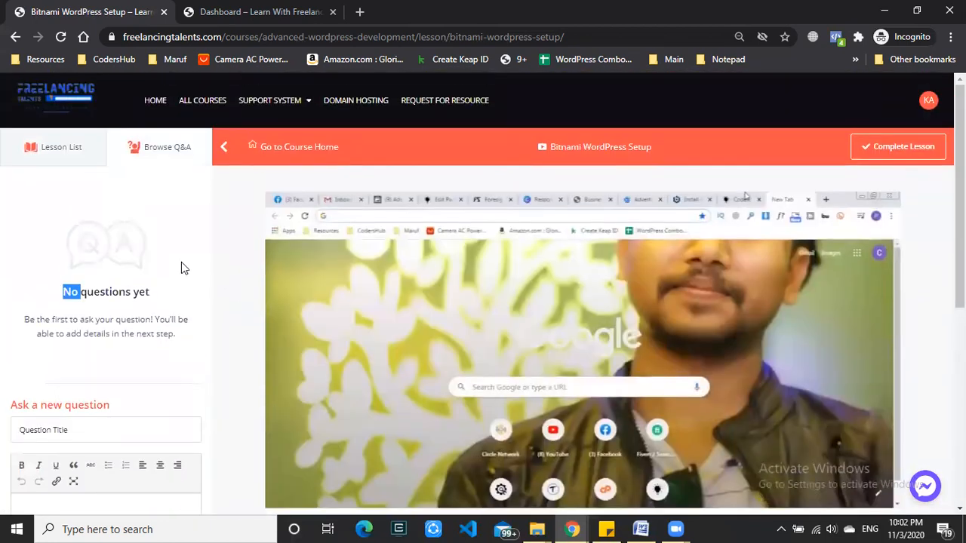
pyautogui.moveTo(671, 328)
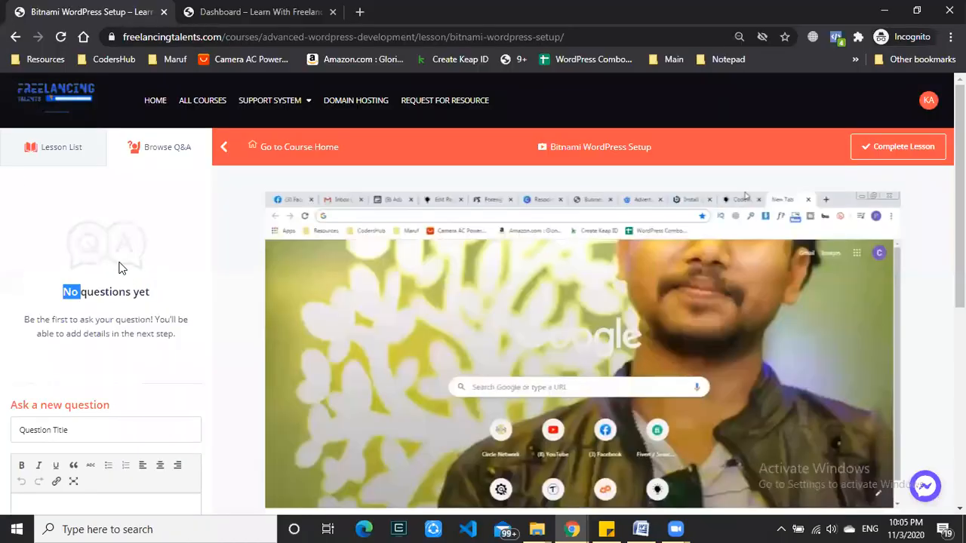
pyautogui.click(61, 147)
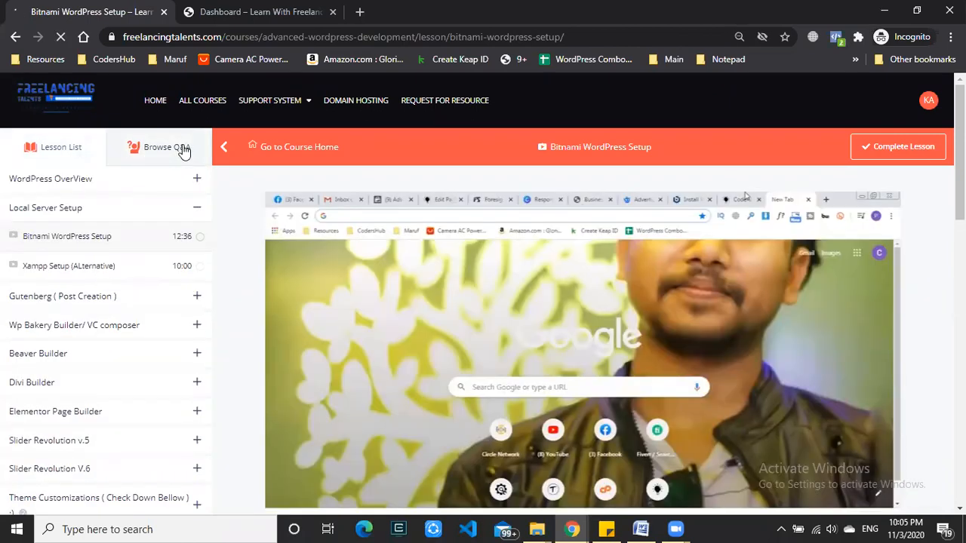
pyautogui.click(166, 147)
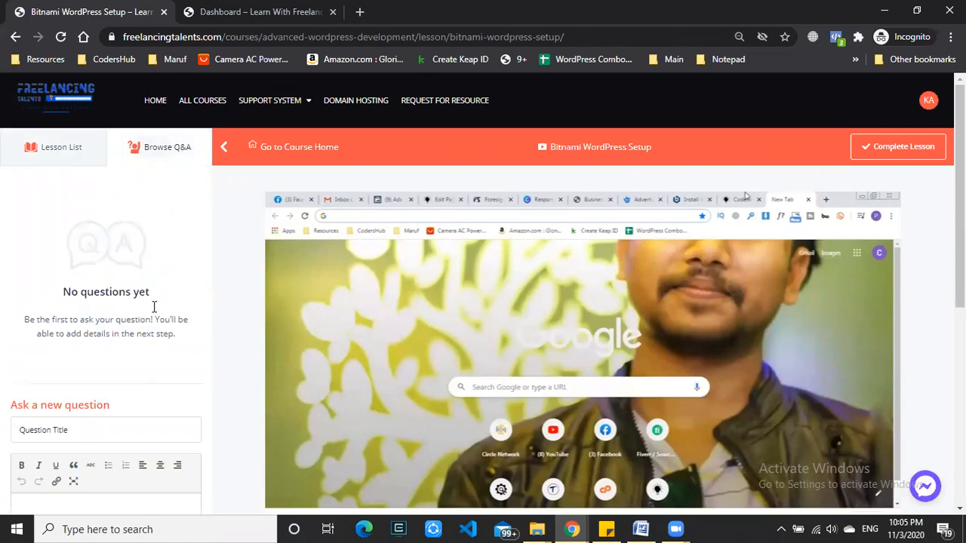
pyautogui.scroll(-3)
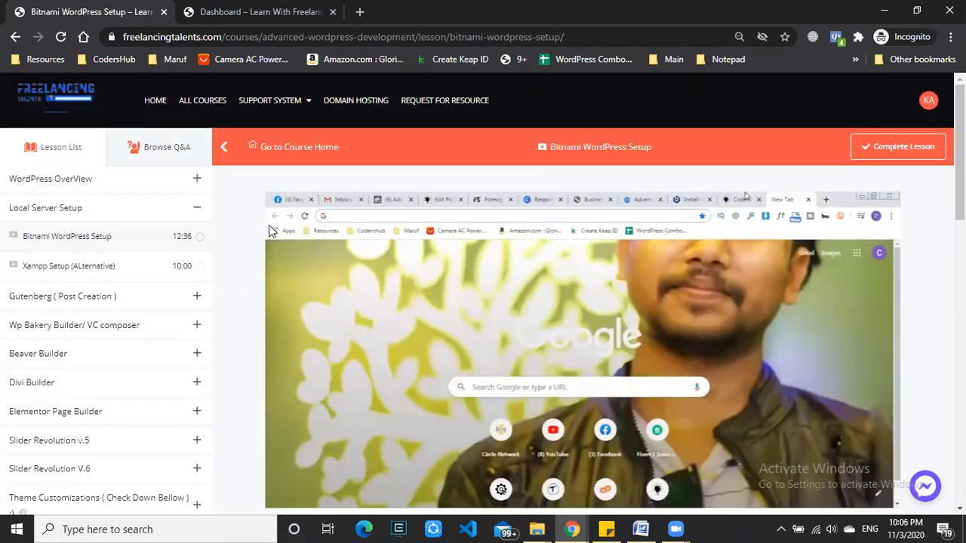
pyautogui.click(167, 147)
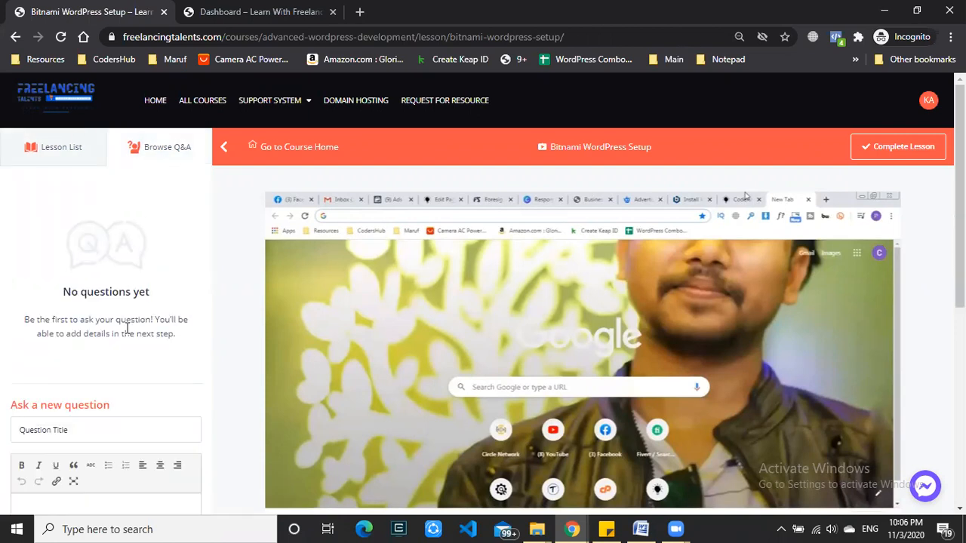
pyautogui.scroll(-3)
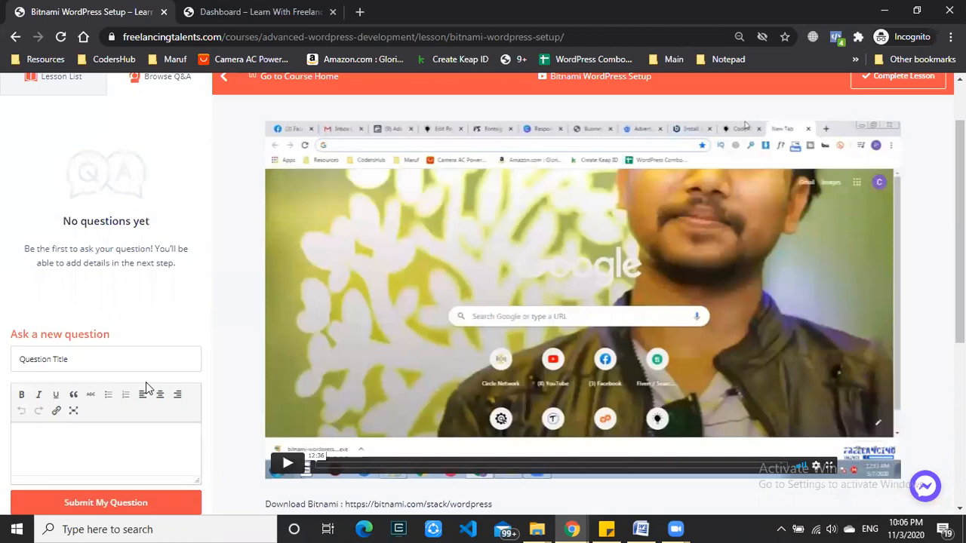
pyautogui.click(55, 146)
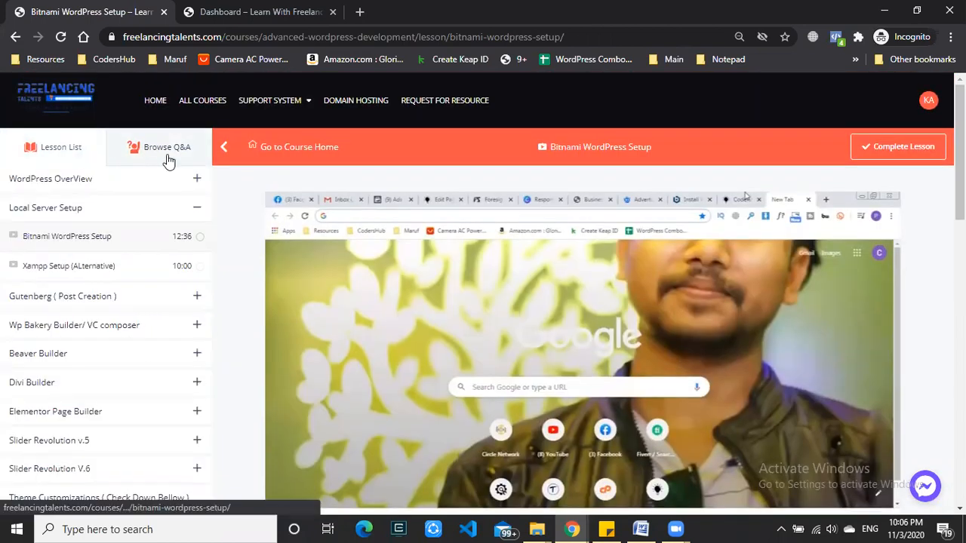
pyautogui.click(166, 147)
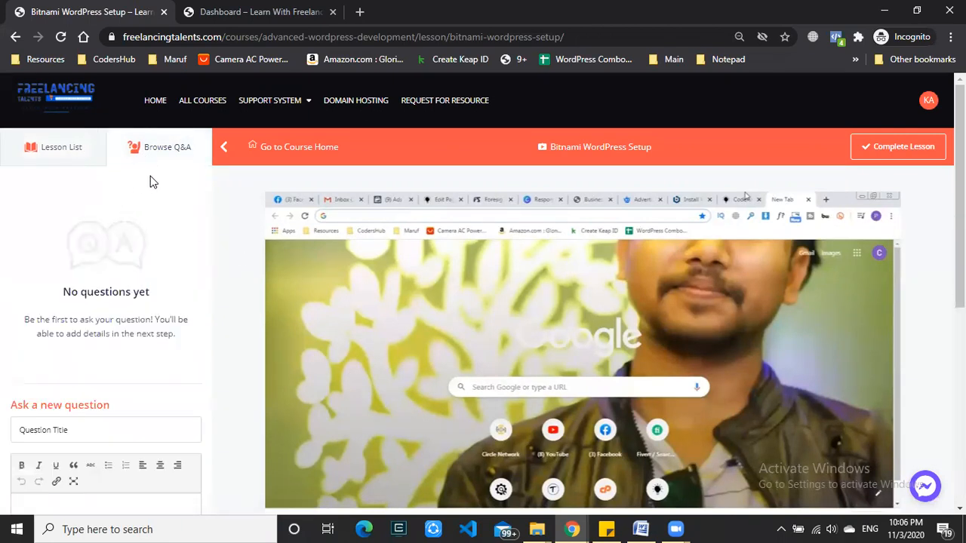
pyautogui.moveTo(179, 271)
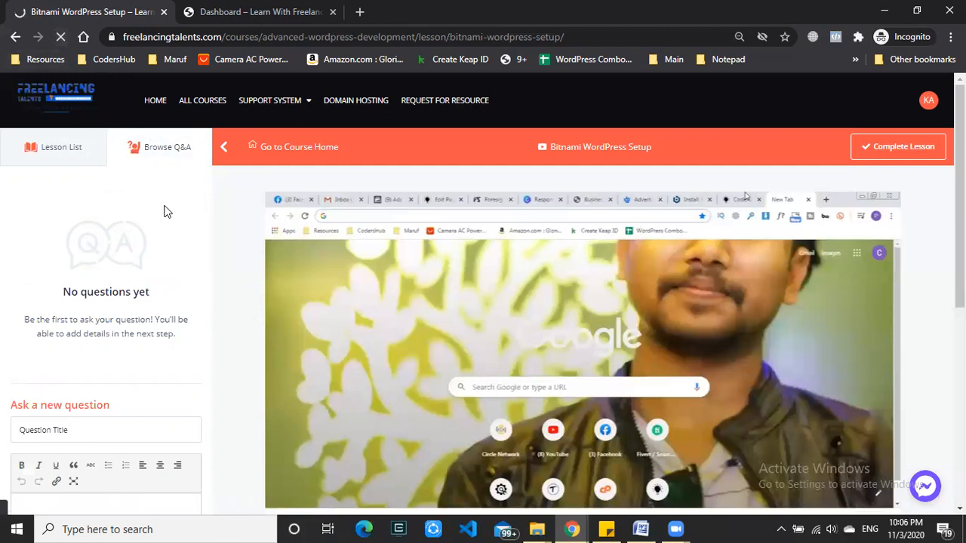
pyautogui.click(53, 146)
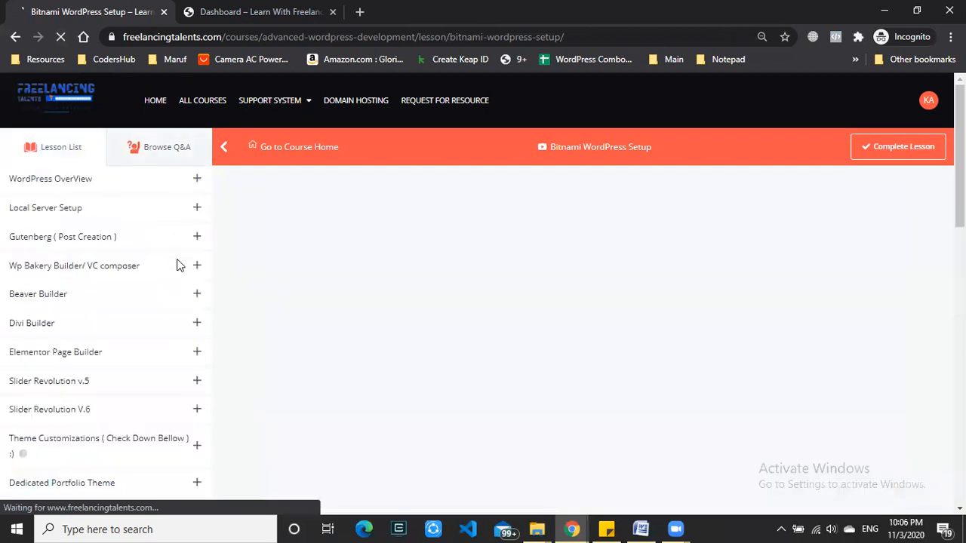
pyautogui.click(167, 147)
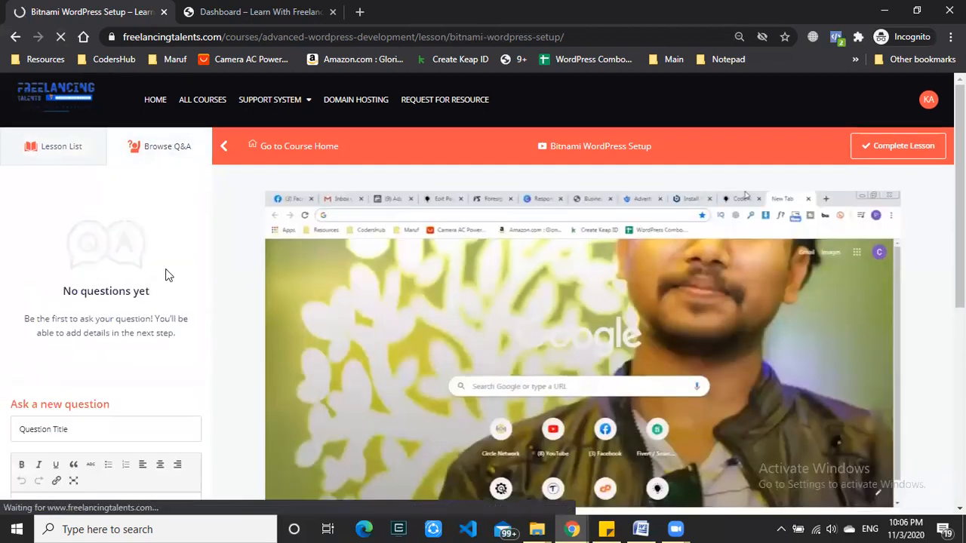
pyautogui.scroll(-3)
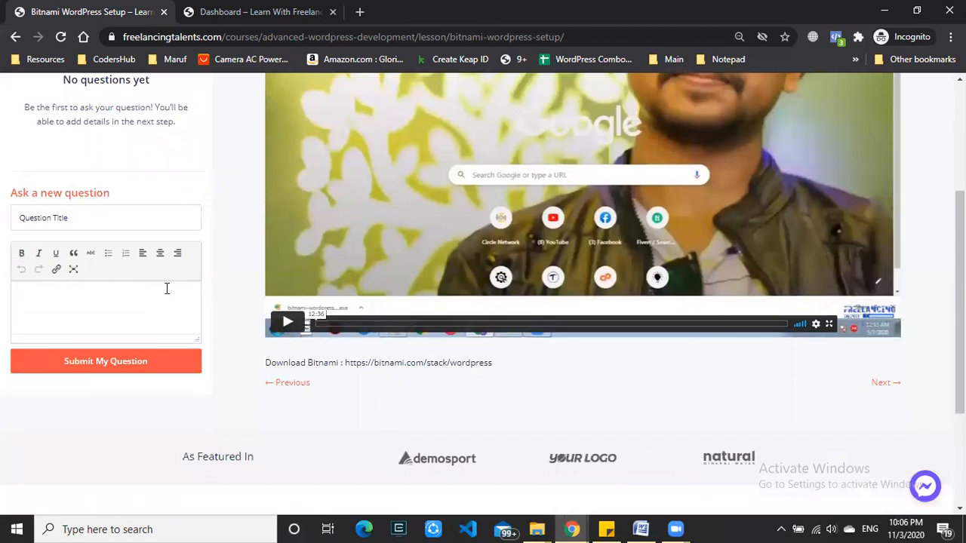
pyautogui.moveTo(387, 363)
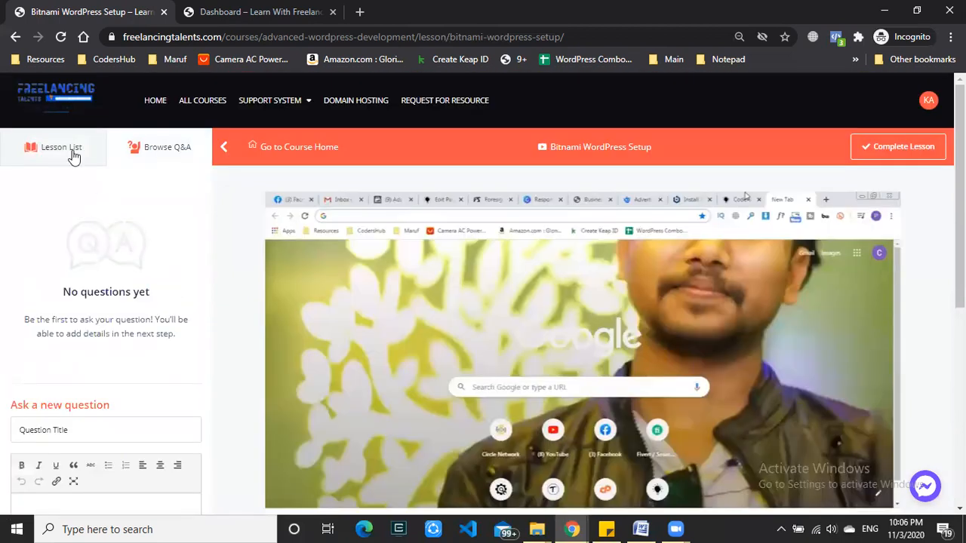
pyautogui.click(60, 147)
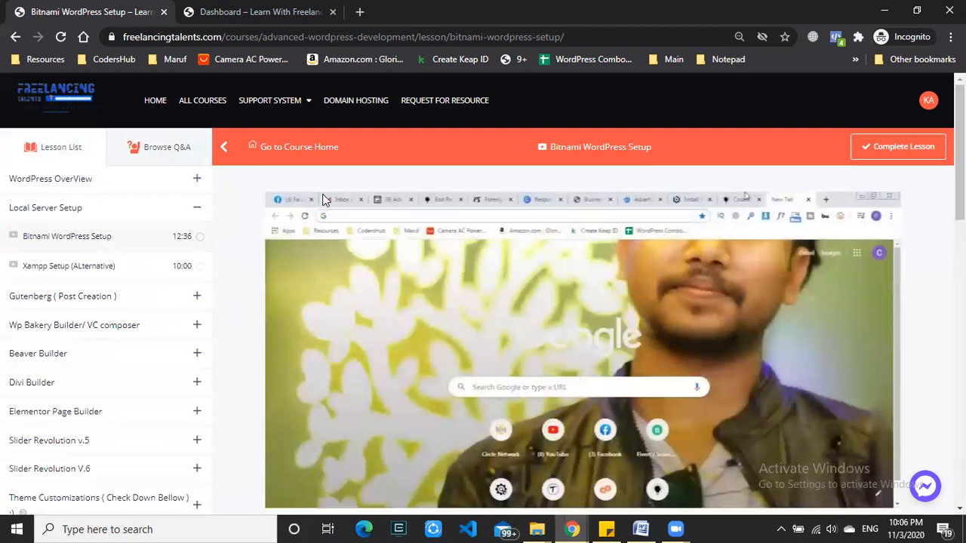
# Open the Facebook support group (CodersHub-BD, 51 members) from Support System and scroll through it.
pyautogui.click(269, 99)
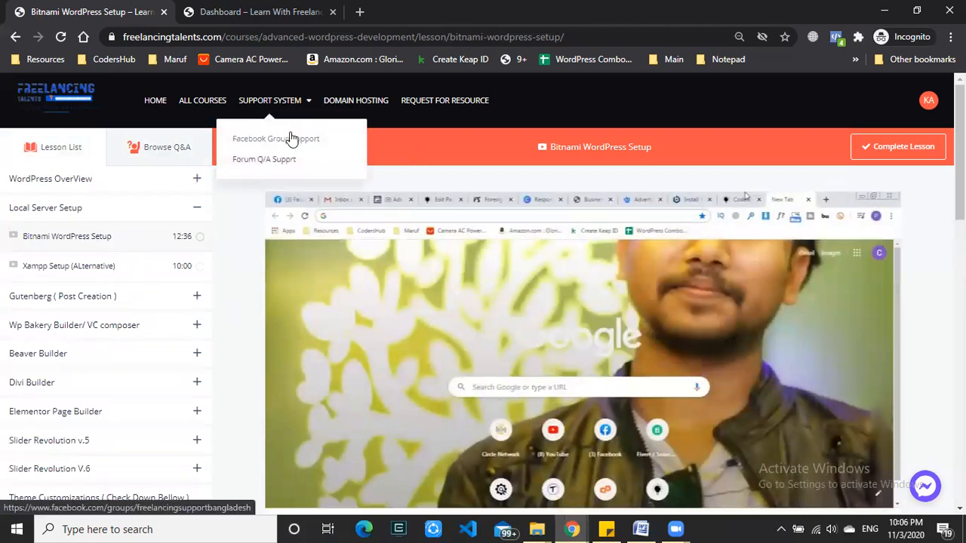
pyautogui.click(276, 138)
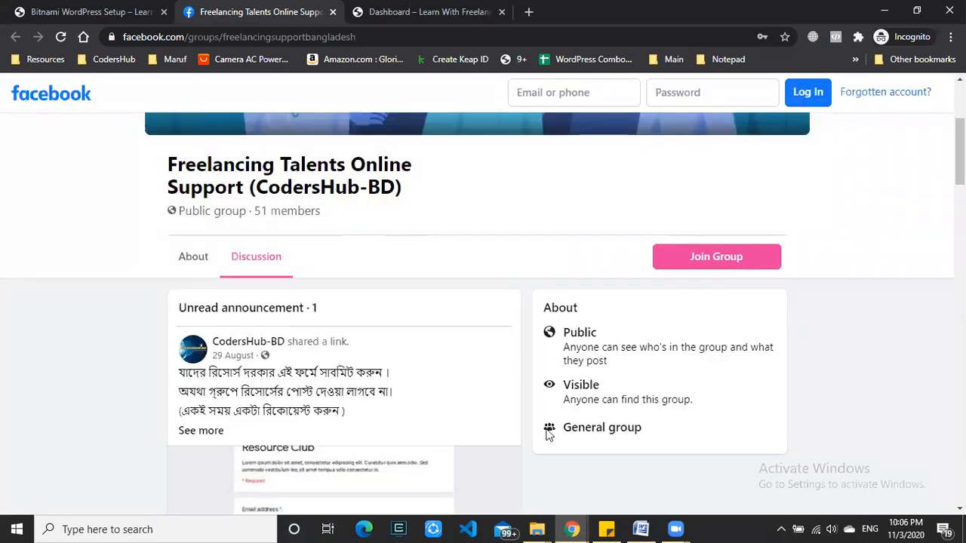
pyautogui.scroll(-3)
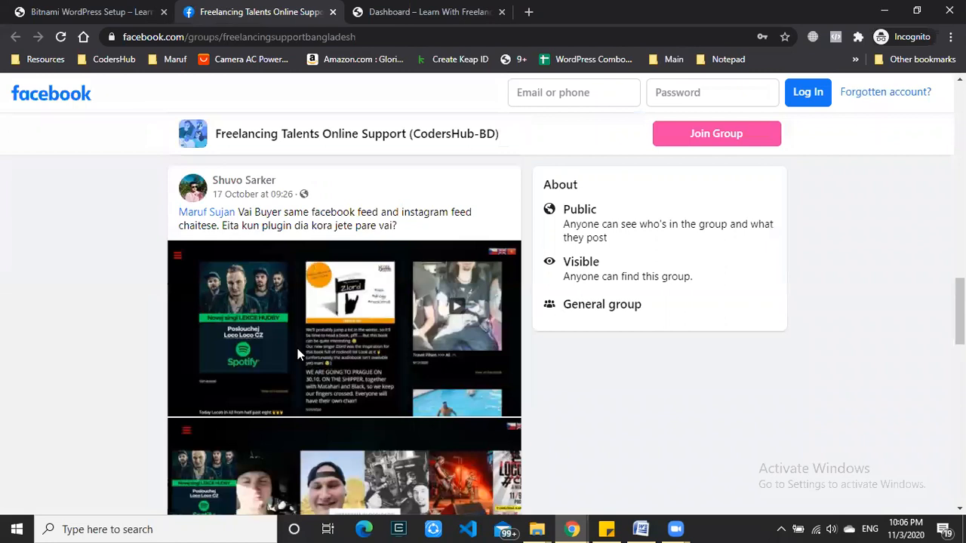
pyautogui.scroll(-3)
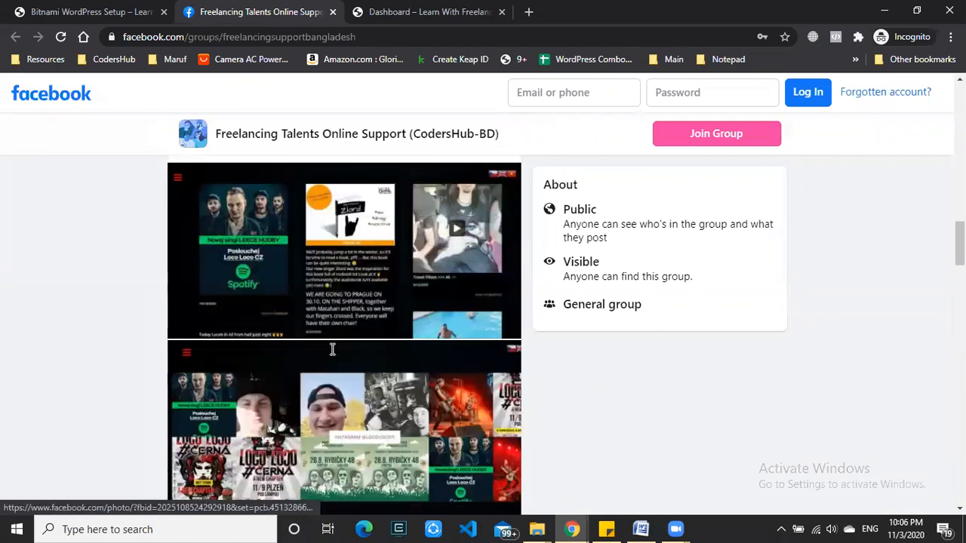
pyautogui.scroll(-3)
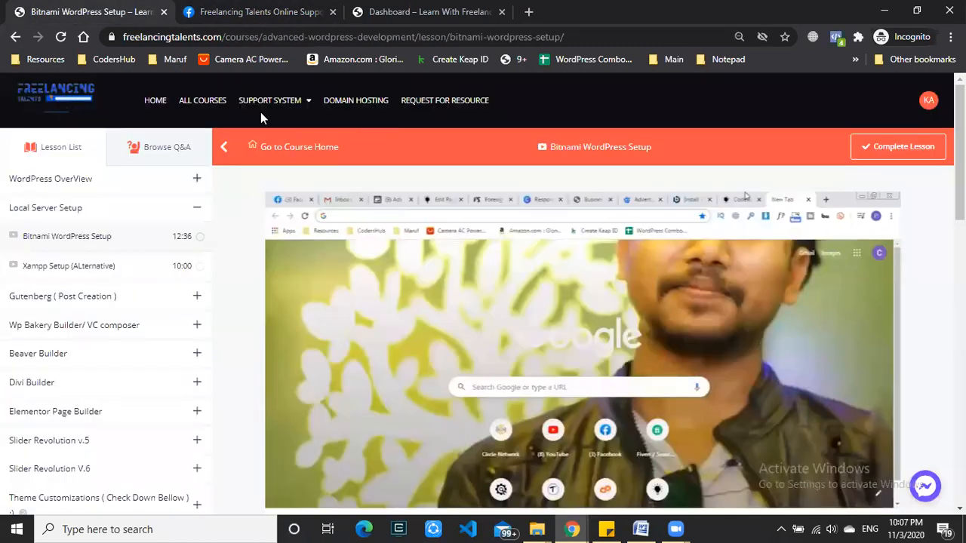
# Open Forum Q/A Support from Support System and scroll the community forum page.
pyautogui.click(270, 100)
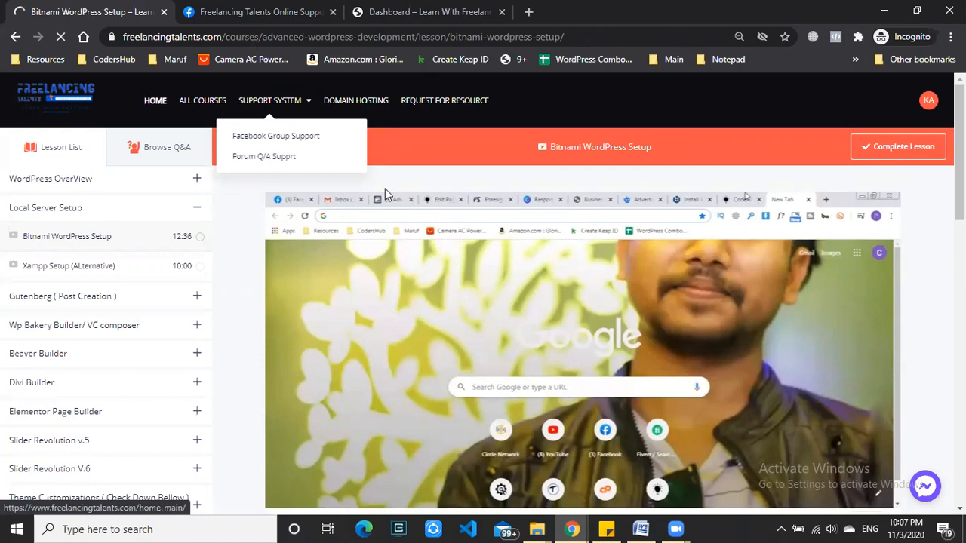
pyautogui.click(263, 157)
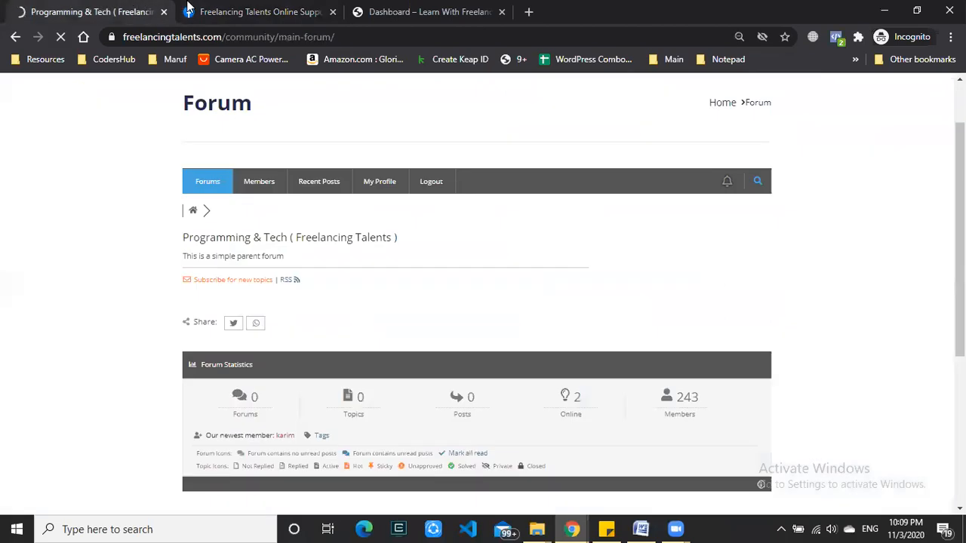
pyautogui.scroll(-3)
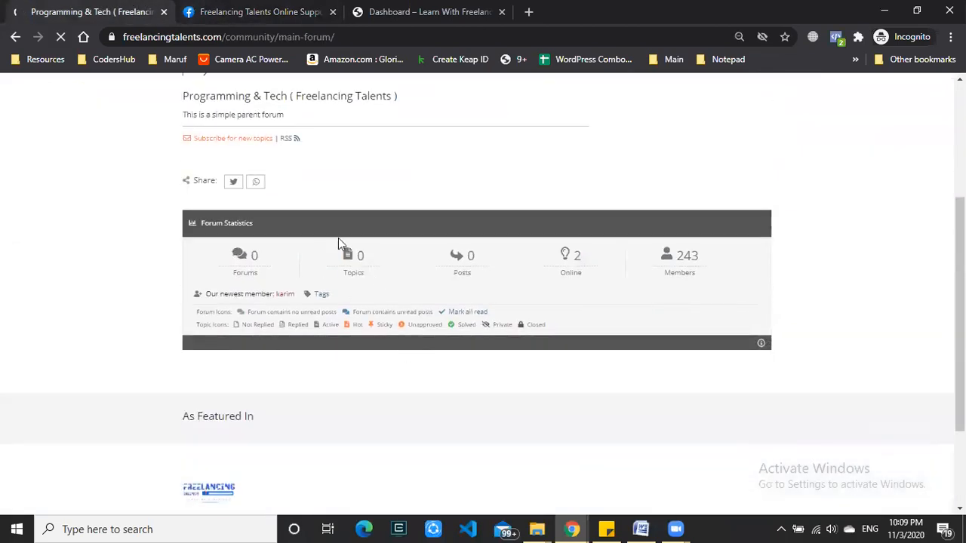
pyautogui.scroll(3)
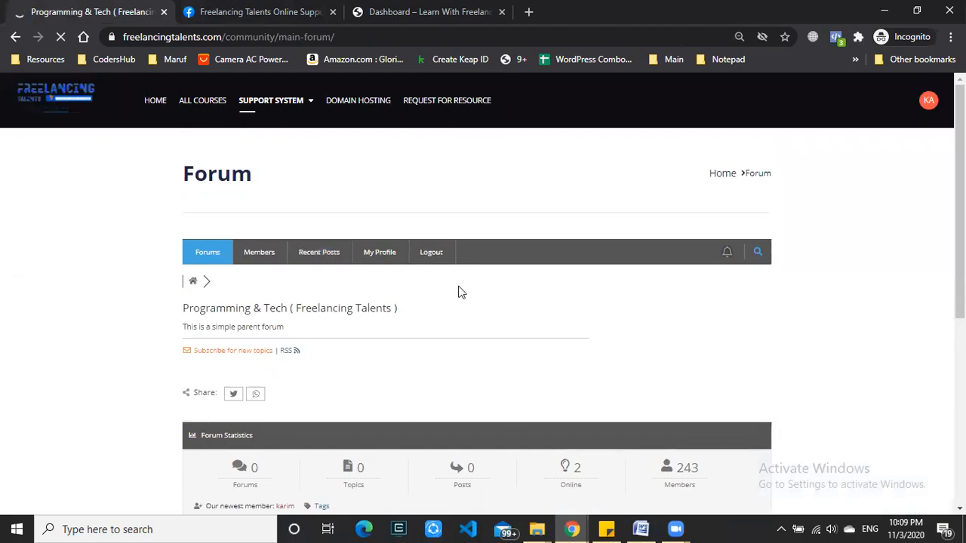
pyautogui.scroll(-3)
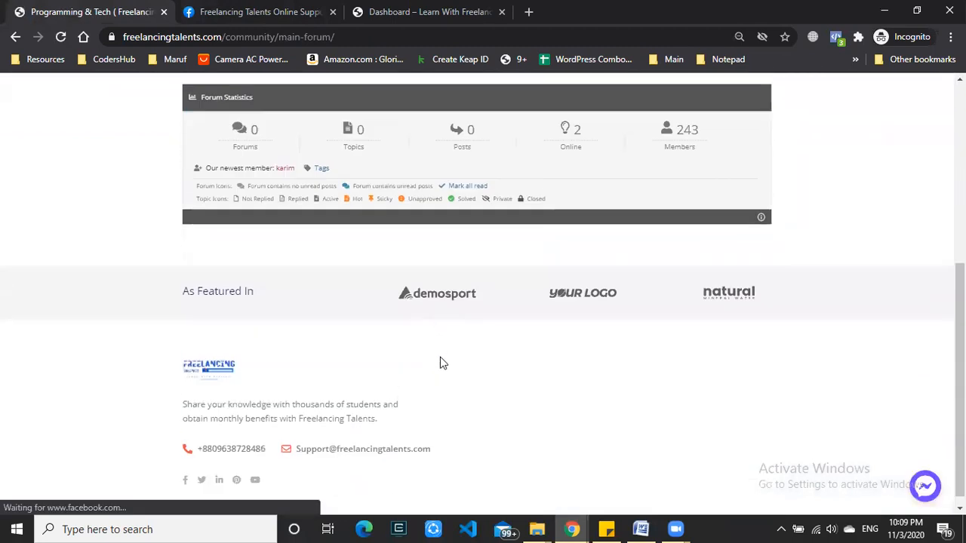
pyautogui.scroll(3)
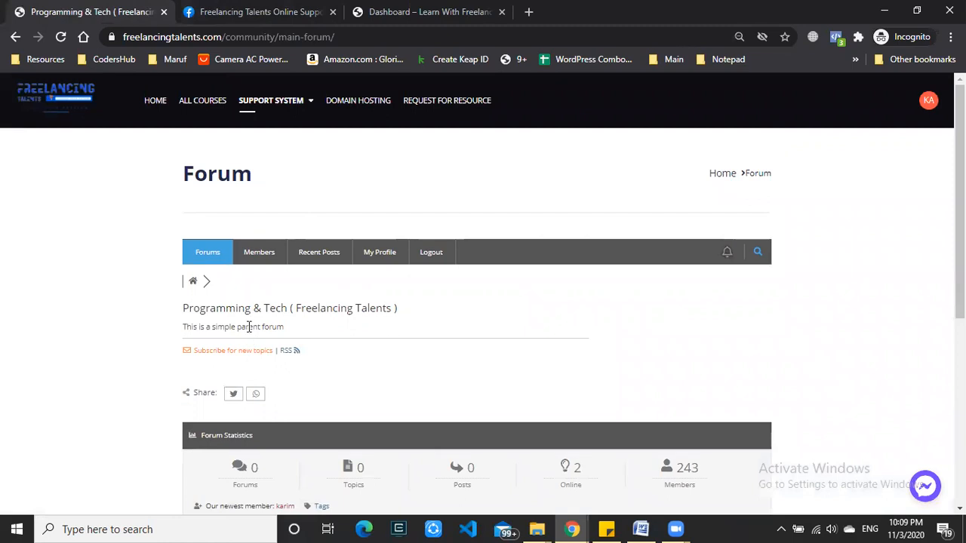
pyautogui.moveTo(252, 270)
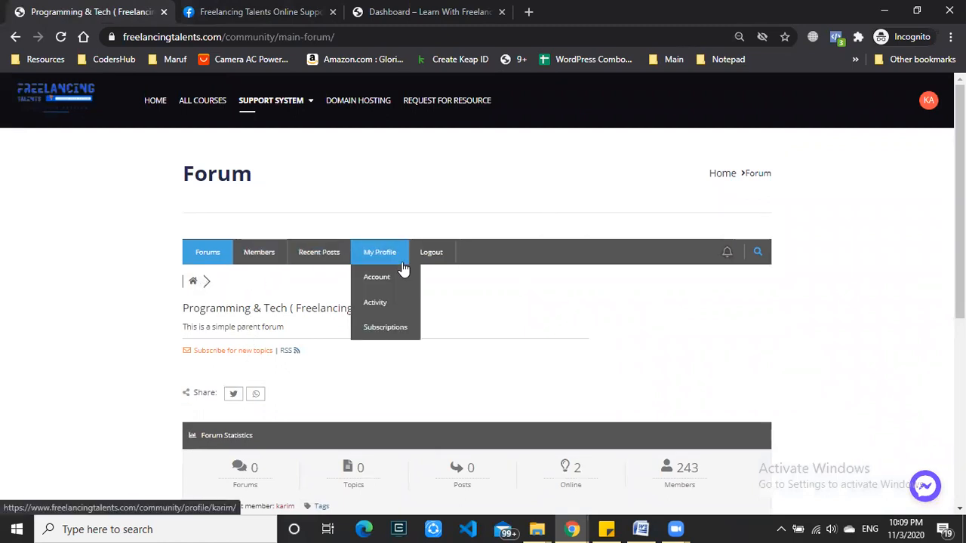
pyautogui.scroll(-3)
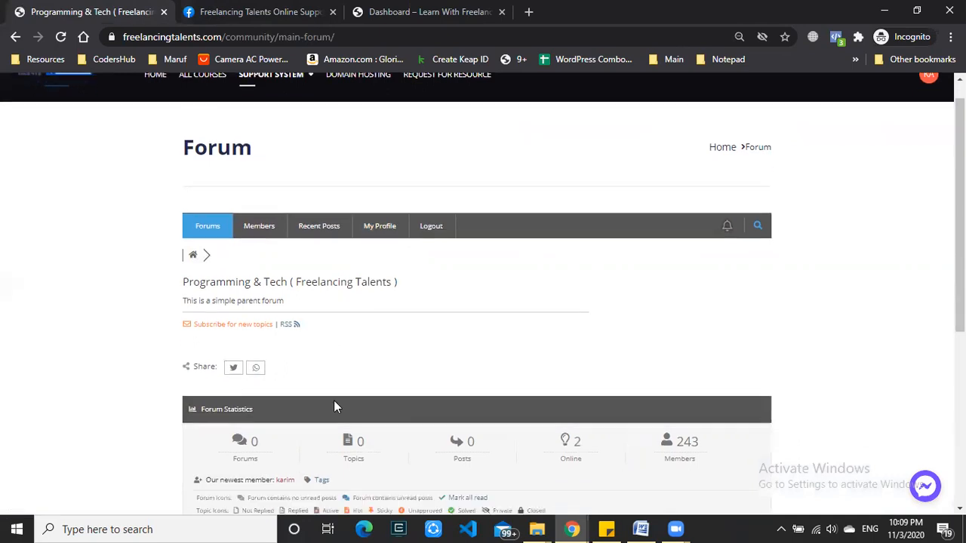
pyautogui.scroll(-3)
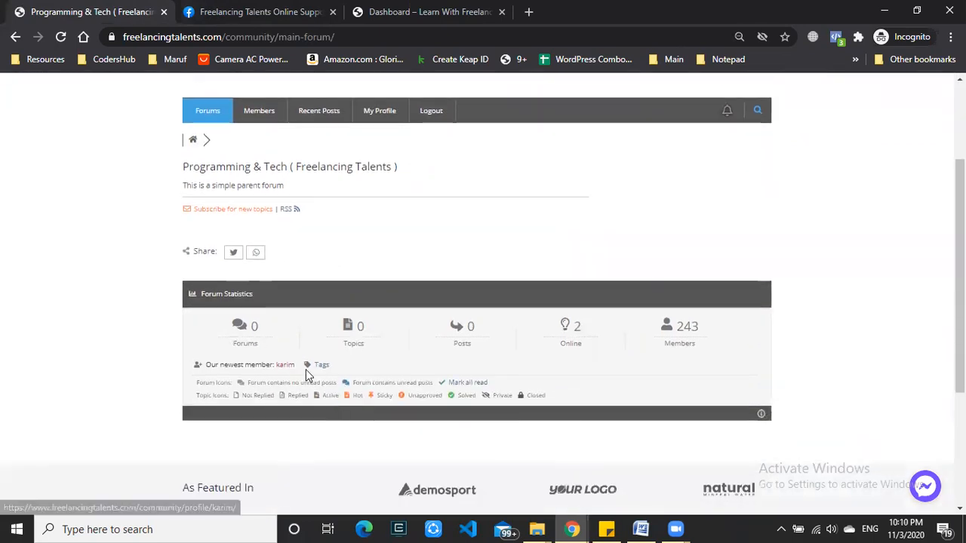
pyautogui.moveTo(424, 493)
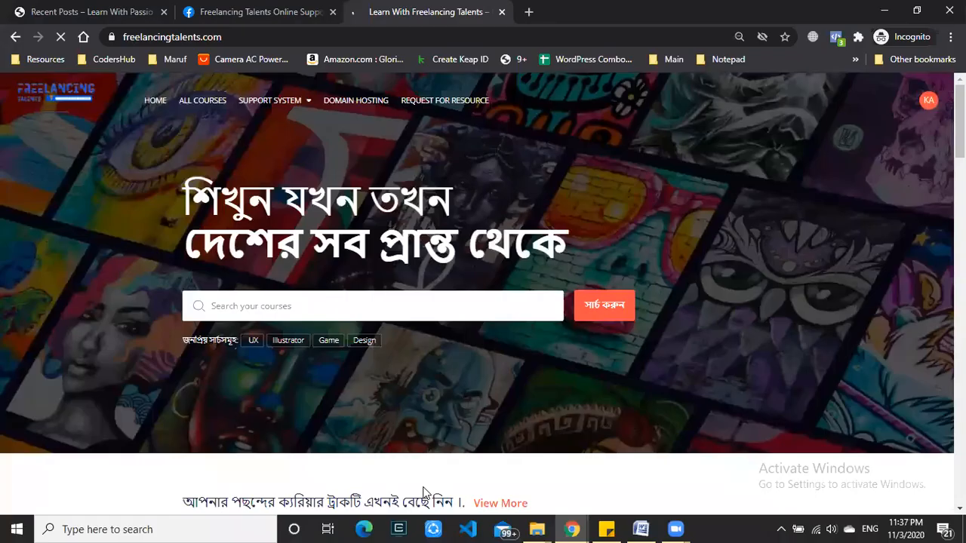
pyautogui.moveTo(371, 162)
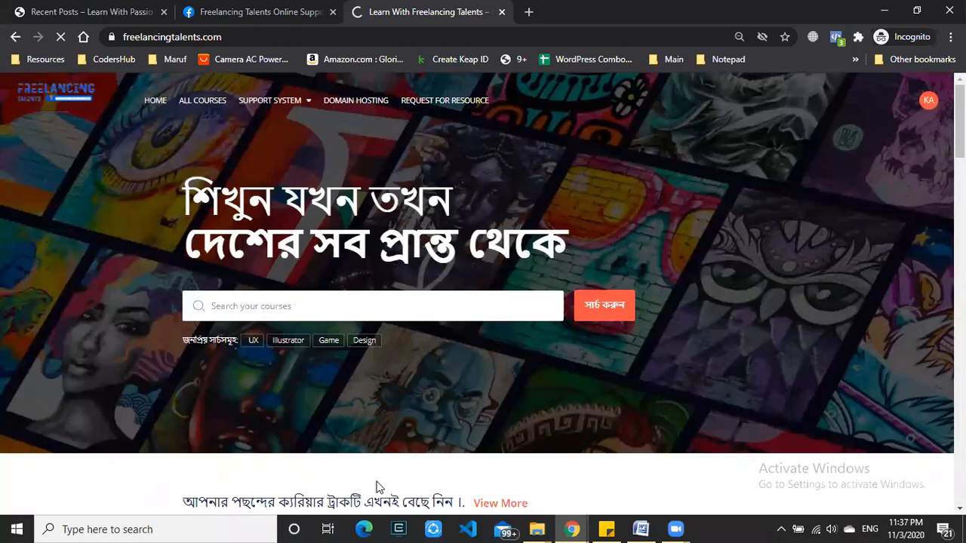
# Reopen Forum Q/A Support and view the Programming & Tech topics, including WordPress Bugs.
pyautogui.click(270, 99)
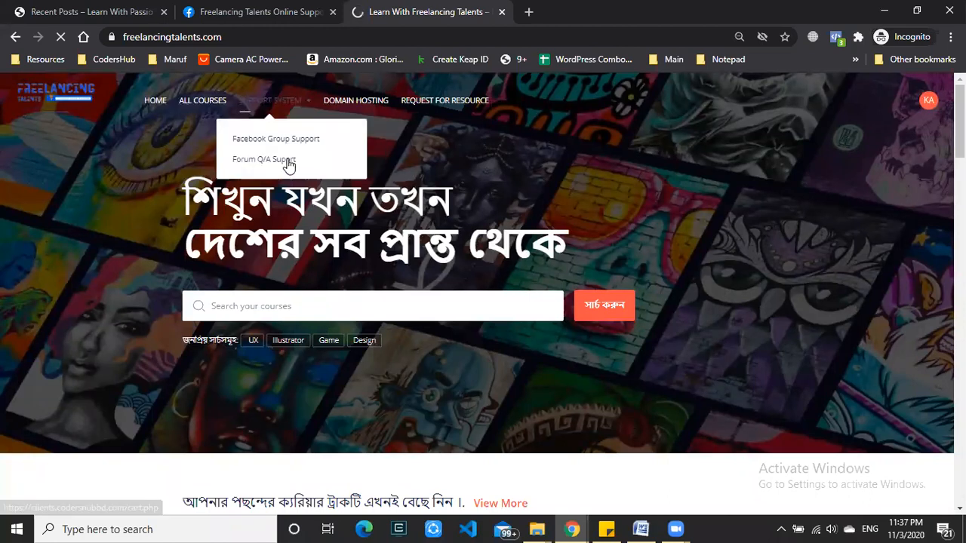
pyautogui.click(263, 159)
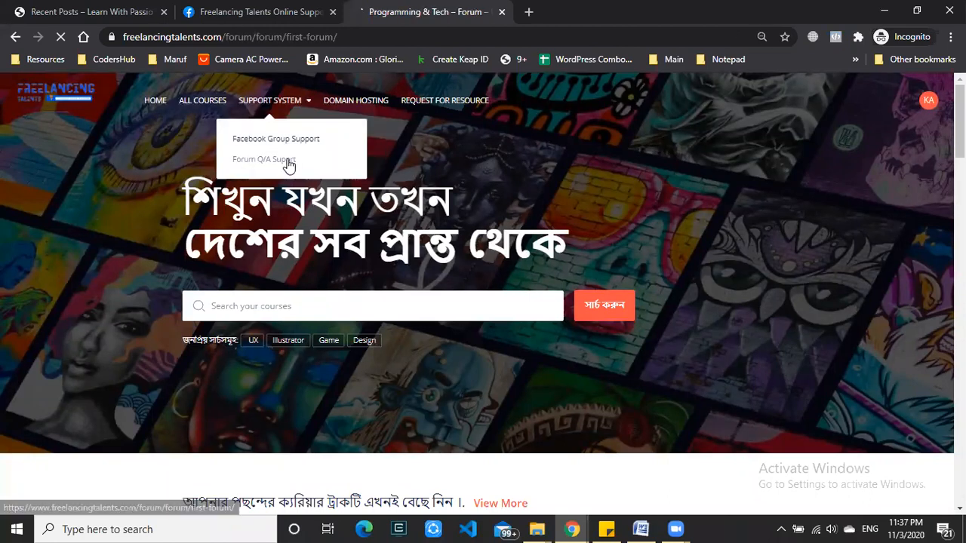
pyautogui.click(262, 159)
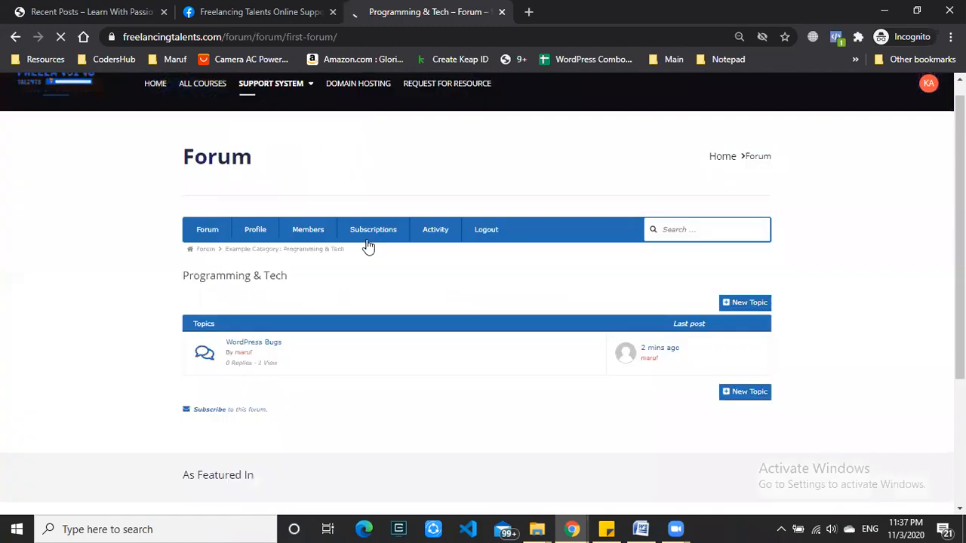
pyautogui.scroll(-3)
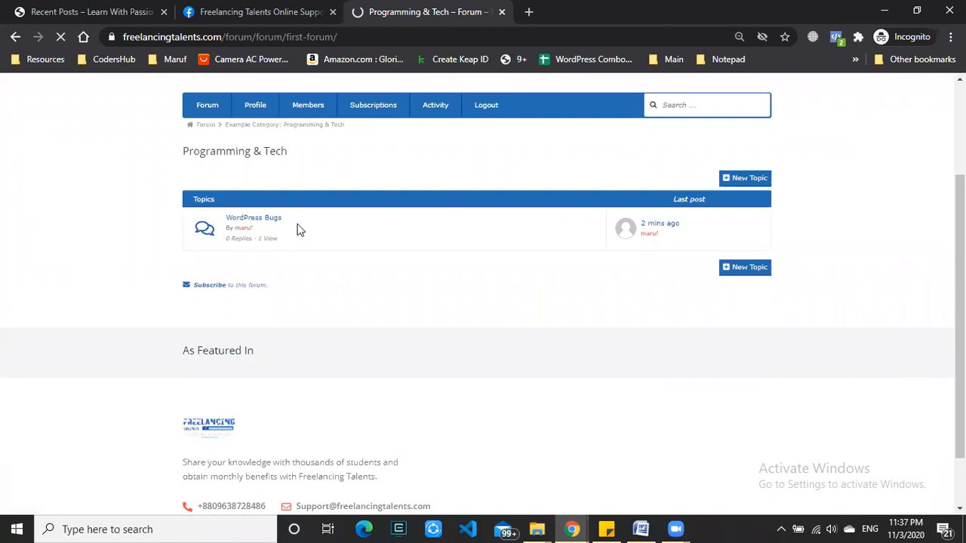
pyautogui.moveTo(265, 222)
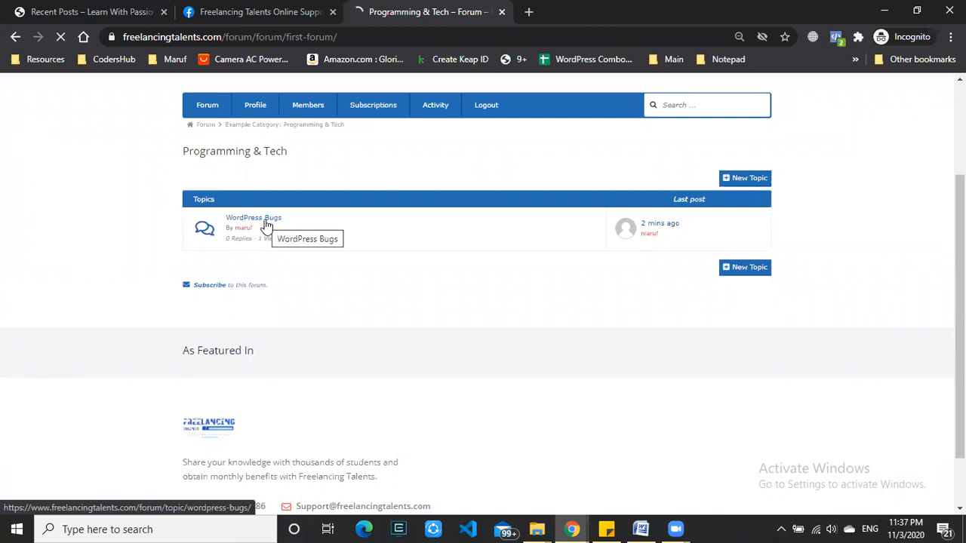
pyautogui.moveTo(752, 270)
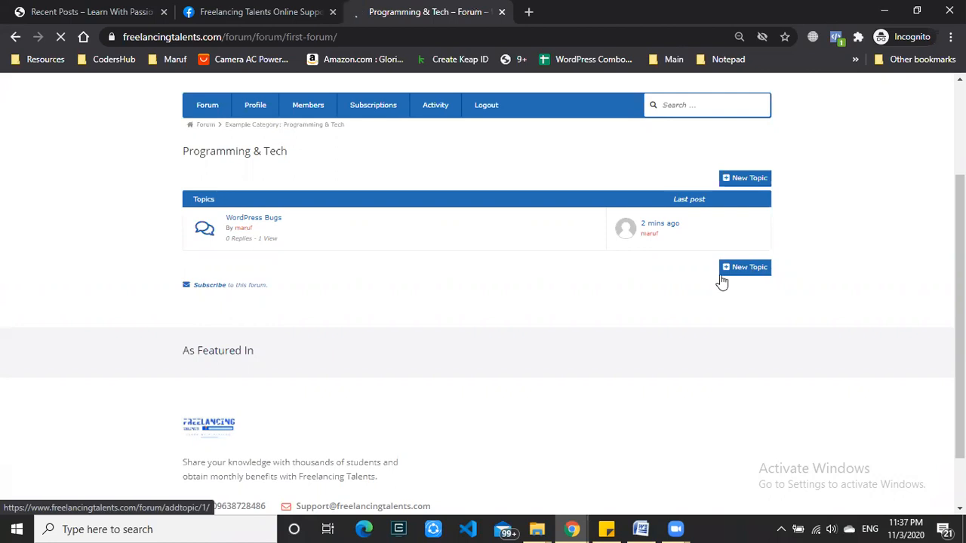
# Start a new topic titled 'Fiverr Buyer hasn't provided the requirements and not responding for 7 days'.
pyautogui.click(745, 267)
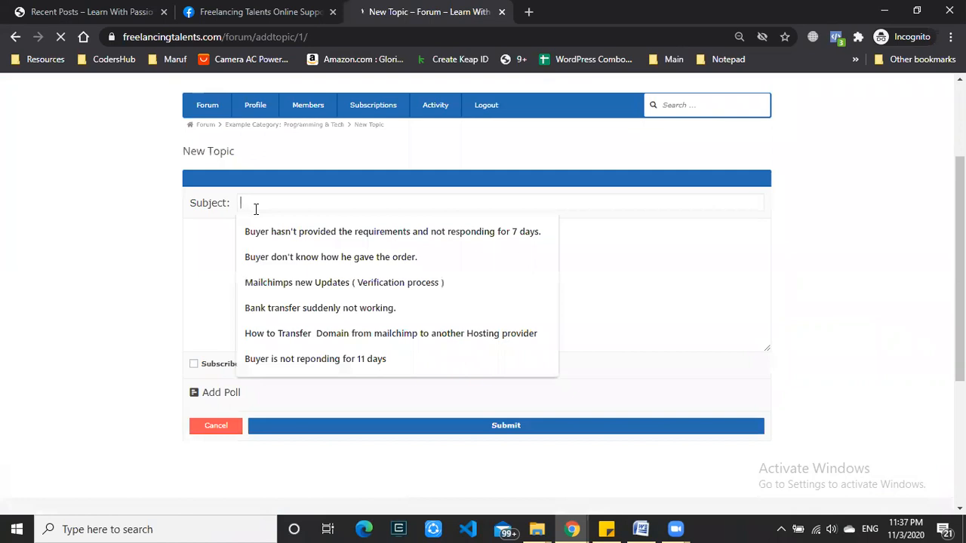
pyautogui.moveTo(296, 237)
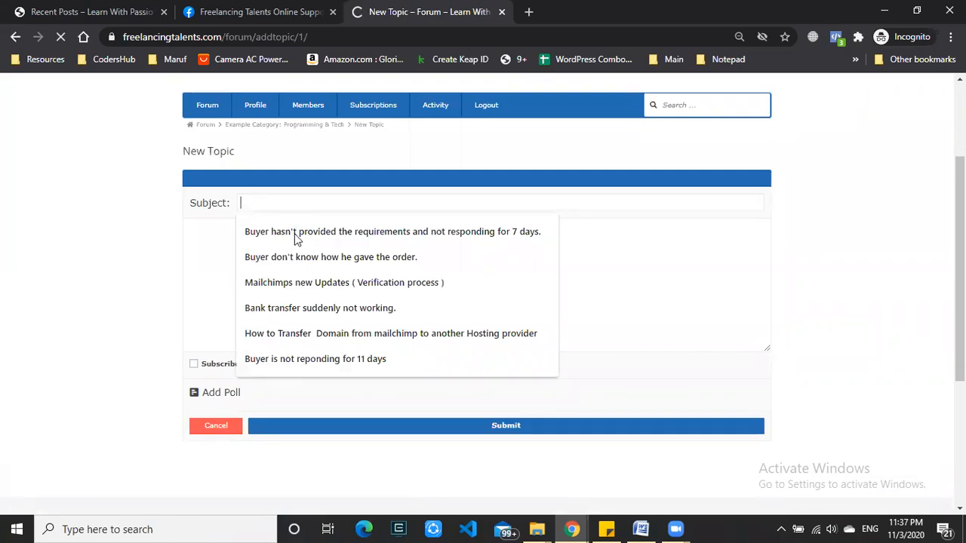
pyautogui.click(395, 232)
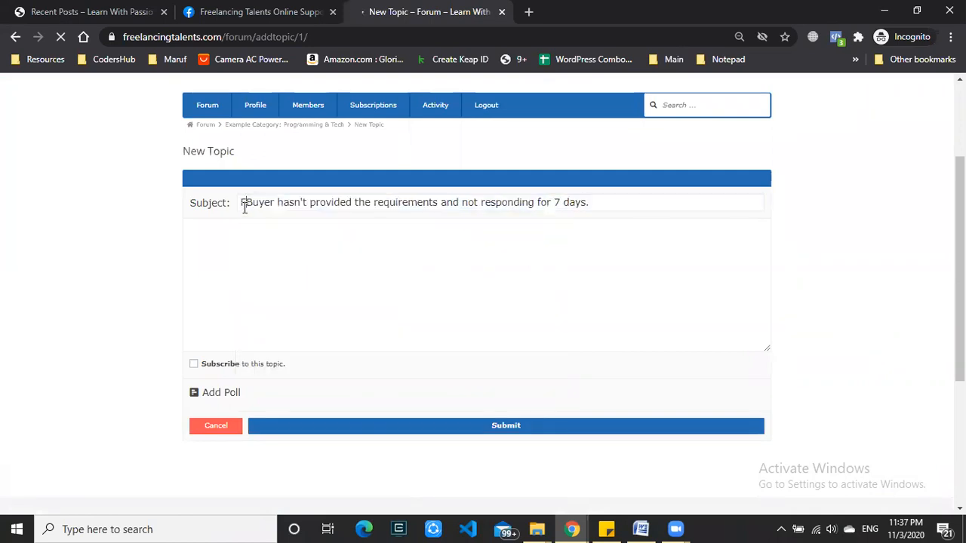
pyautogui.write('Fiverr')
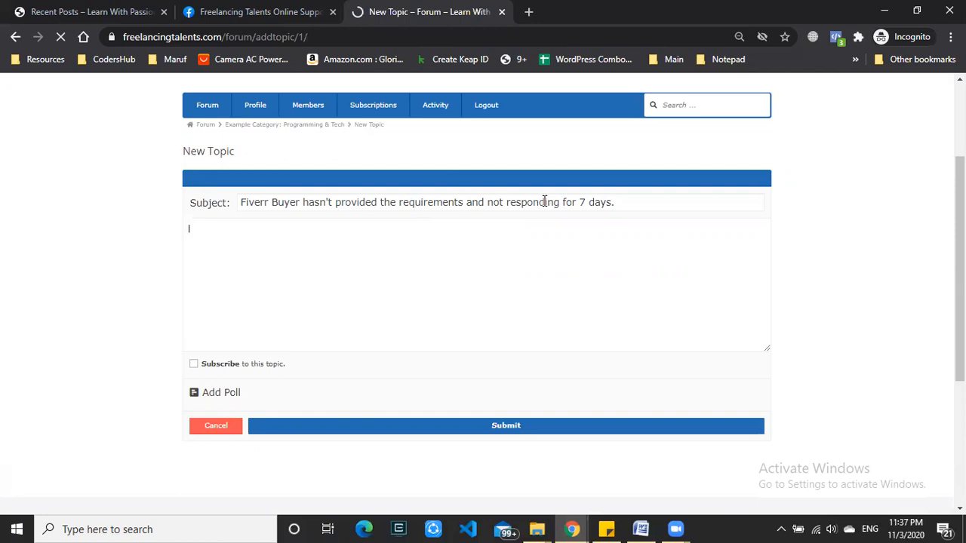
pyautogui.moveTo(312, 260)
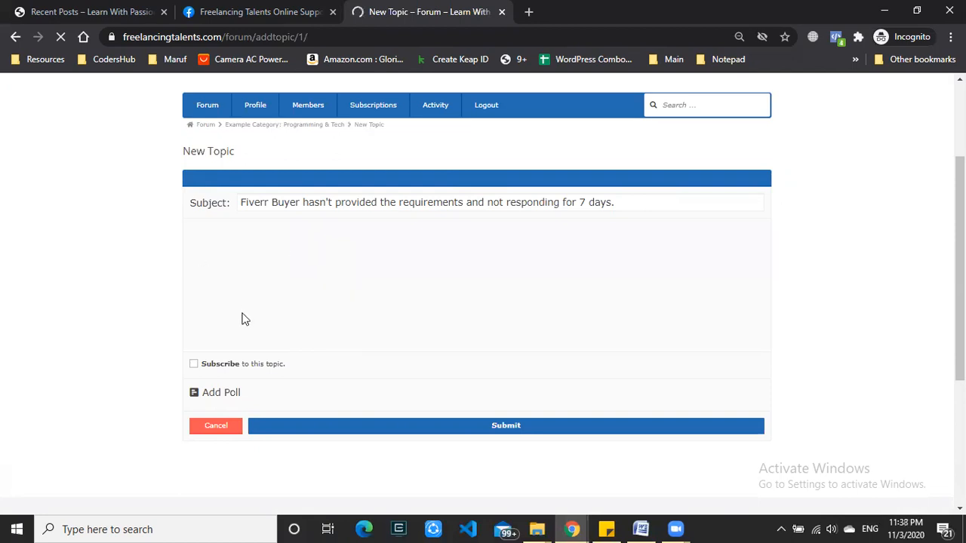
pyautogui.moveTo(397, 367)
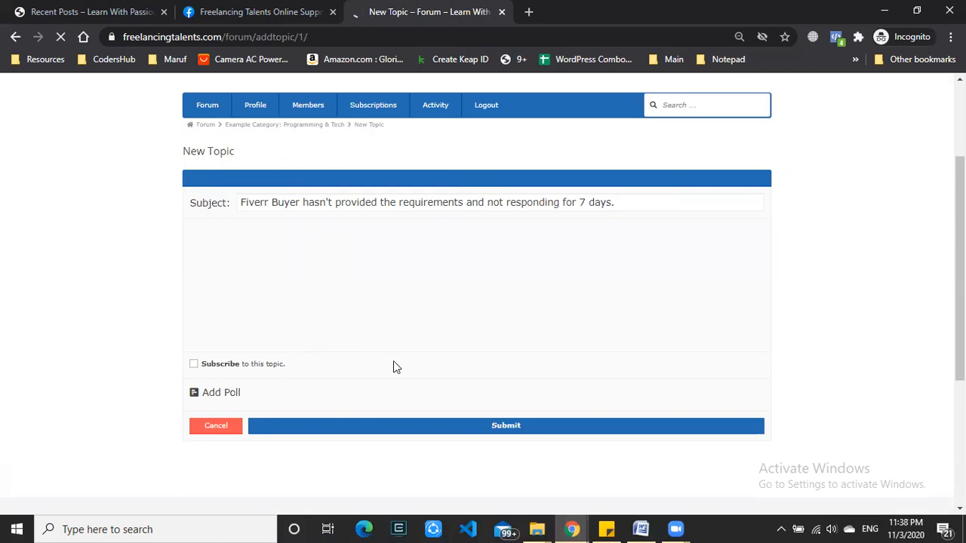
pyautogui.moveTo(250, 339)
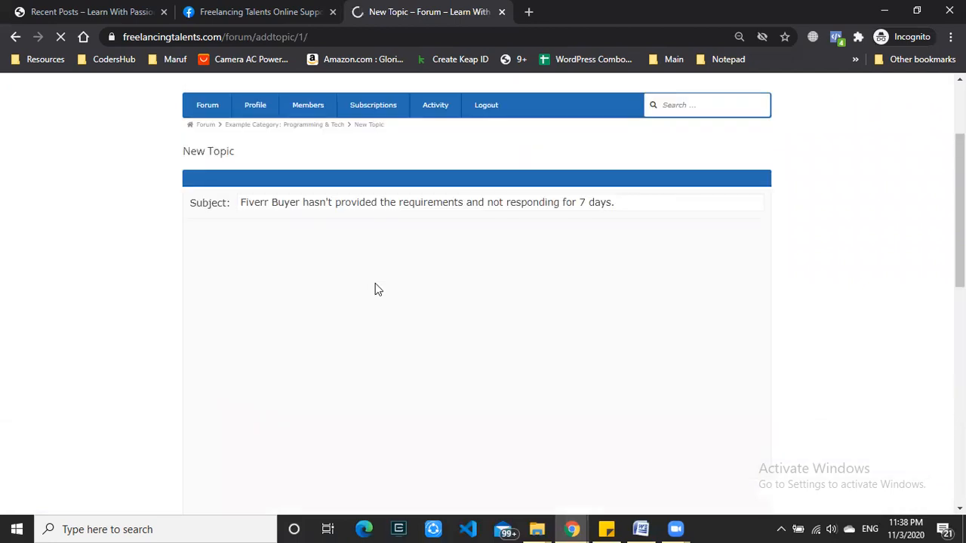
# Write the body 'Recently my fiverr buyer is not reponding at all. What should i do?' with subscription off.
pyautogui.scroll(-3)
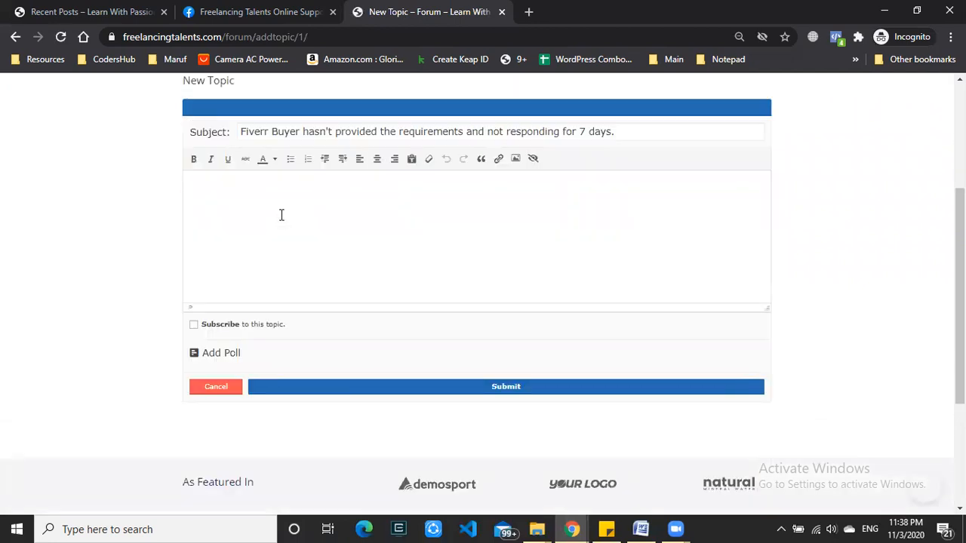
pyautogui.write('Recently my fiverr buyer is not')
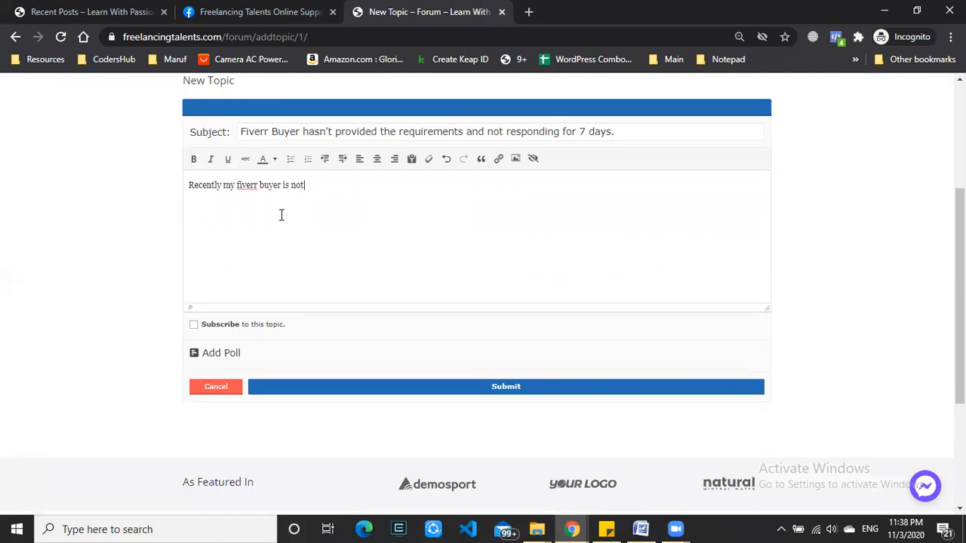
pyautogui.write('reponding at all. What')
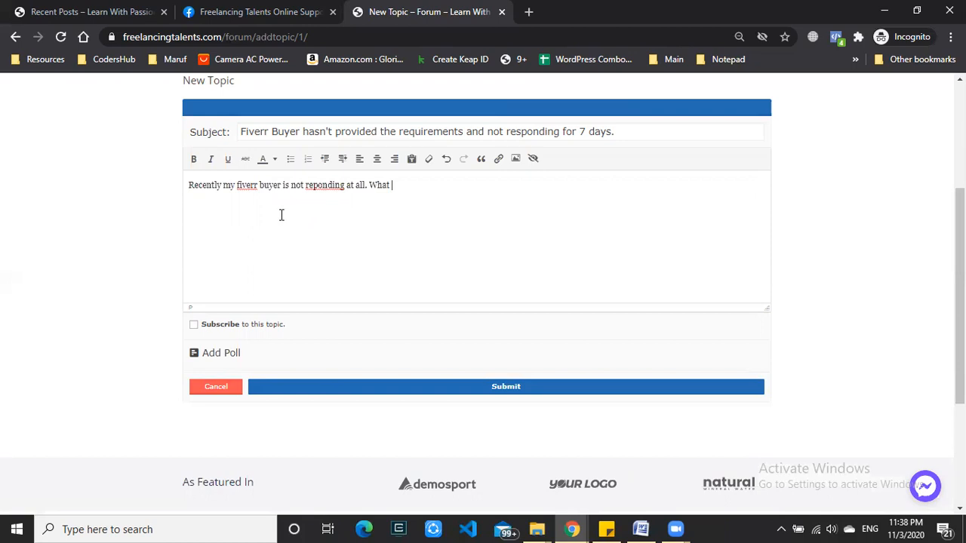
pyautogui.write('should i do?')
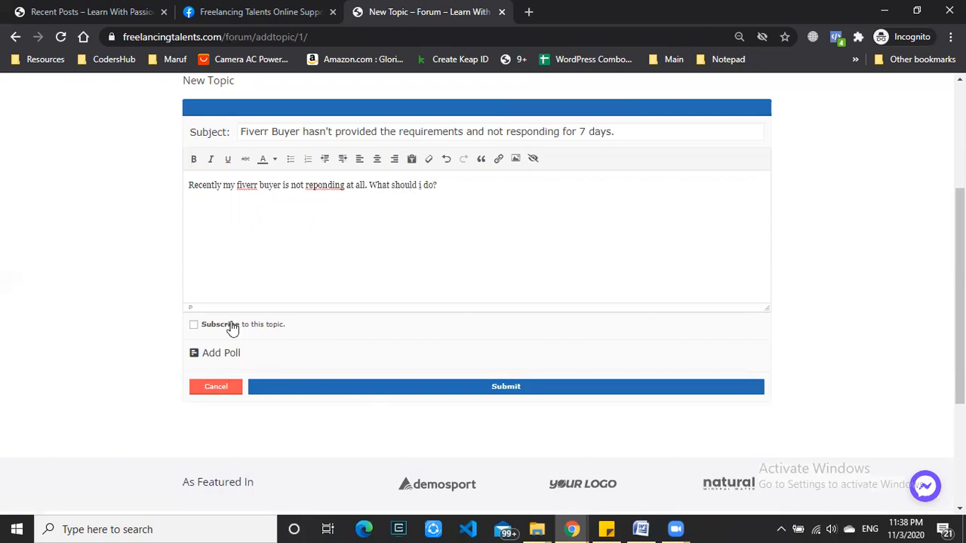
pyautogui.click(194, 325)
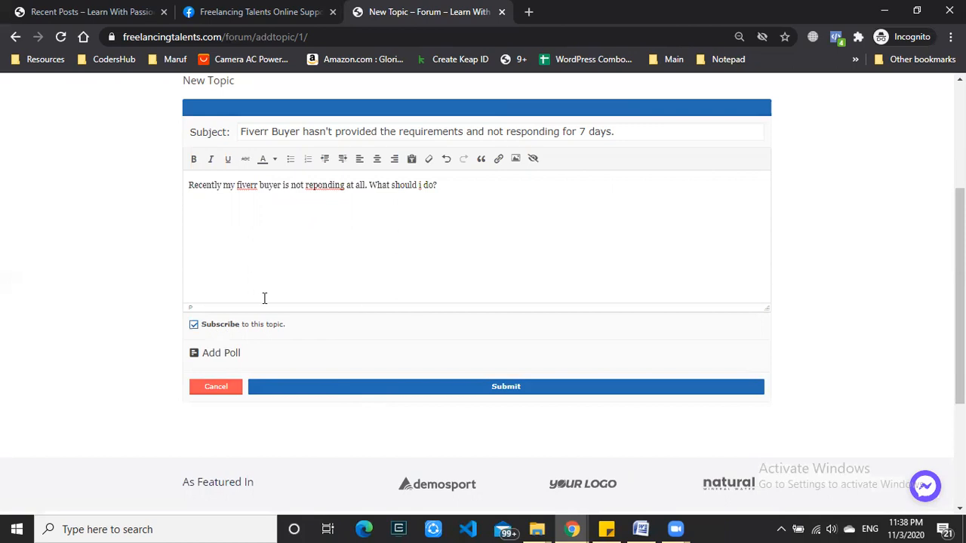
pyautogui.moveTo(258, 327)
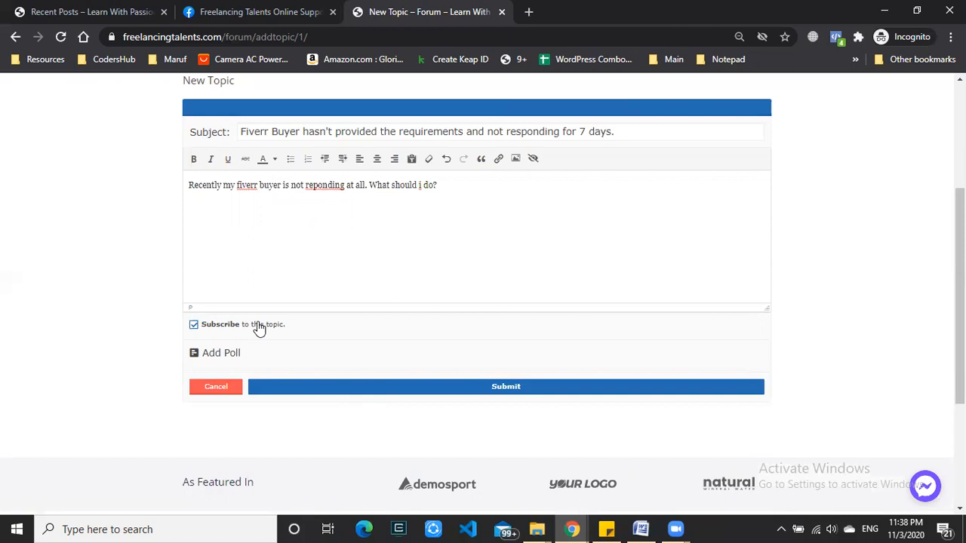
pyautogui.click(194, 325)
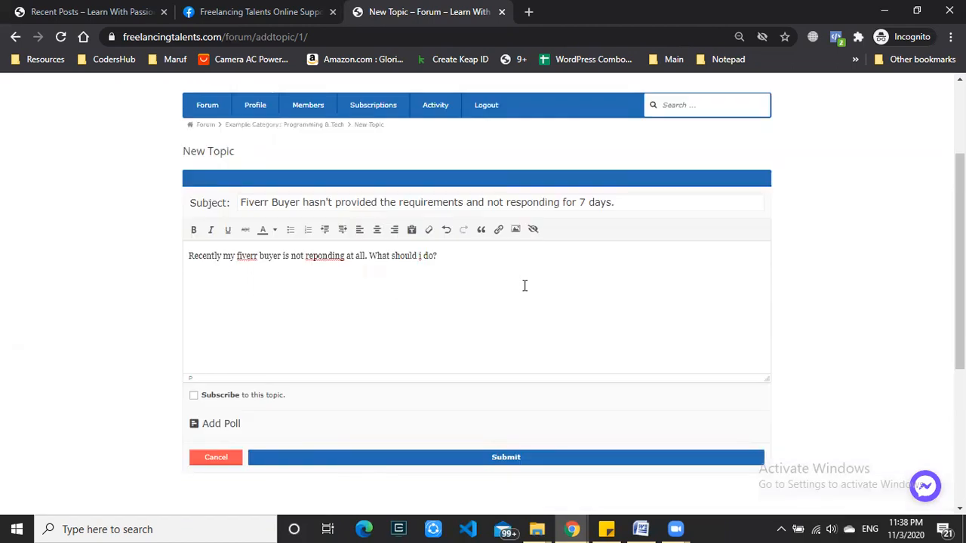
# Submit the Fiverr buyer topic and view karim's published first post.
pyautogui.click(505, 457)
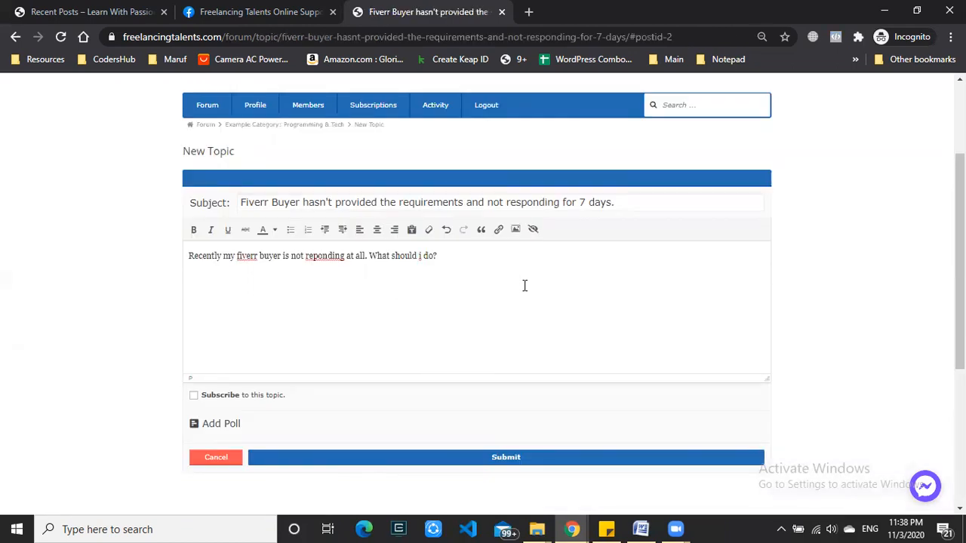
pyautogui.click(505, 457)
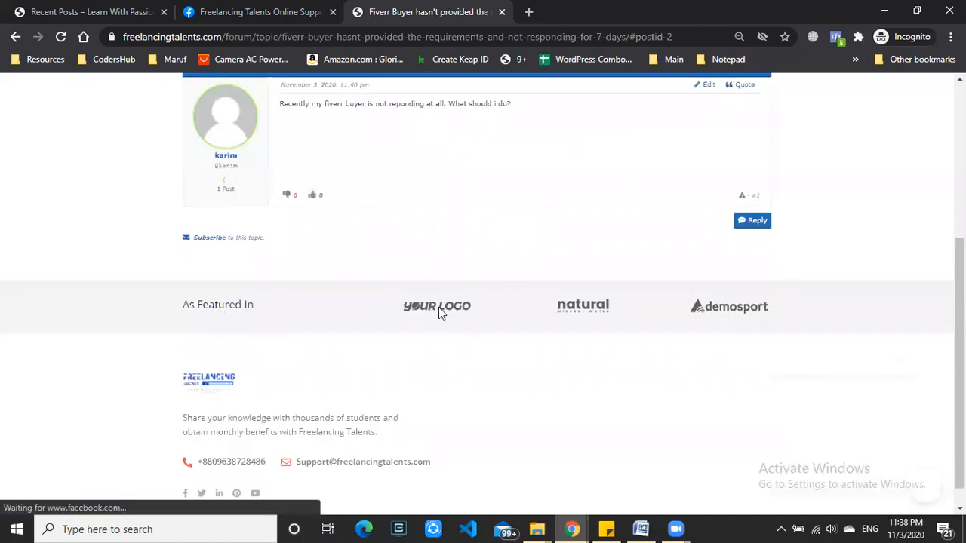
pyautogui.scroll(3)
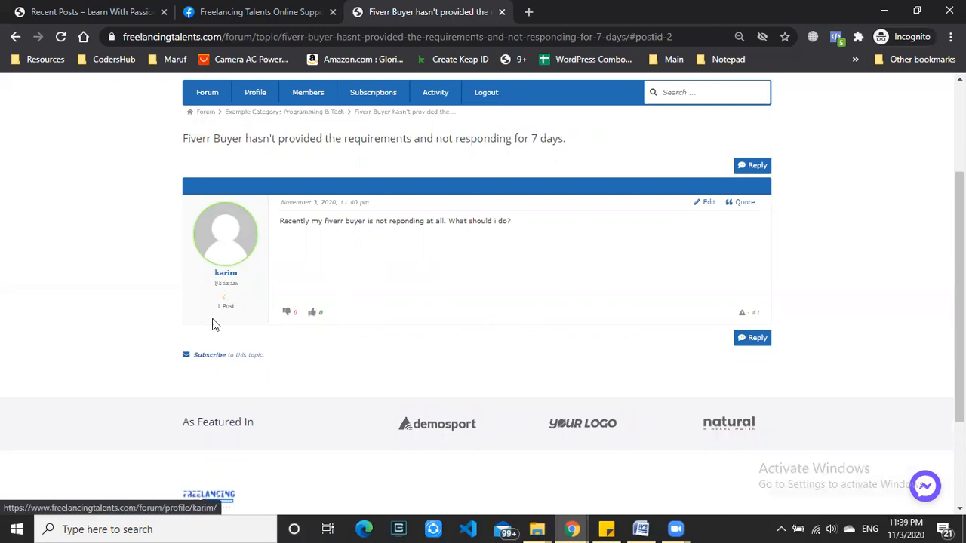
pyautogui.moveTo(498, 365)
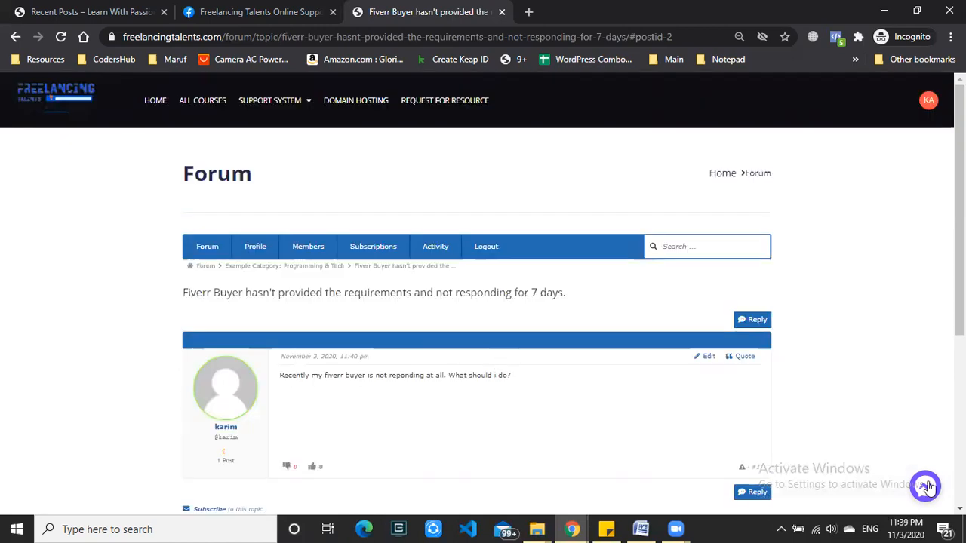
# Open the Messenger chat widget from the bottom-right bubble beside the posted topic.
pyautogui.click(925, 486)
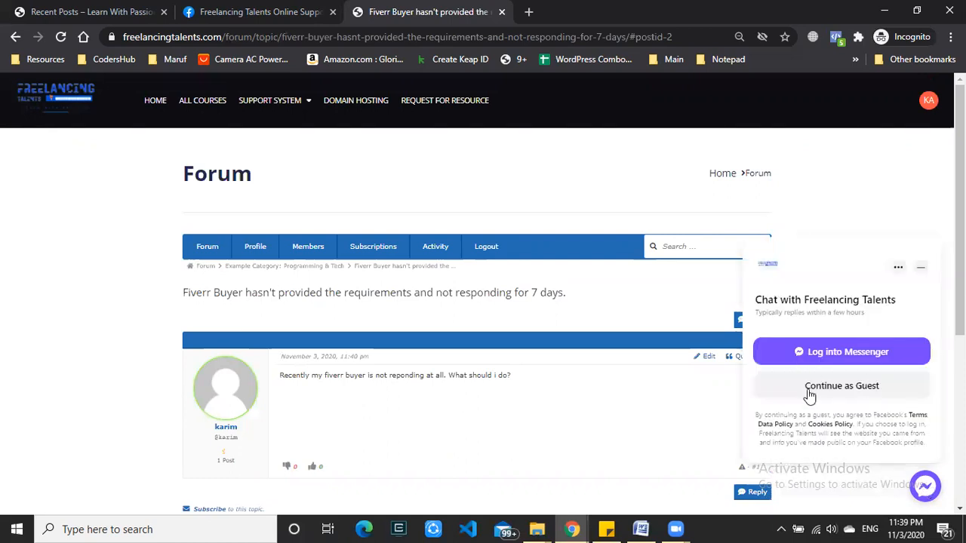
pyautogui.moveTo(859, 354)
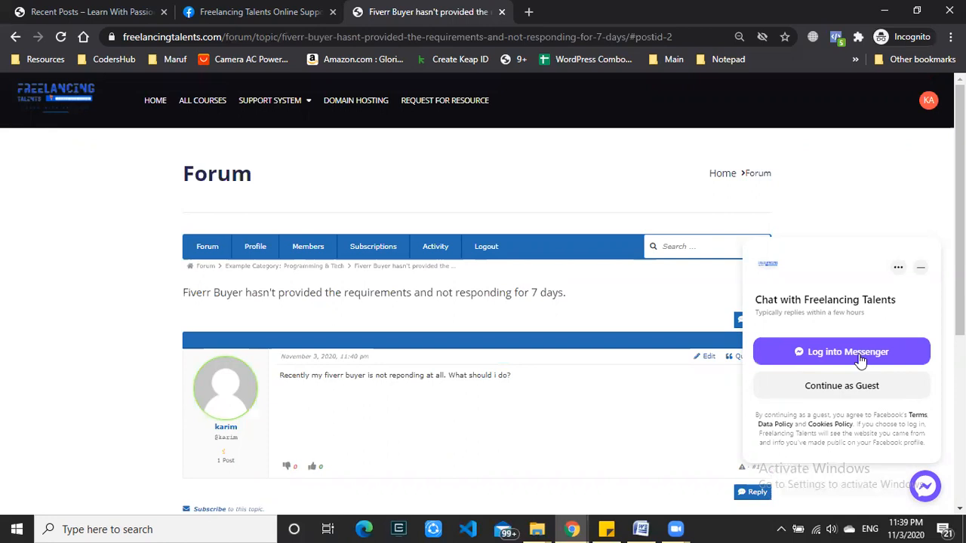
pyautogui.moveTo(821, 219)
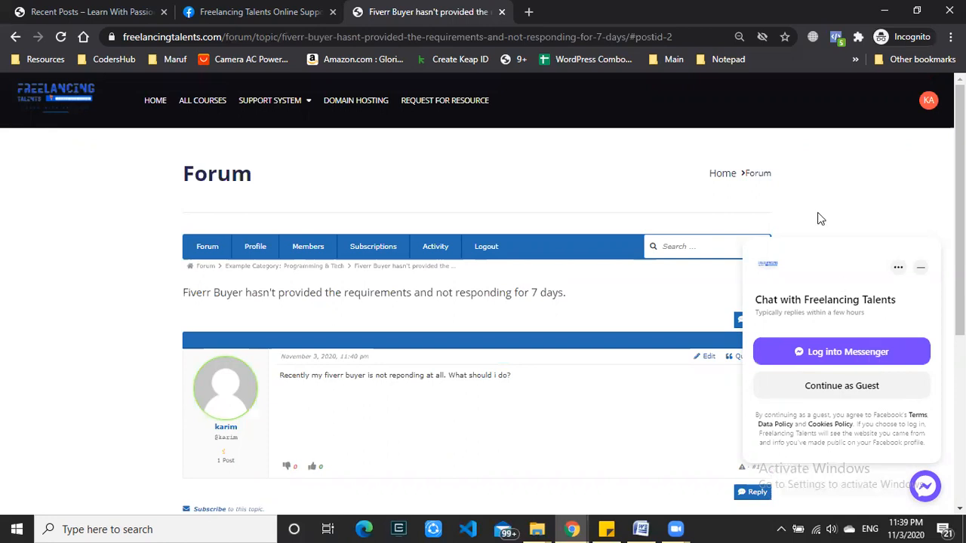
pyautogui.moveTo(327, 230)
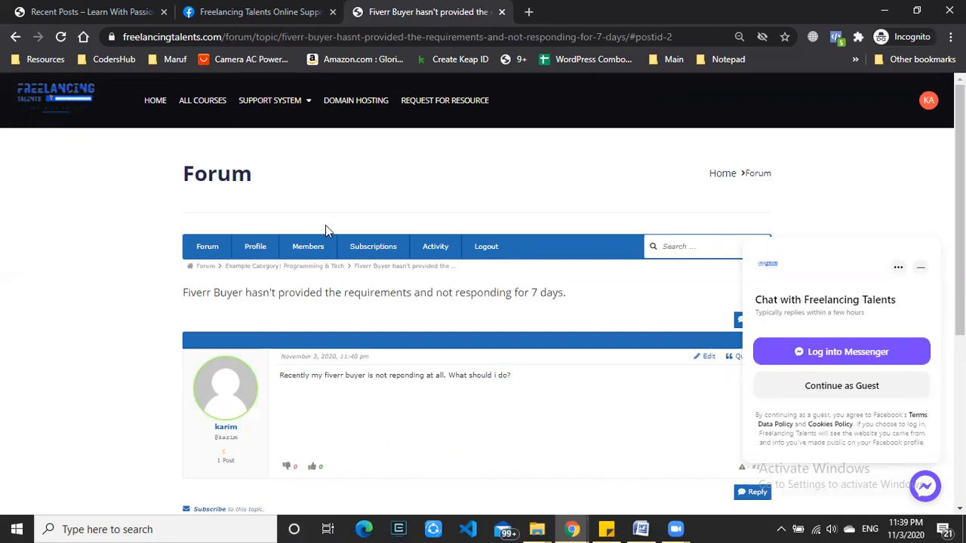